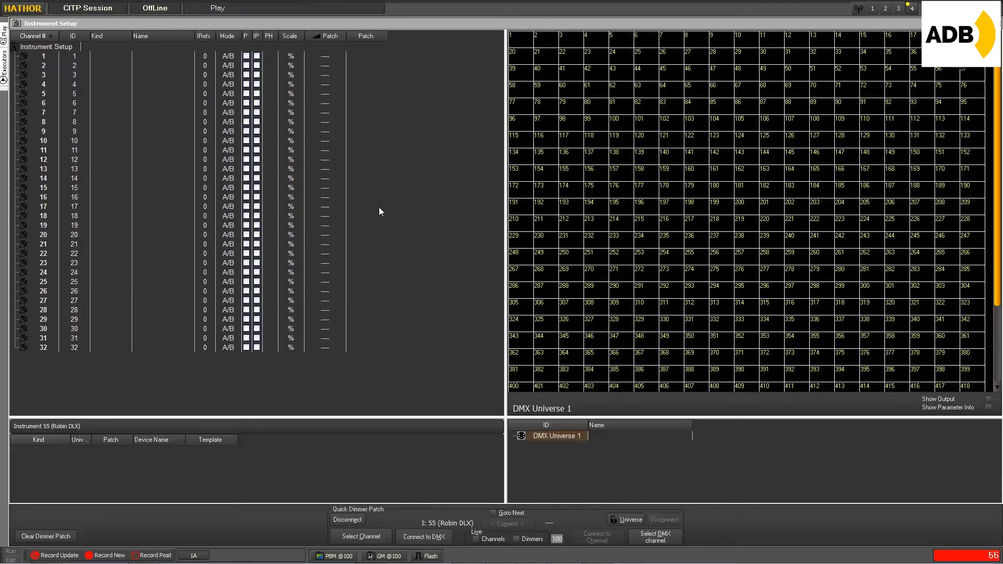
mouse_move(376, 193)
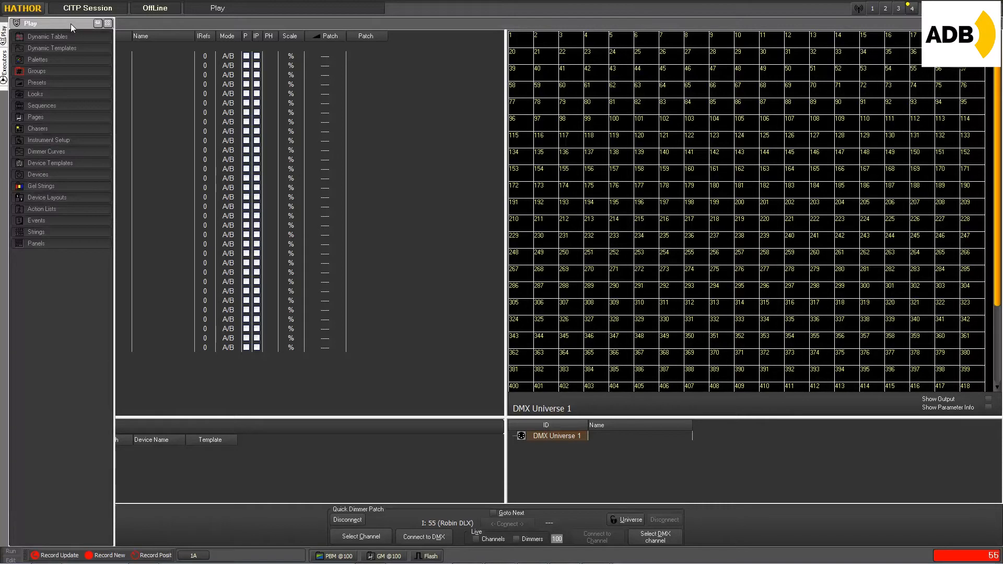
mouse_move(95, 25)
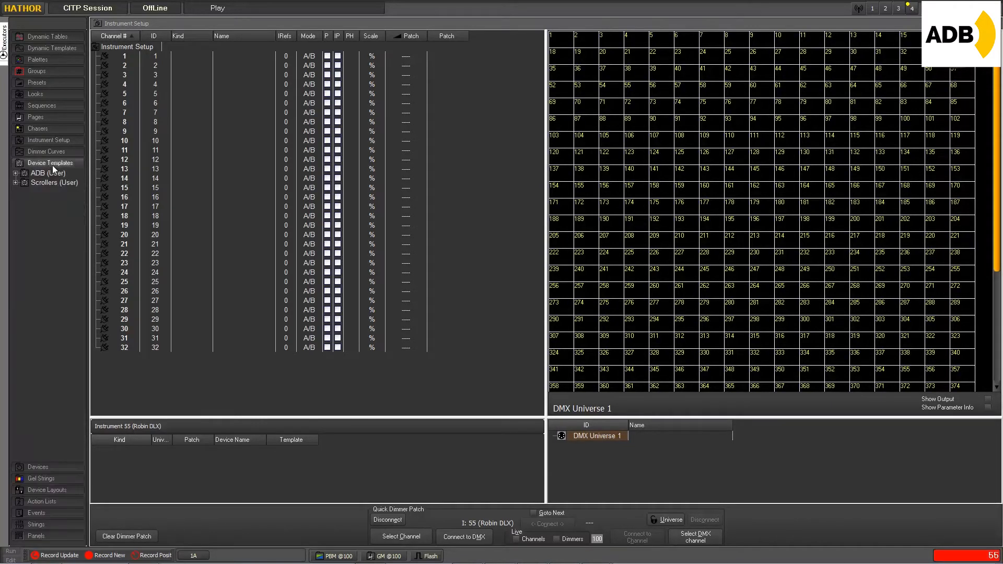
mouse_move(63, 245)
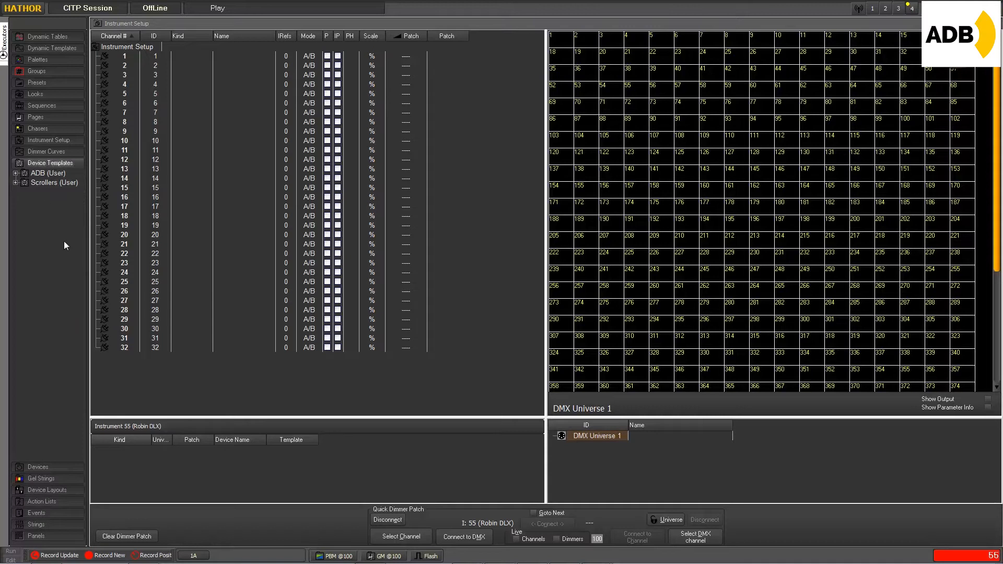
mouse_move(47, 203)
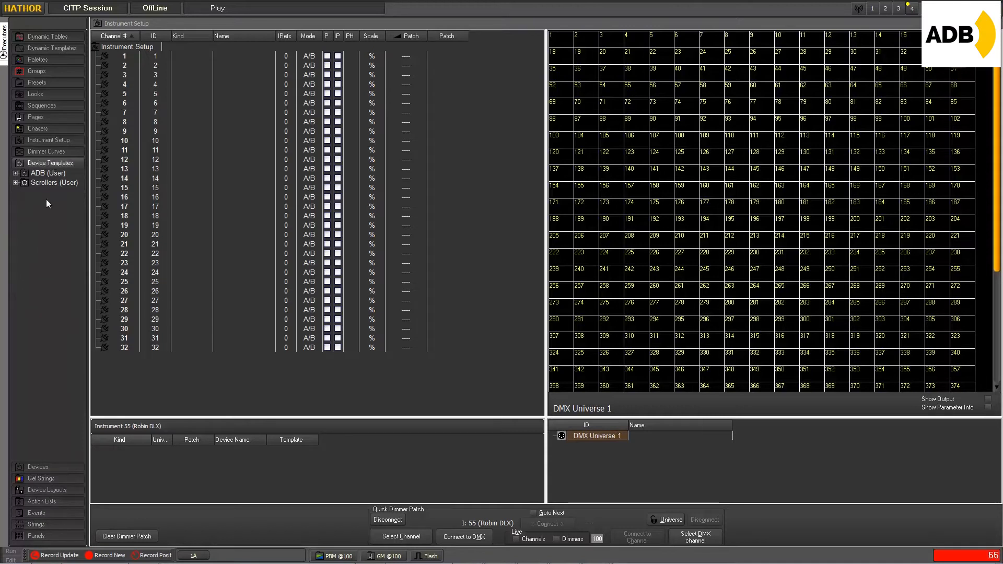
Open the Device Templates context menu showing Import from Template Database
right_click(50, 163)
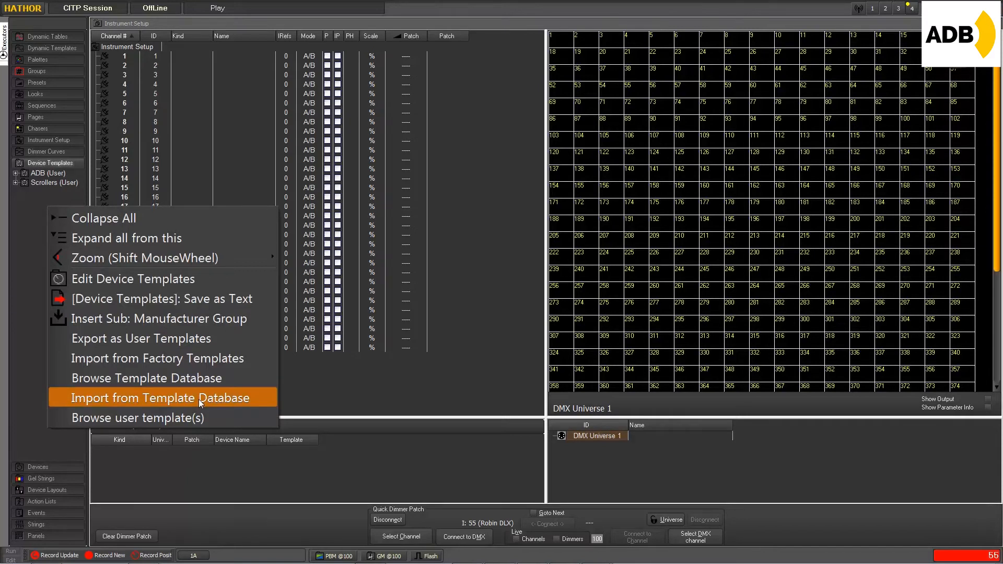
Import from the template database, browsing 5Star Systems, Abstract and Abolight templates
click(163, 397)
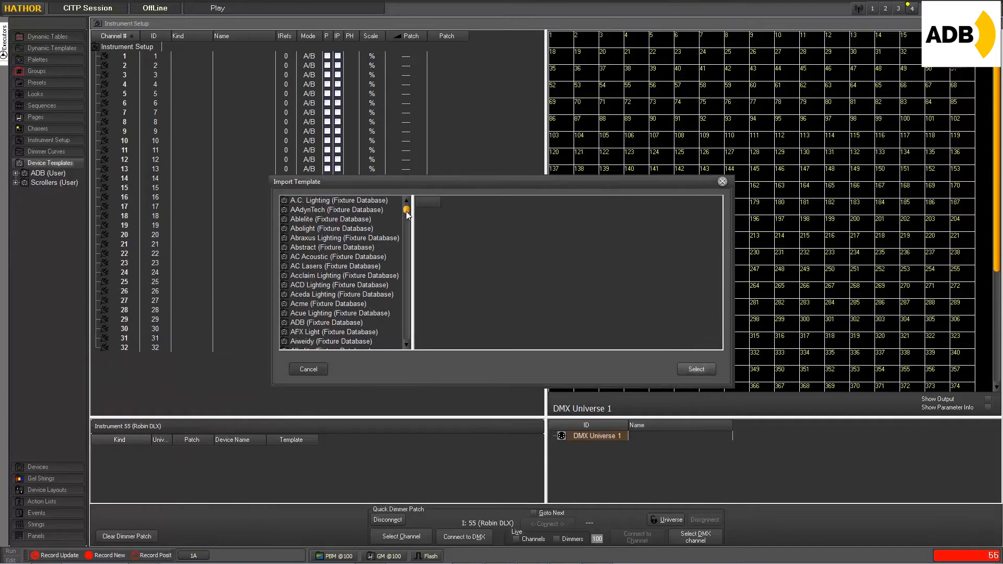
scroll(down, 3)
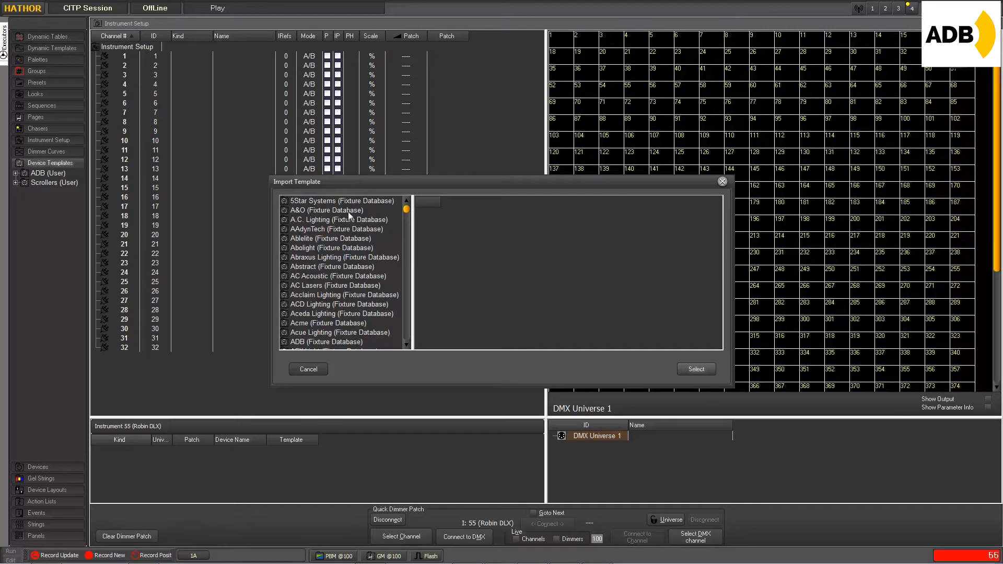
click(341, 200)
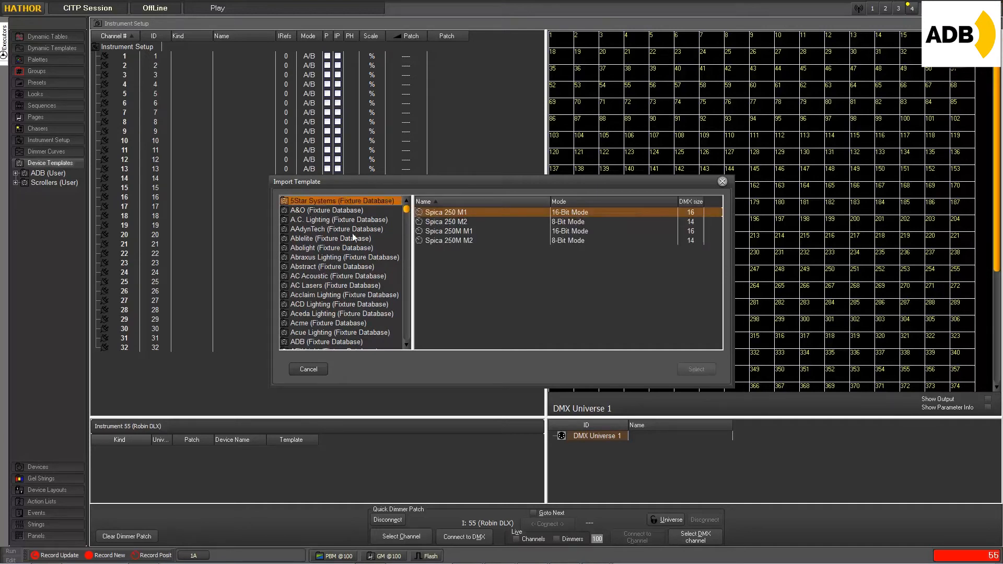
mouse_move(459, 251)
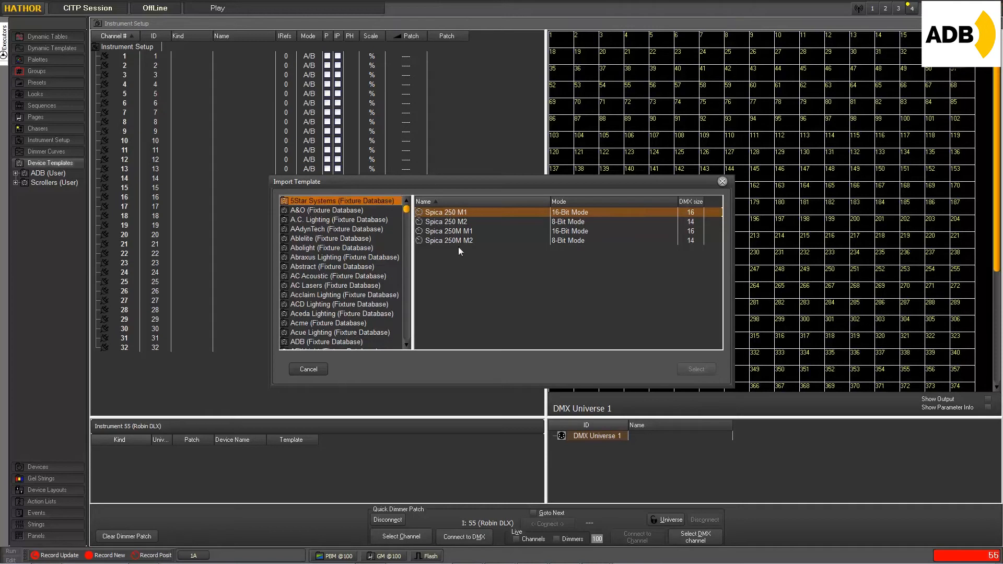
mouse_move(339, 287)
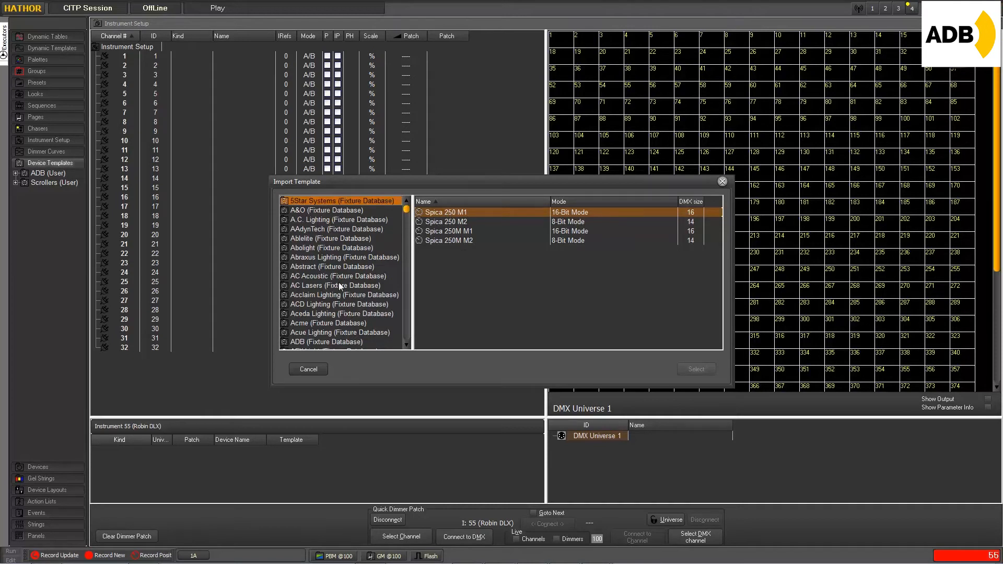
click(332, 266)
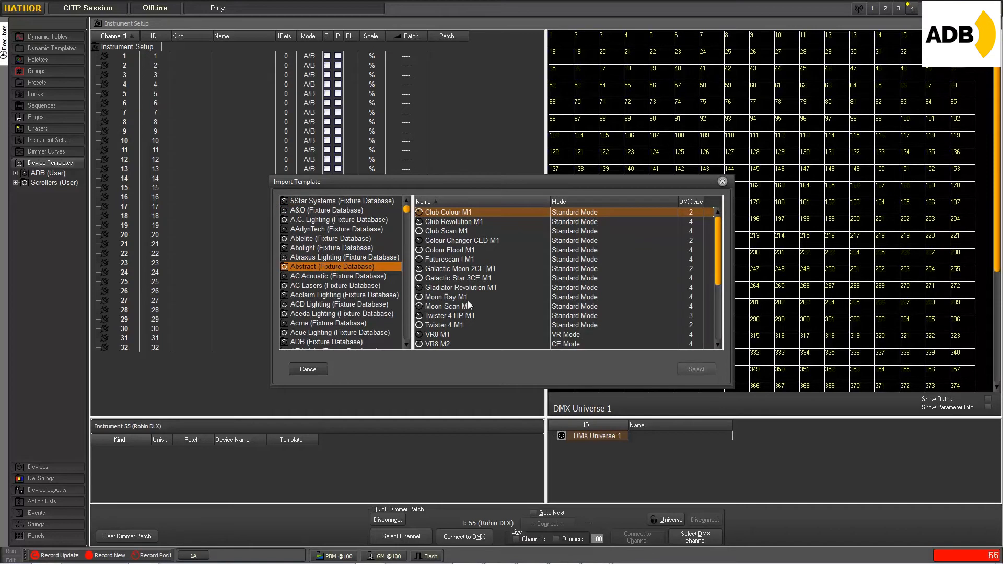
mouse_move(351, 257)
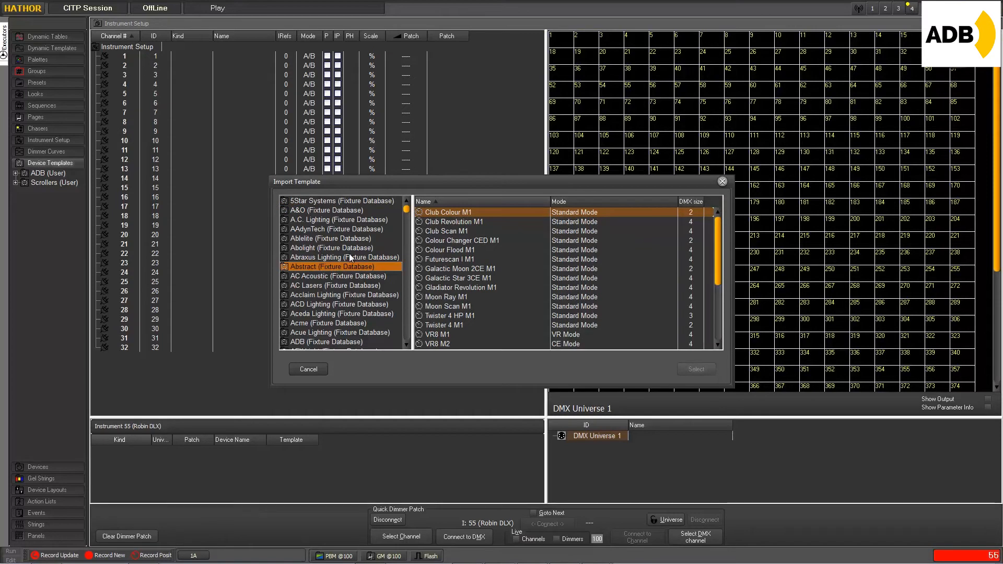
mouse_move(337, 285)
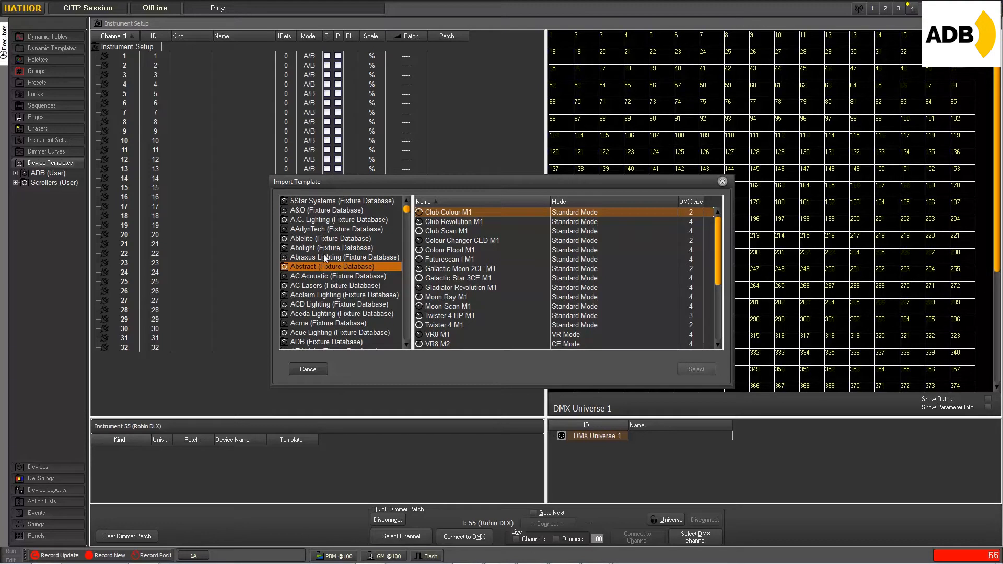
click(331, 248)
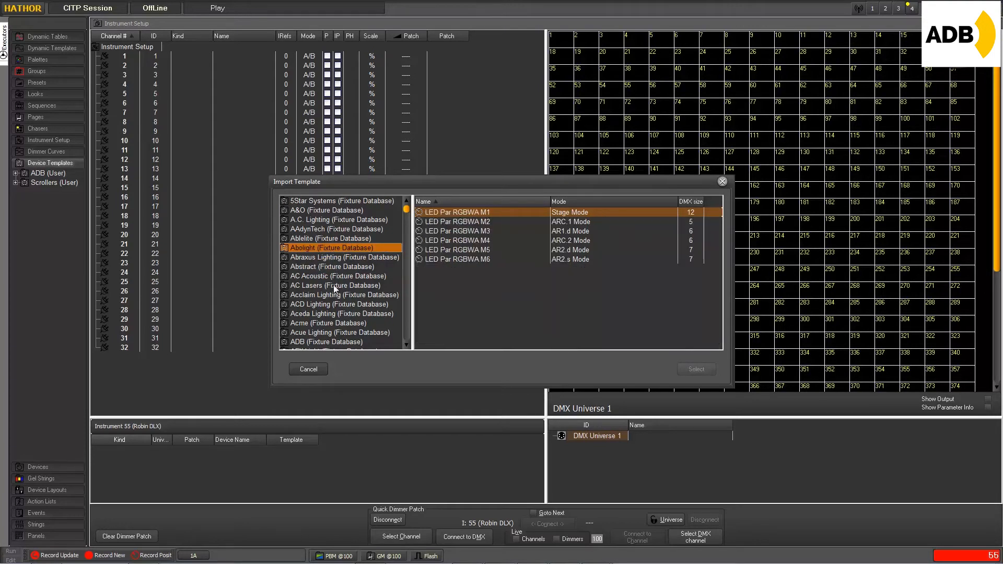
mouse_move(334, 289)
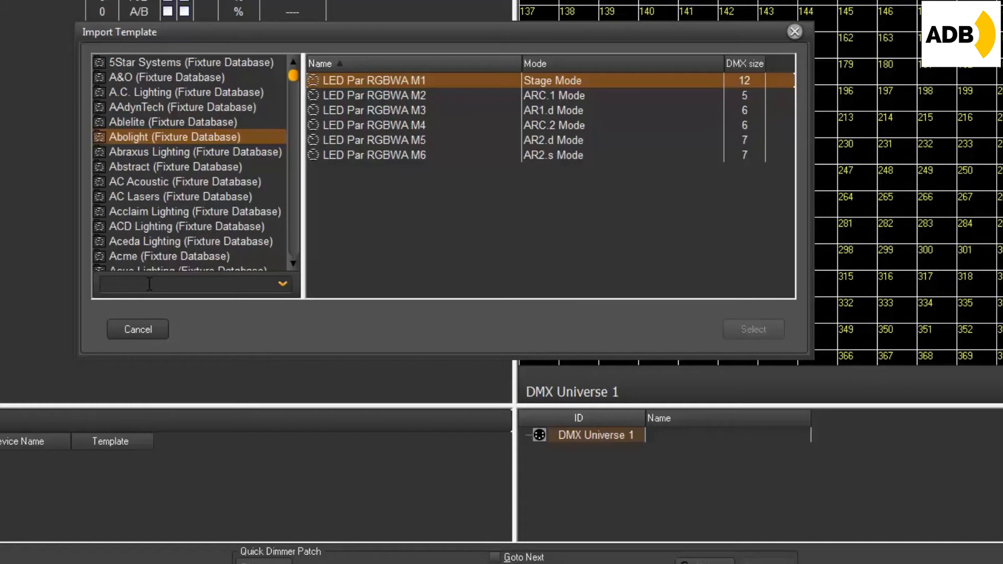
Filter manufacturers by 'clay', select Clay Paky and scroll through its templates
text(c)
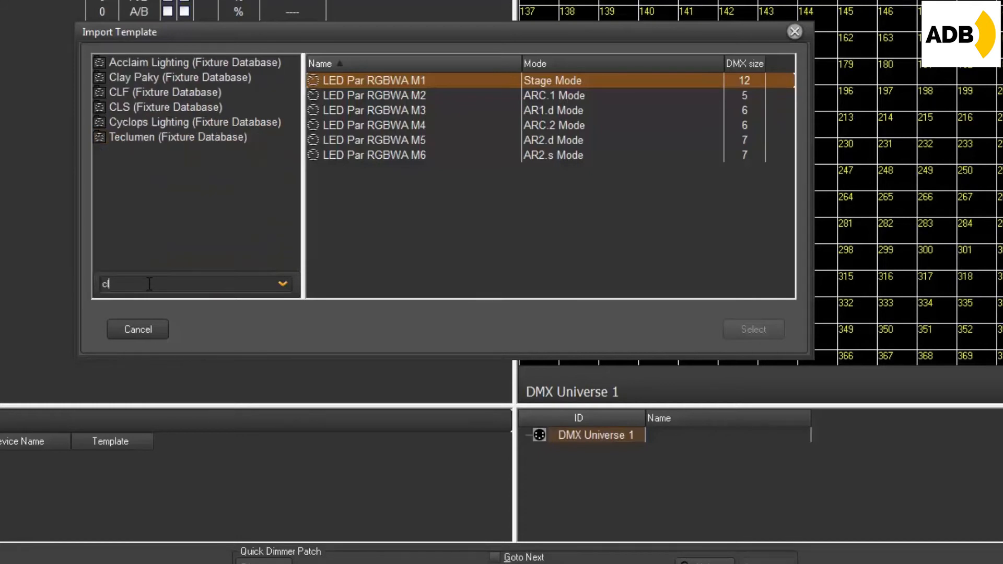
text(lay)
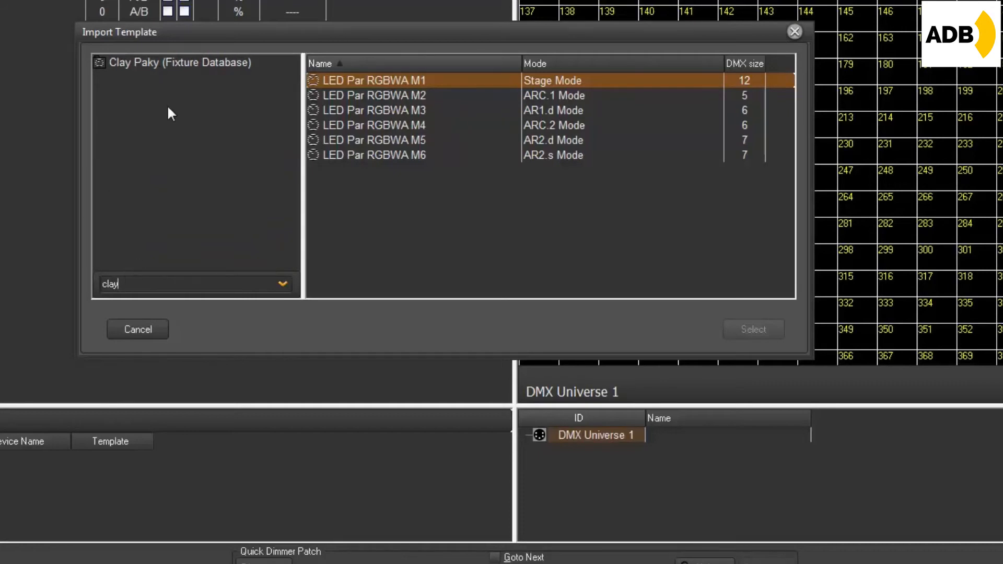
mouse_move(163, 48)
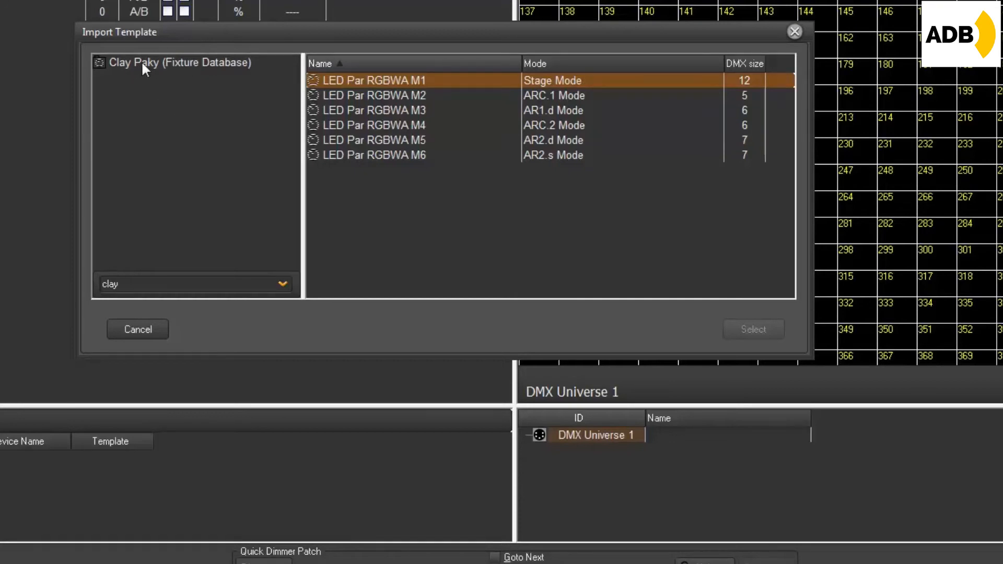
click(182, 62)
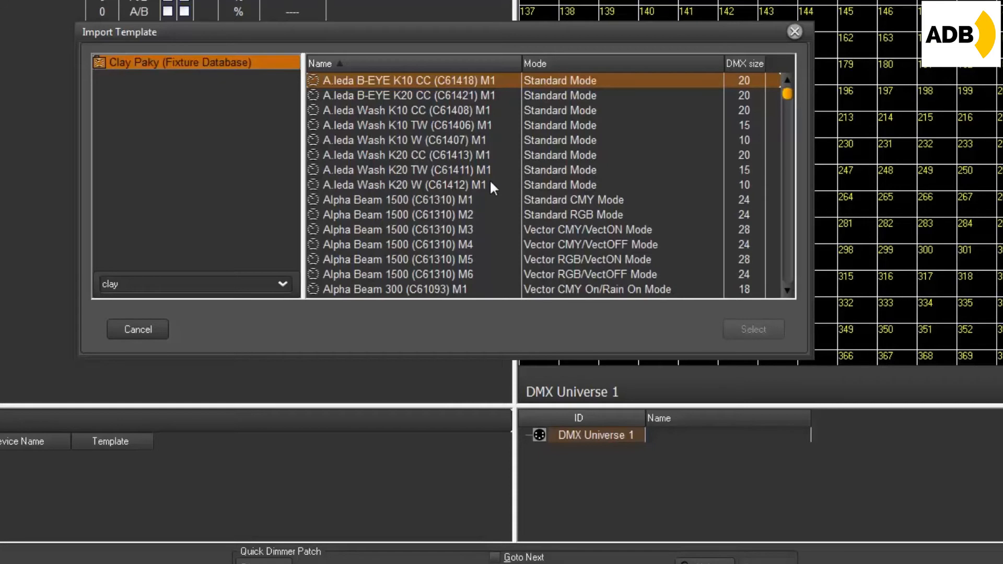
scroll(down, 3)
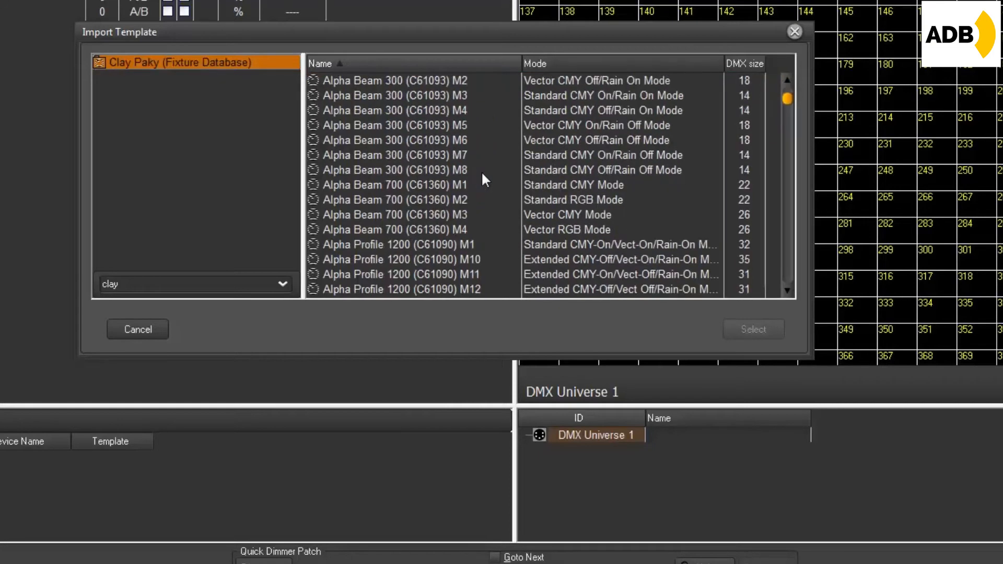
scroll(down, 3)
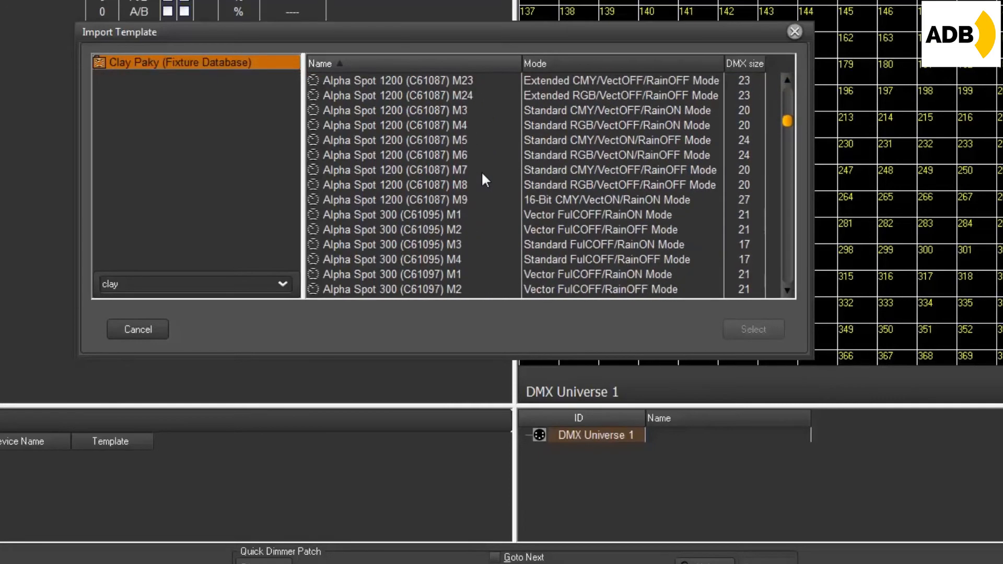
scroll(down, 3)
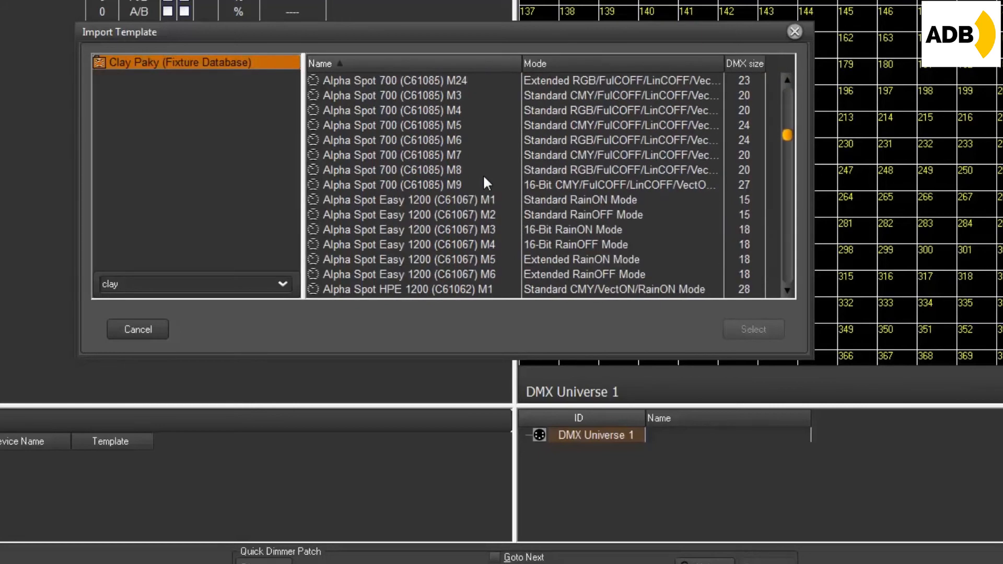
scroll(down, 3)
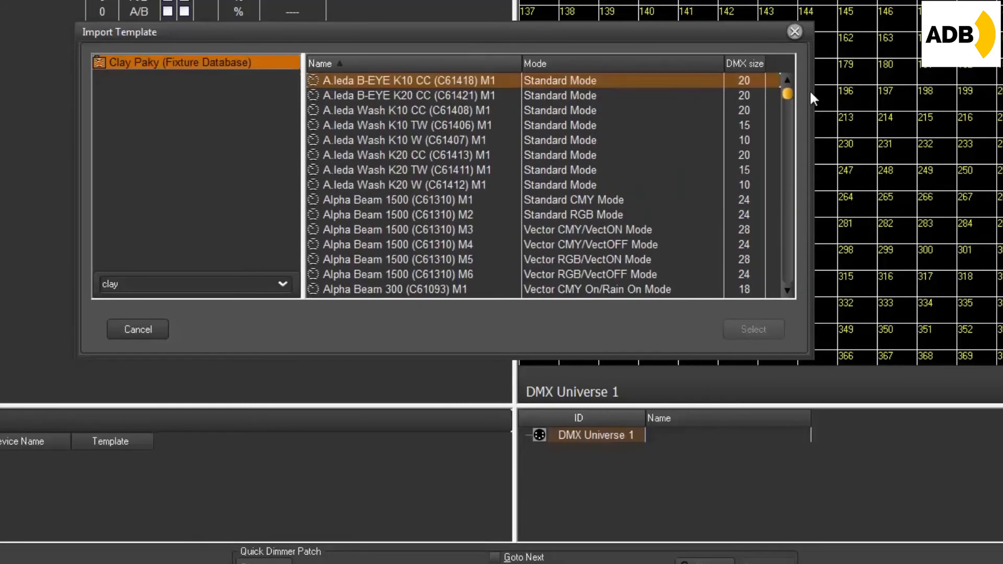
mouse_move(438, 146)
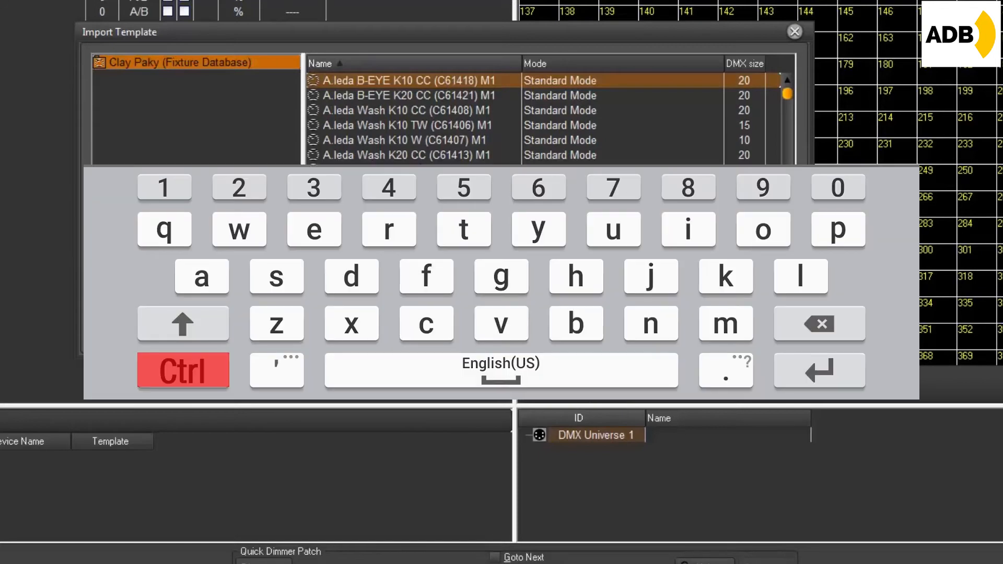
Filter the Clay Paky fixture list by 'sceni' to show only Scenius models
click(426, 276)
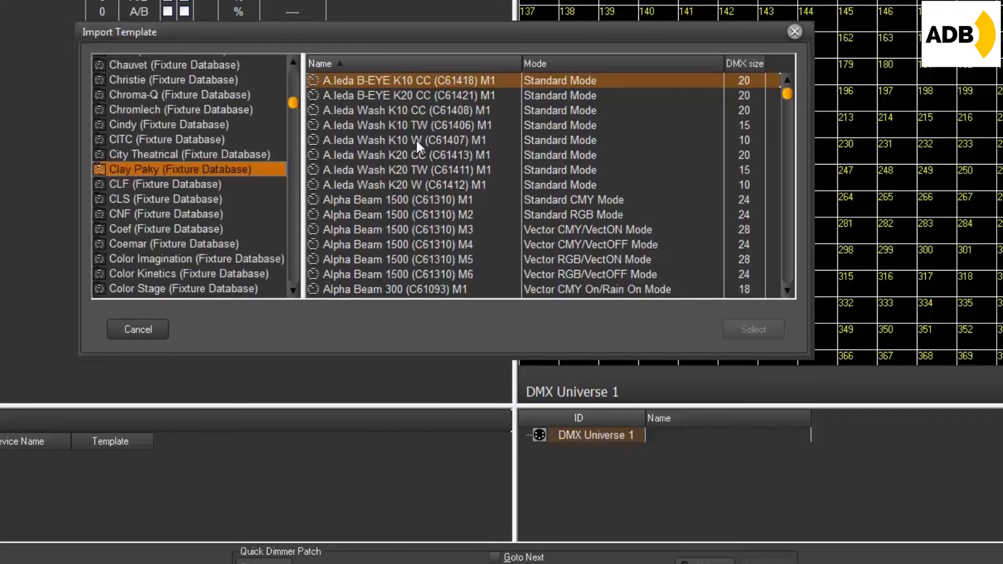
click(407, 140)
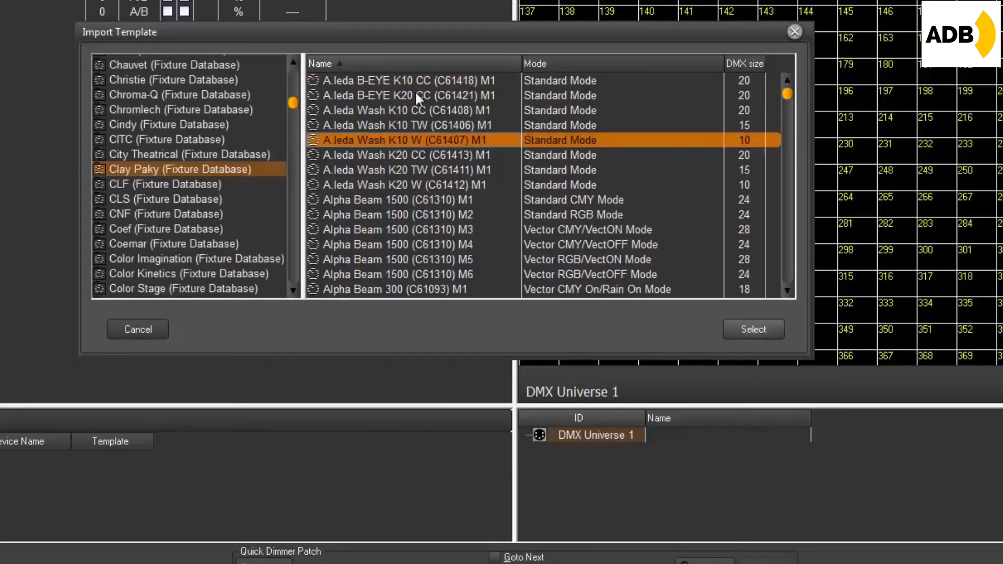
click(409, 80)
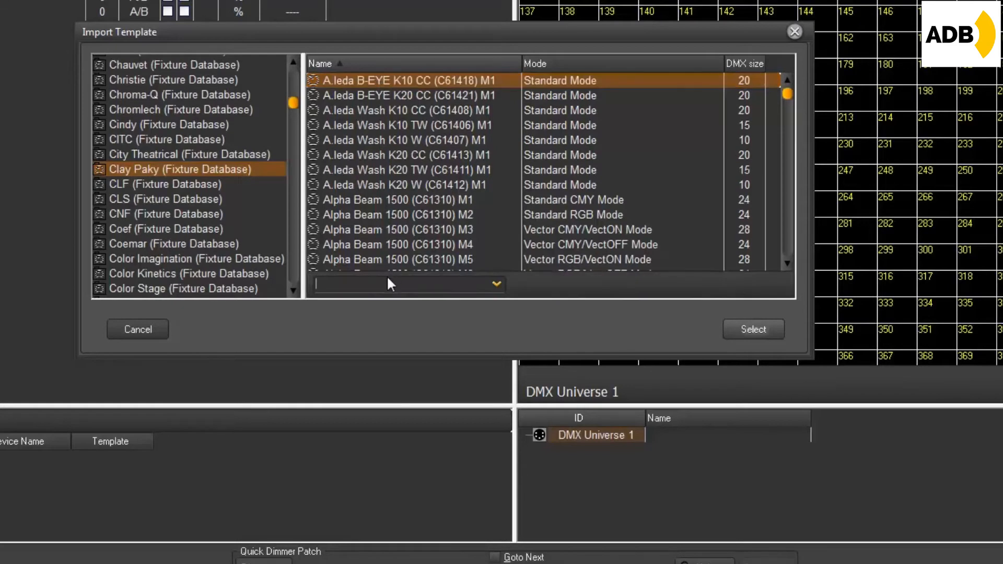
mouse_move(430, 254)
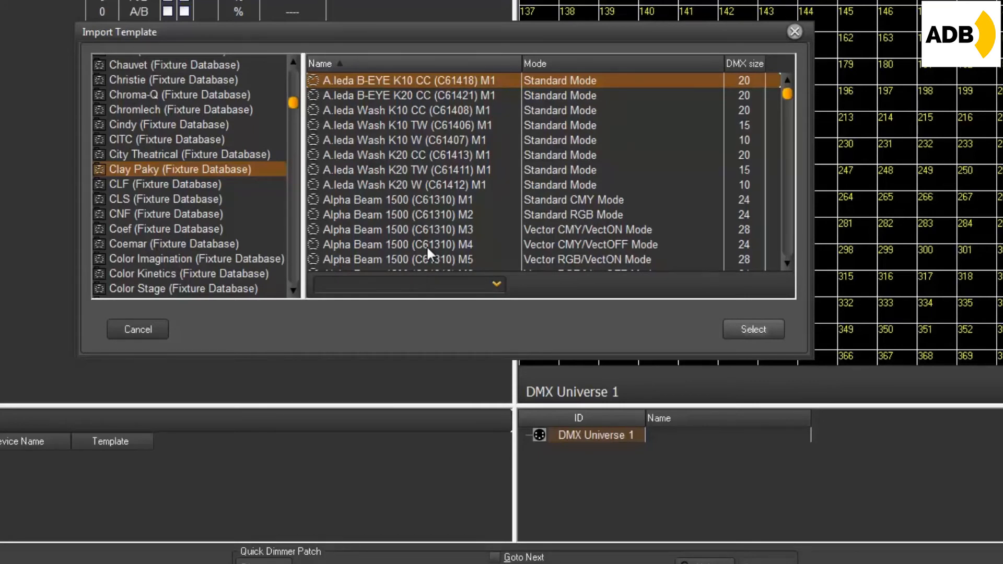
text(scen)
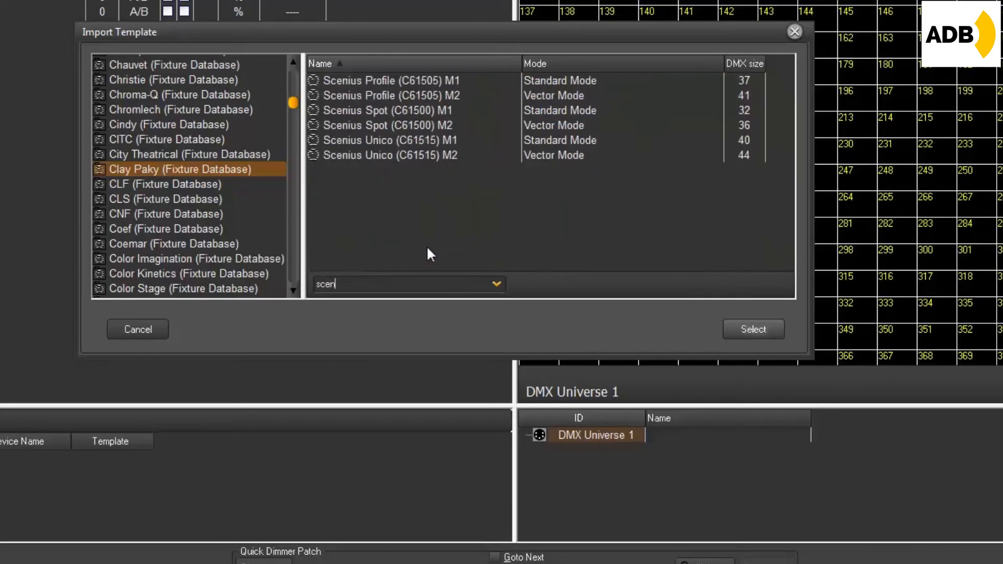
text(i)
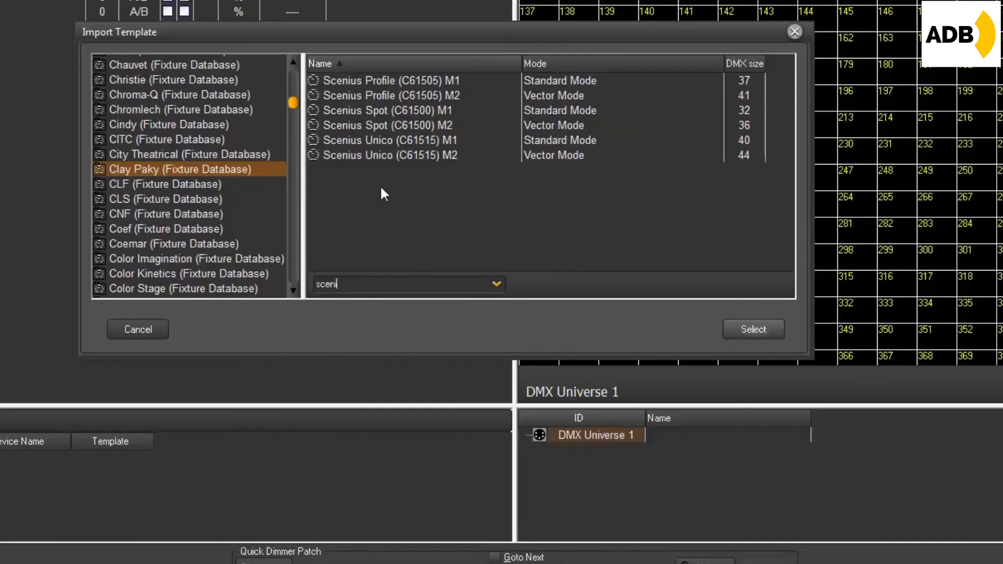
mouse_move(452, 217)
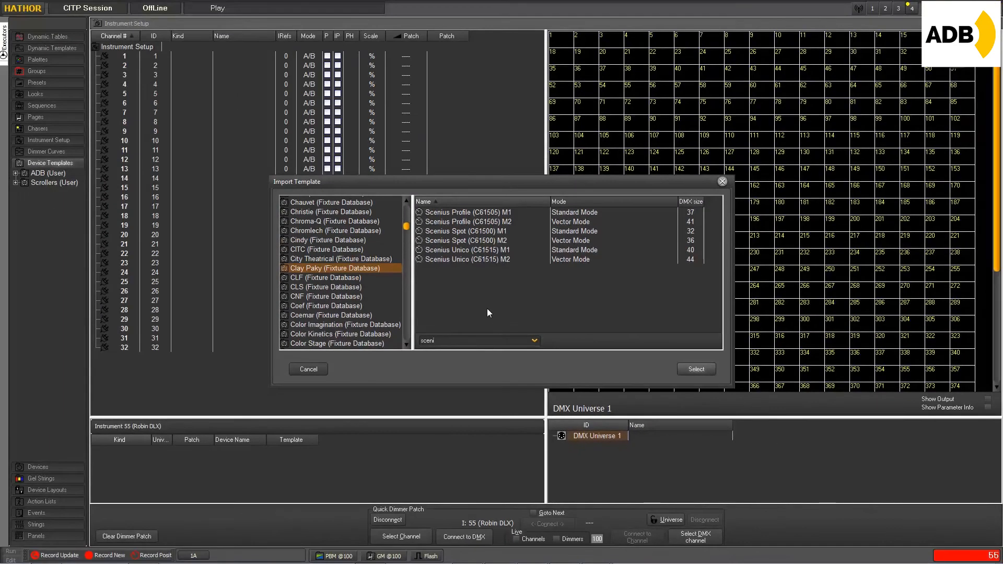
mouse_move(439, 297)
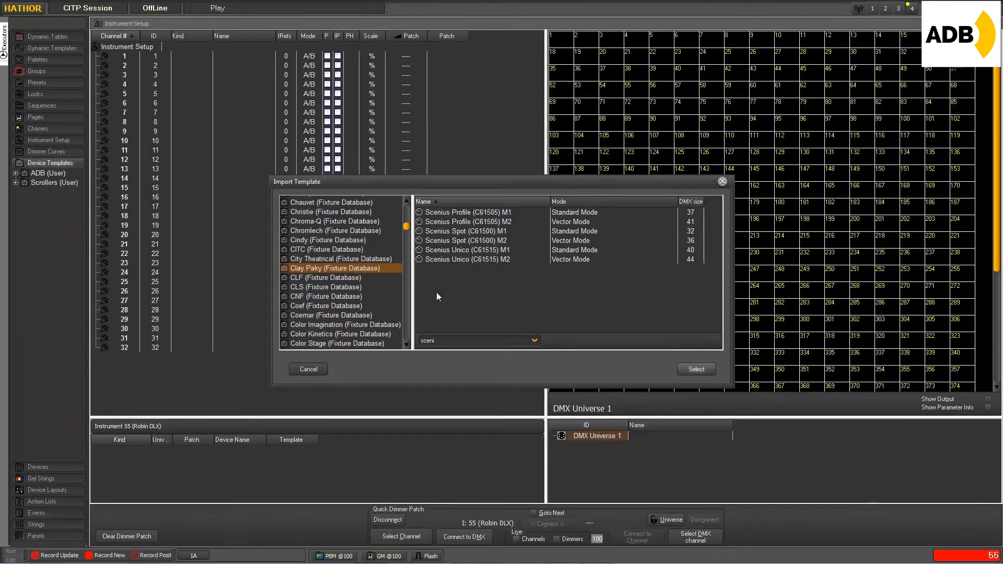
Select the Clay Paky Scenius template row for import
click(470, 222)
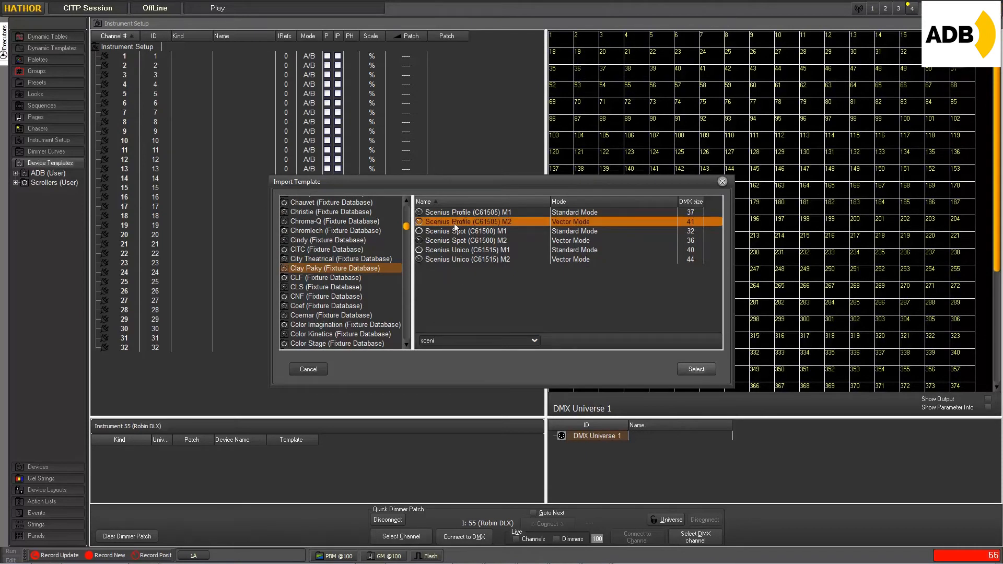
mouse_move(454, 233)
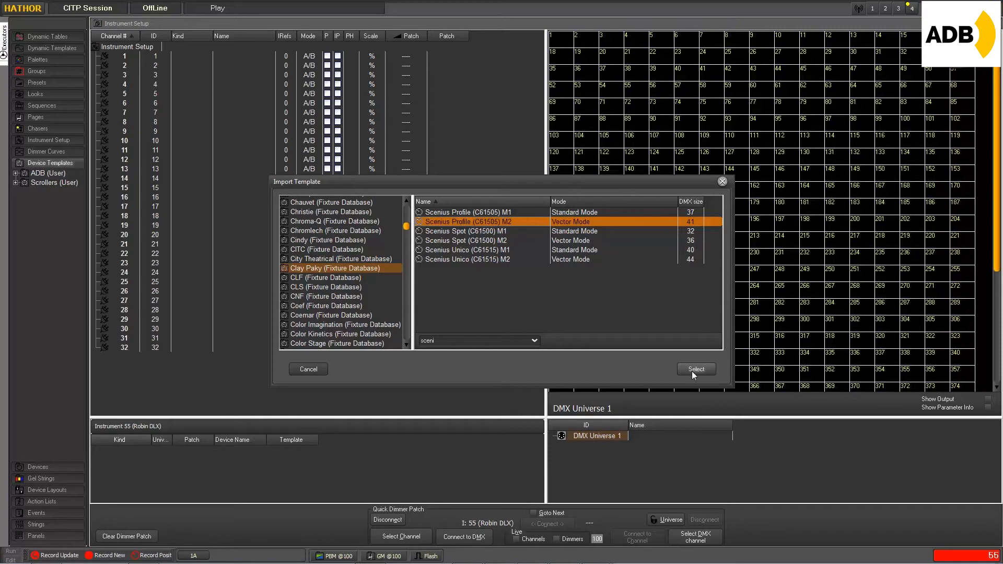
mouse_move(702, 377)
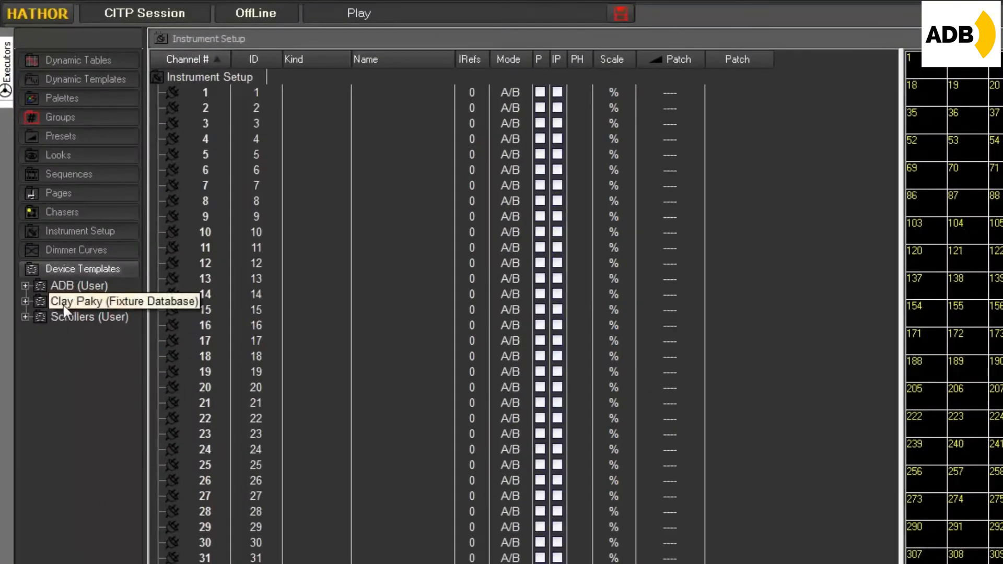
Expand the Clay Paky folder under Device Templates
click(26, 301)
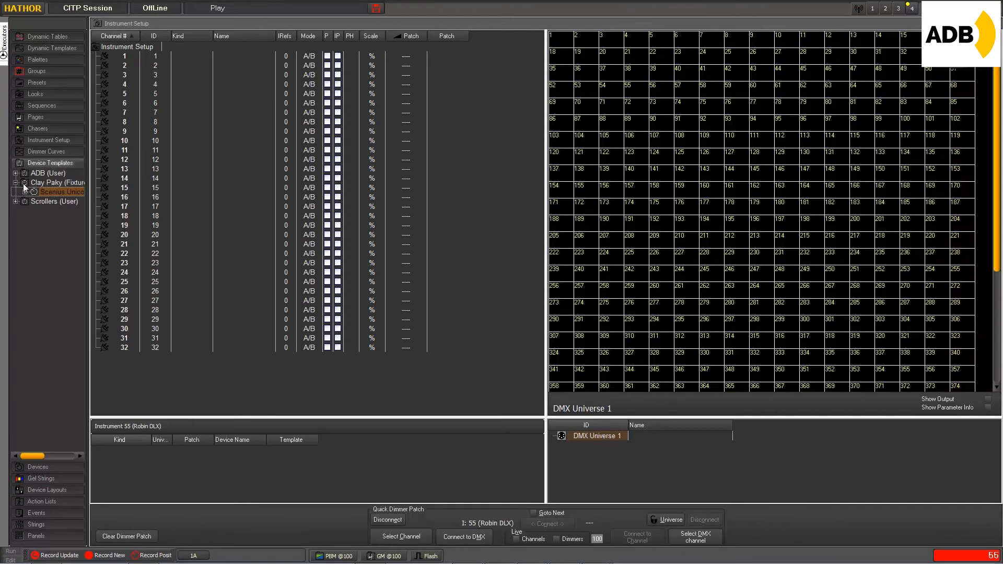
mouse_move(404, 276)
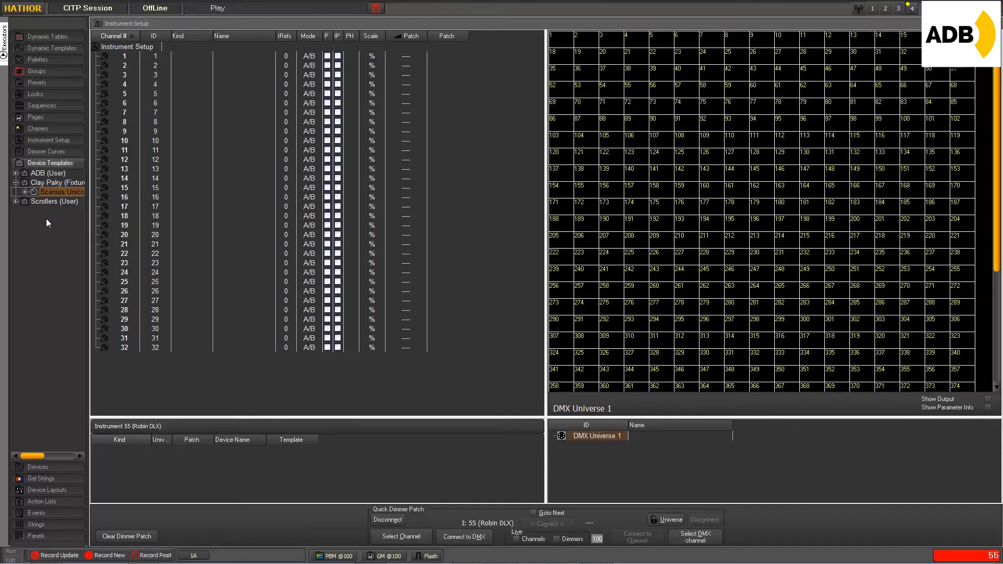
mouse_move(47, 224)
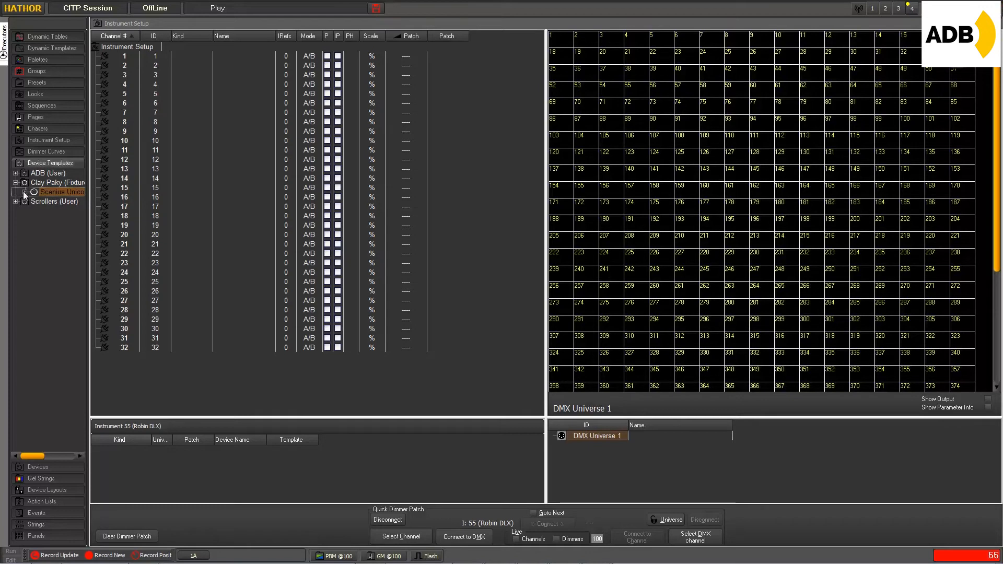
mouse_move(398, 199)
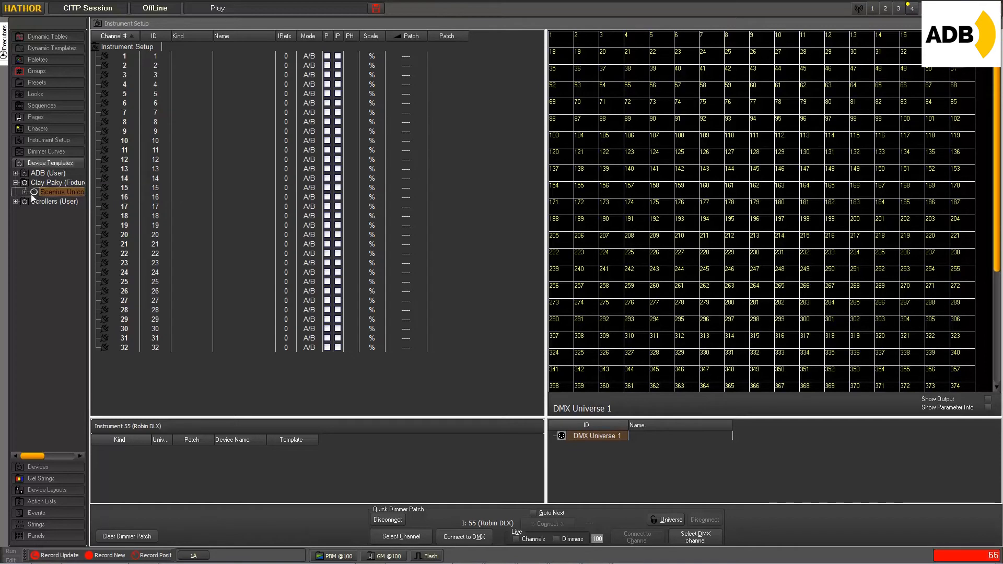
mouse_move(61, 191)
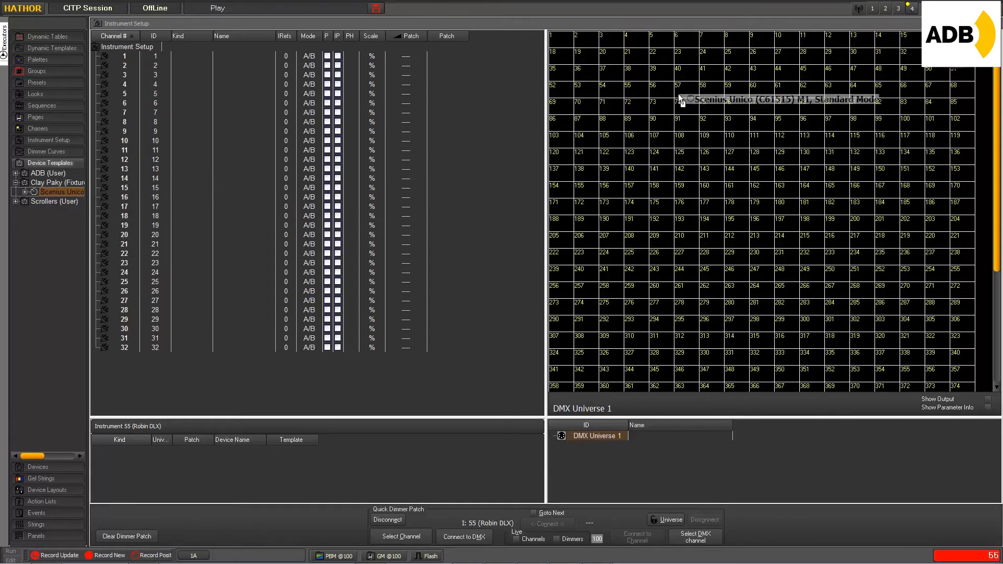
mouse_move(712, 105)
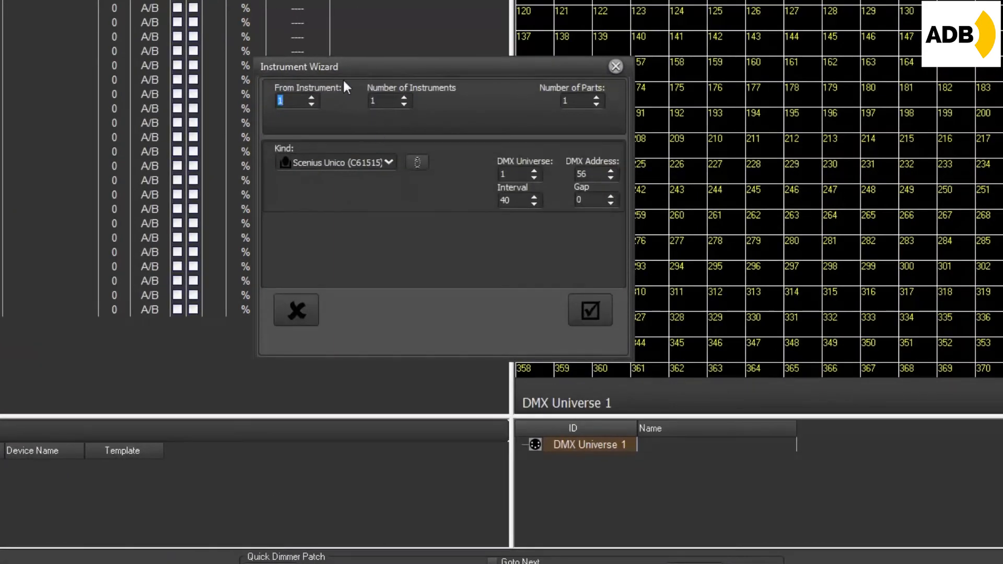
mouse_move(327, 91)
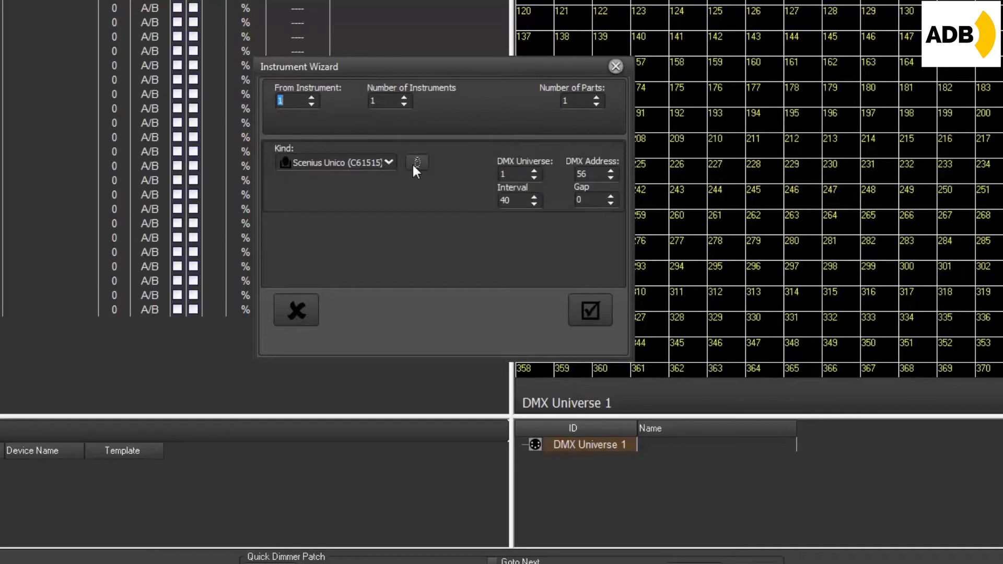
mouse_move(470, 187)
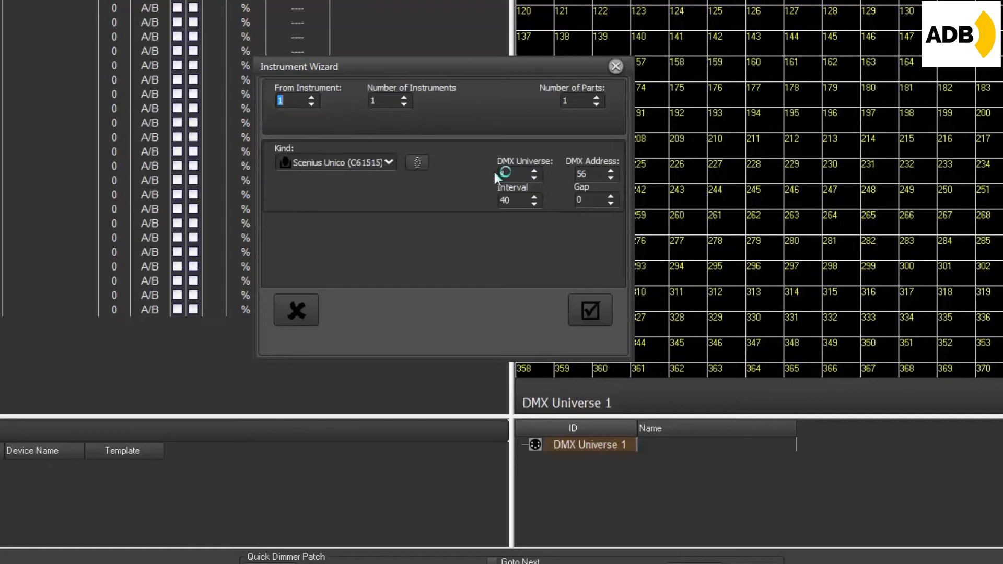
In the Instrument Wizard, start from instrument 11 and set the instrument count
click(518, 173)
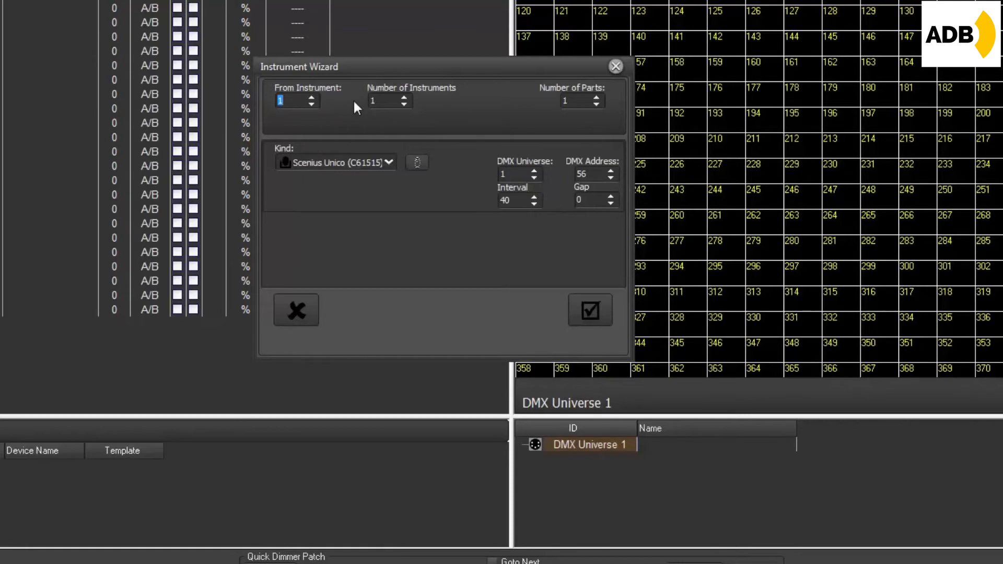
mouse_move(305, 122)
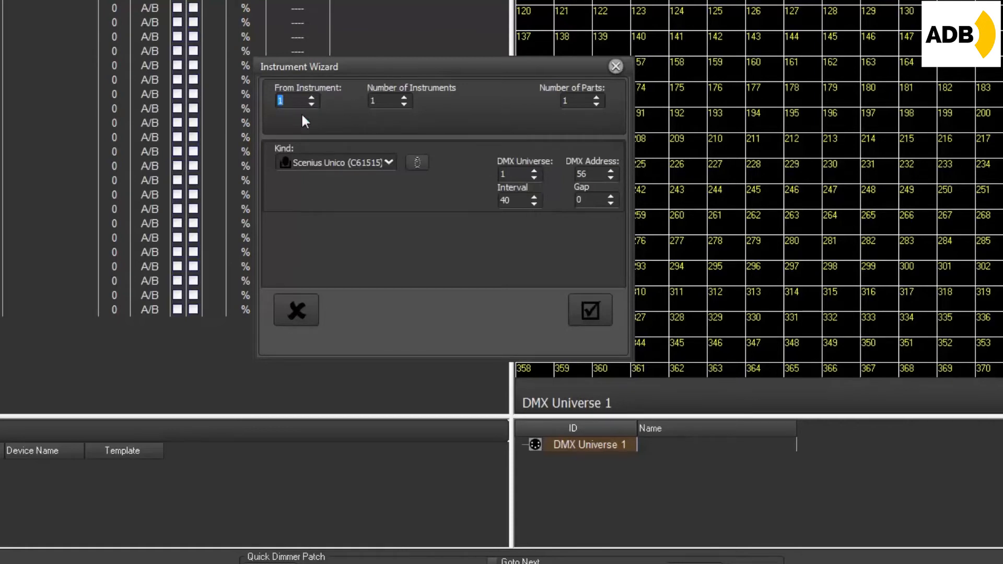
mouse_move(438, 82)
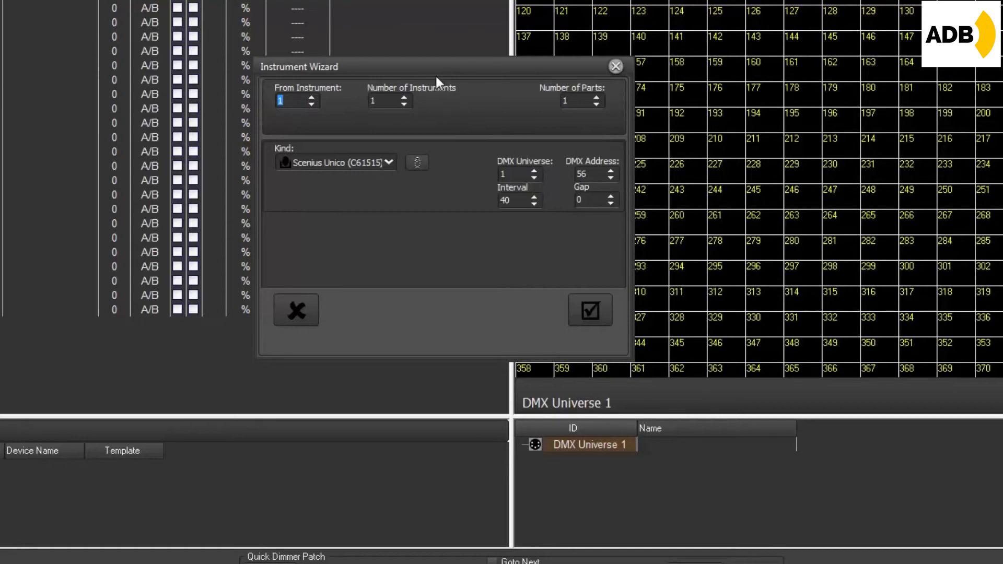
mouse_move(283, 114)
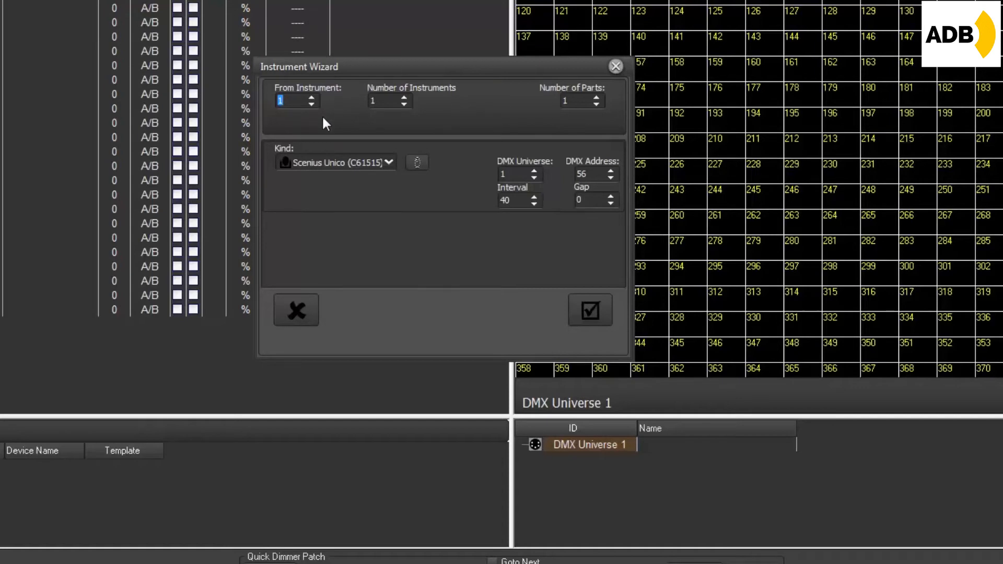
text(1)
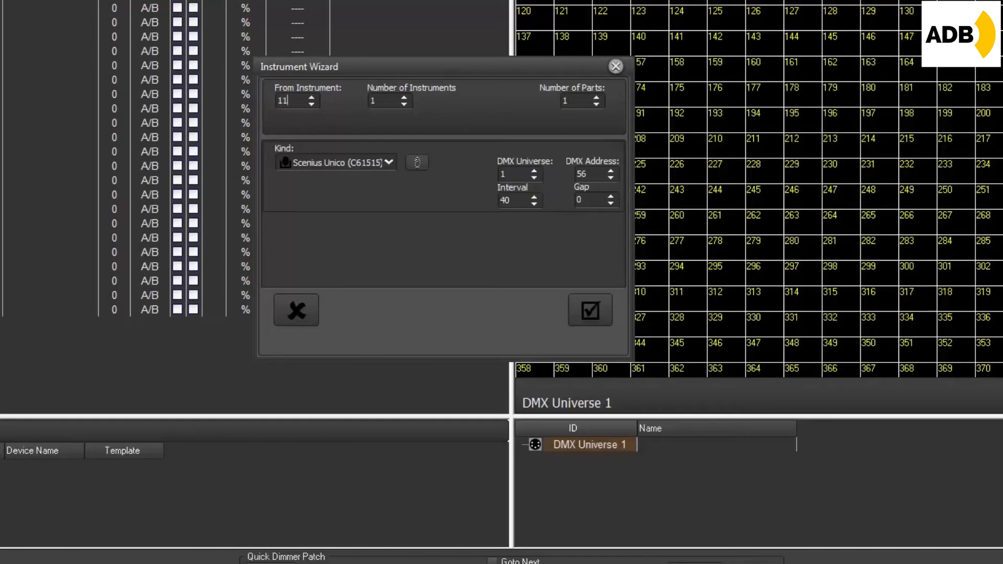
click(382, 101)
text(4)
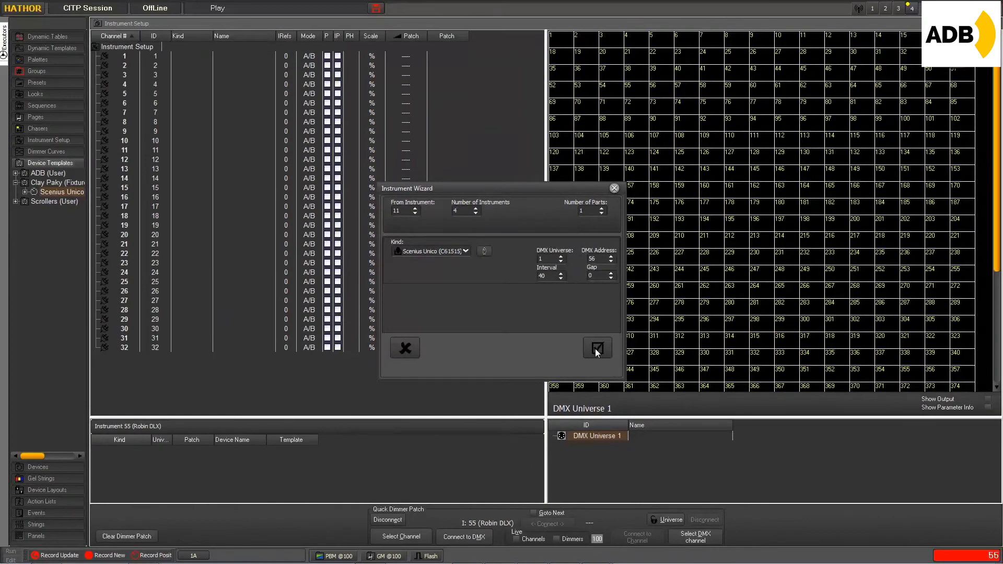
Create instruments 11–14 patched at Universe 1 addresses 56, 96, 136 and 176
click(596, 347)
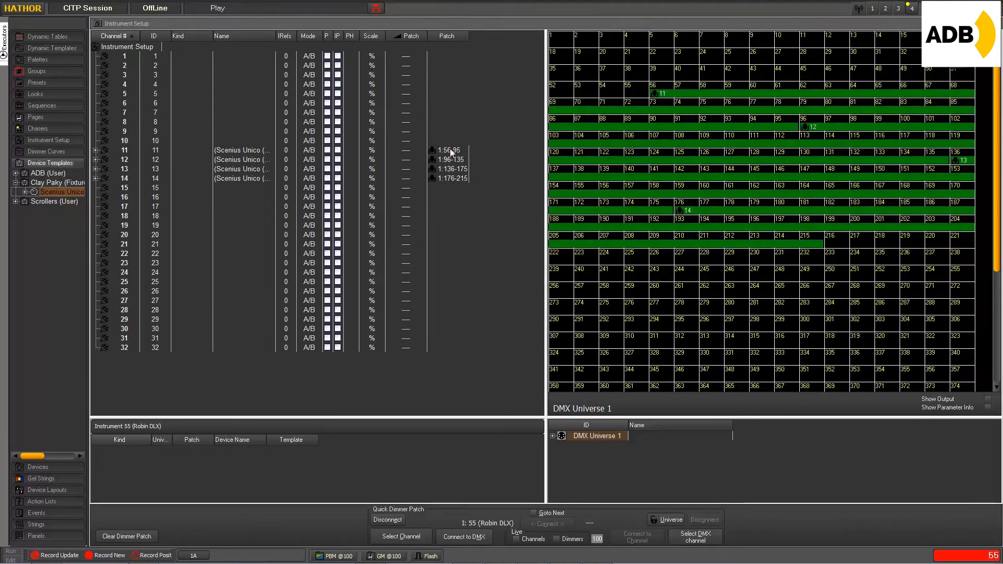
mouse_move(448, 227)
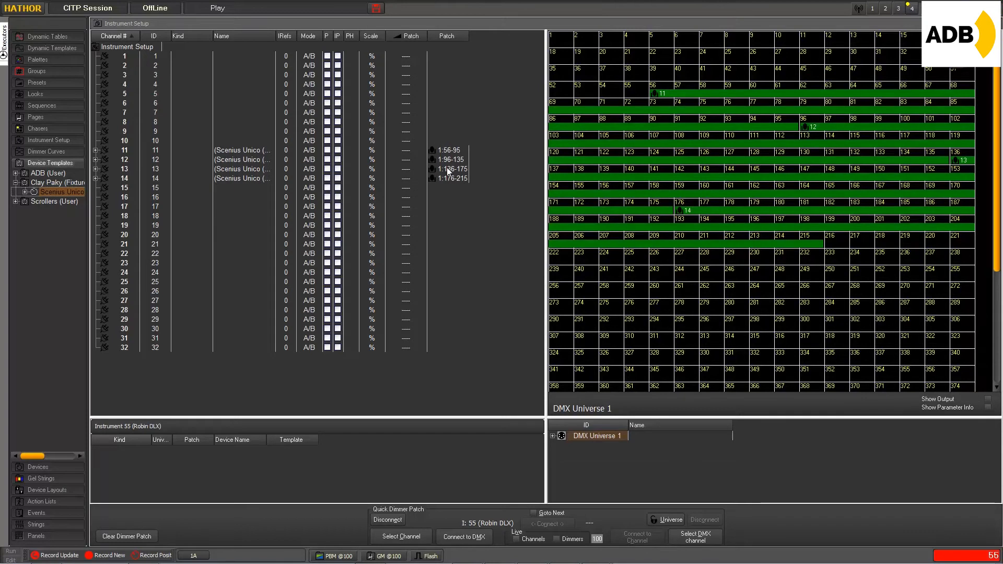
mouse_move(453, 202)
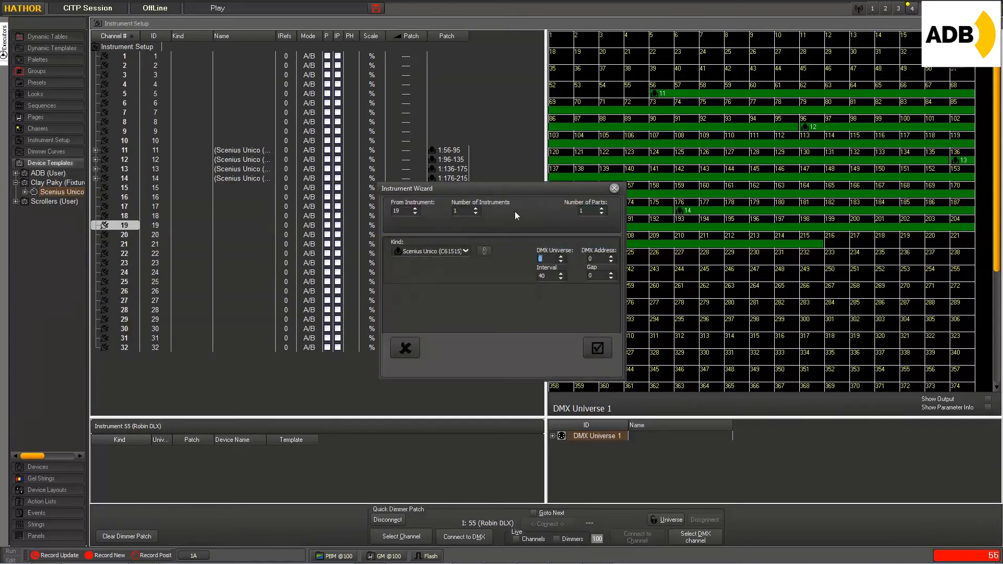
mouse_move(387, 213)
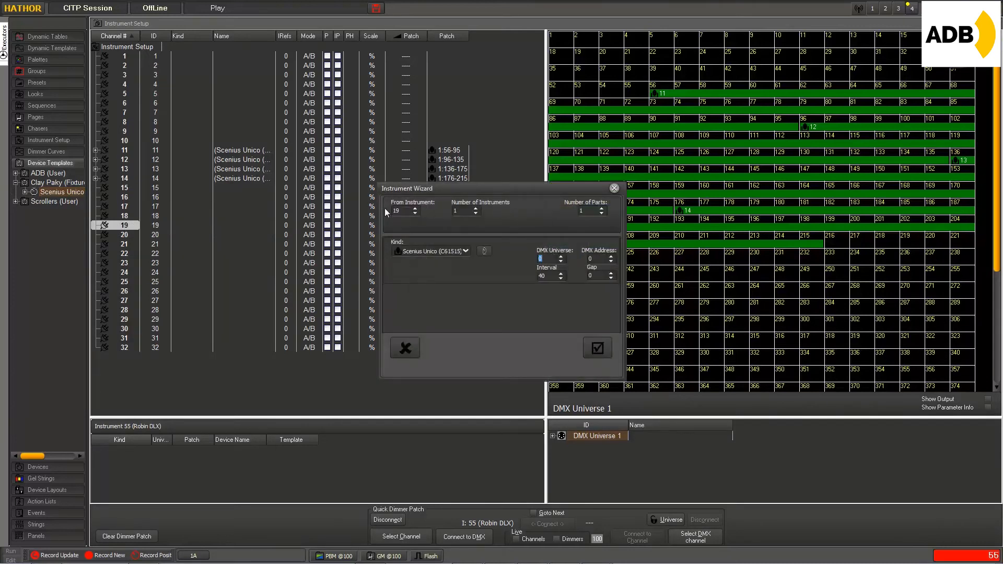
mouse_move(410, 225)
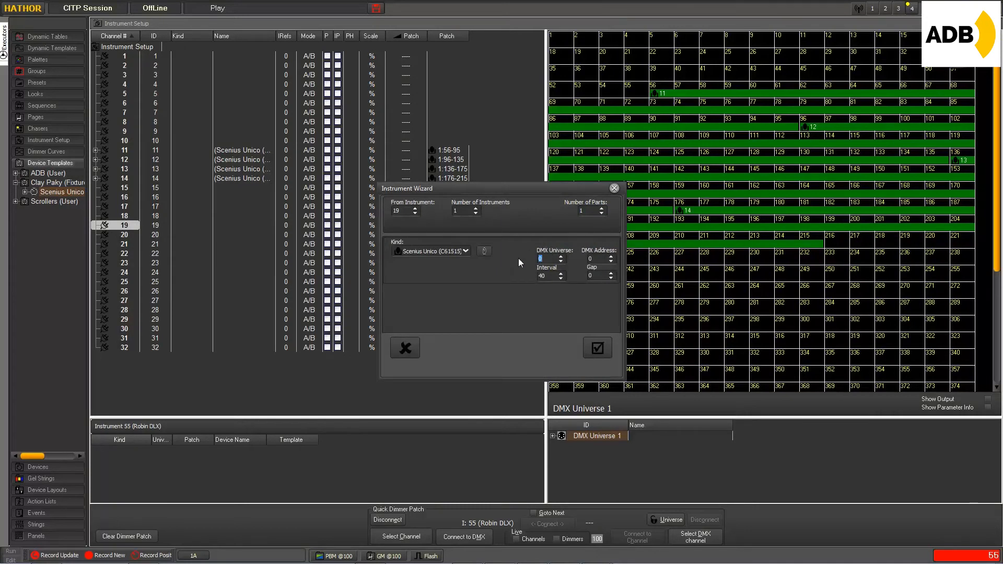
mouse_move(516, 282)
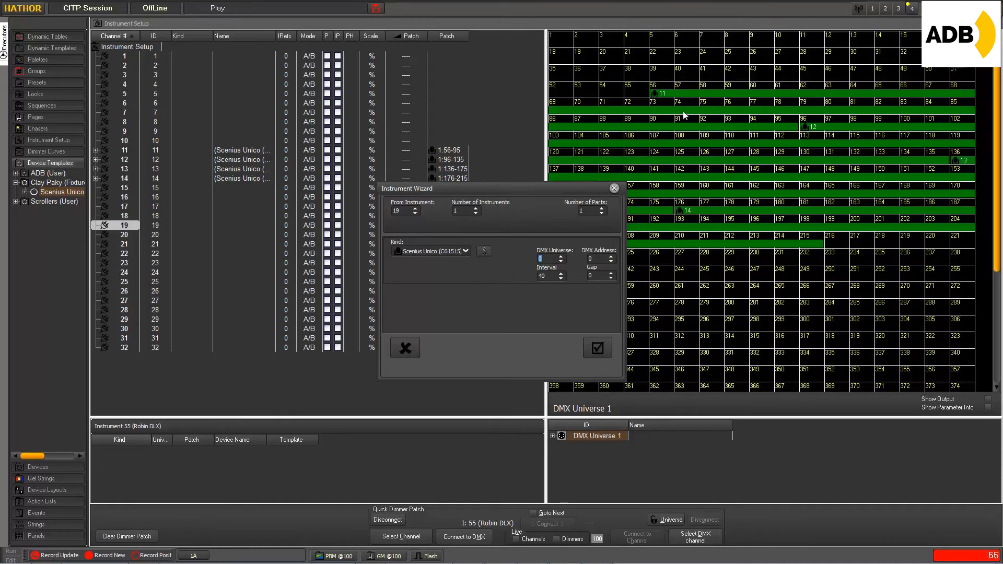
mouse_move(670, 102)
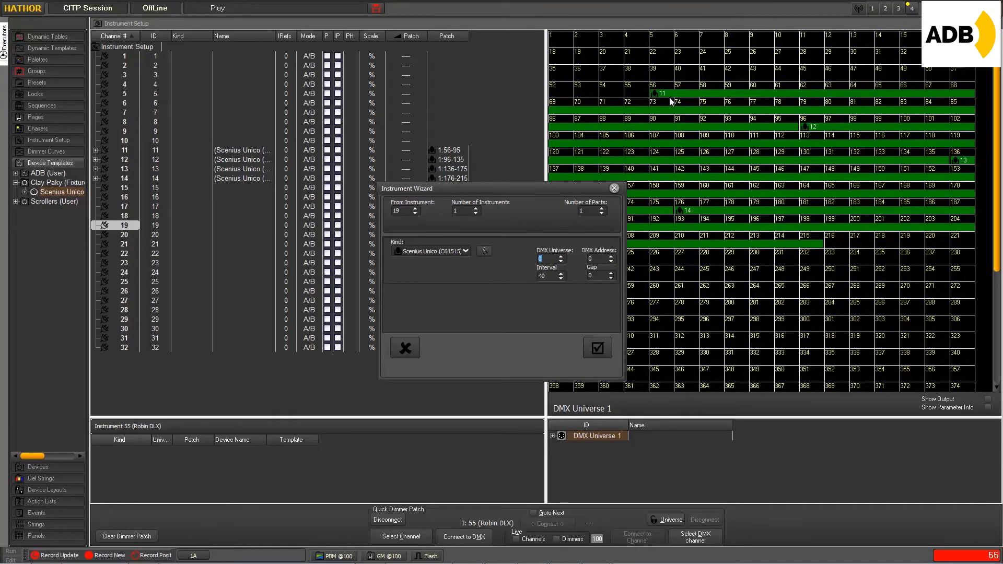
mouse_move(544, 191)
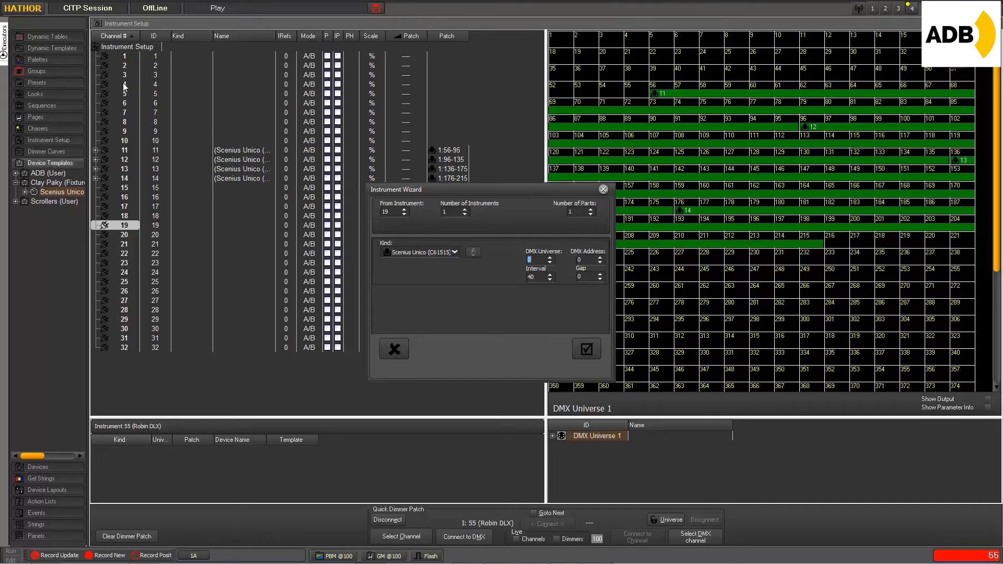
mouse_move(552, 257)
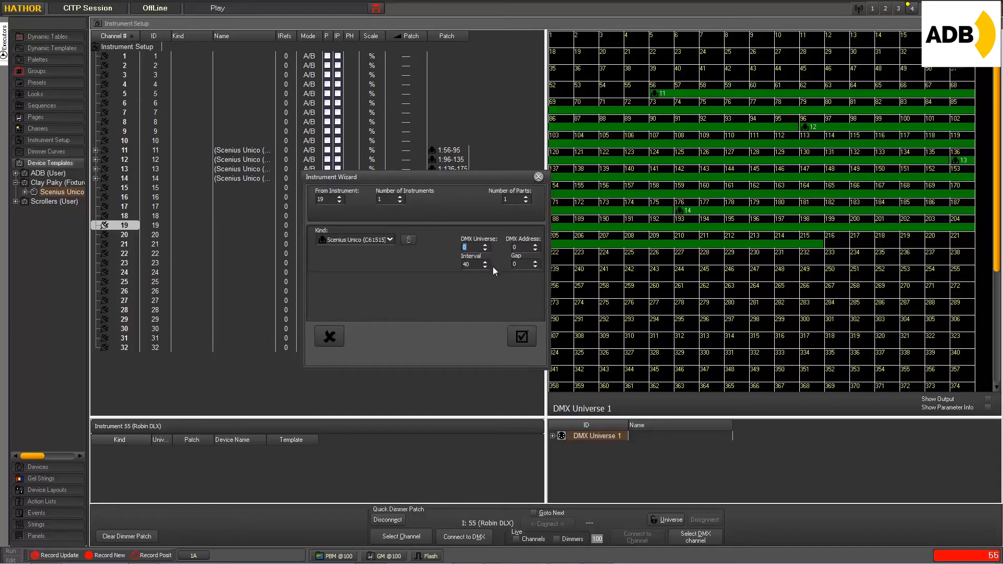
mouse_move(499, 259)
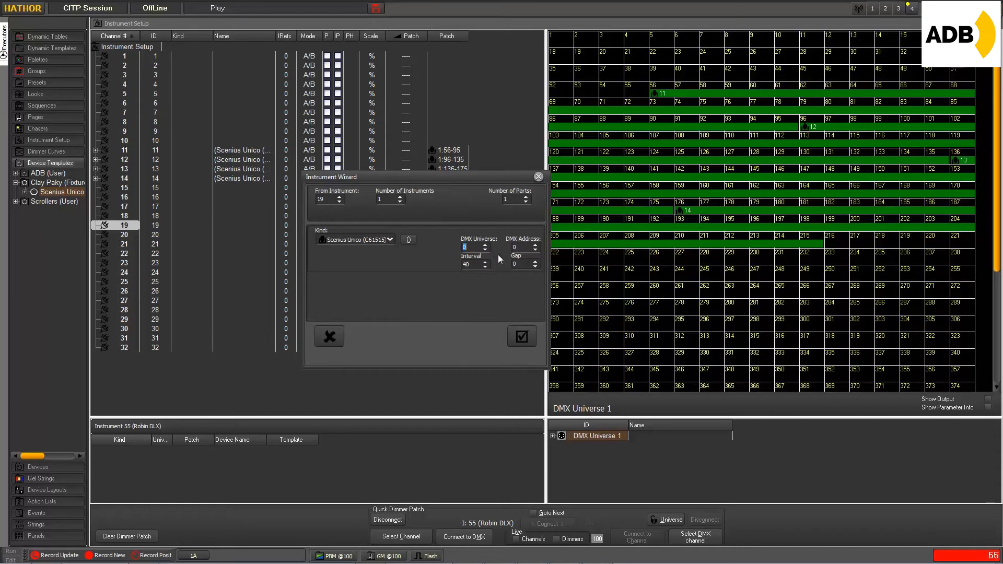
mouse_move(440, 274)
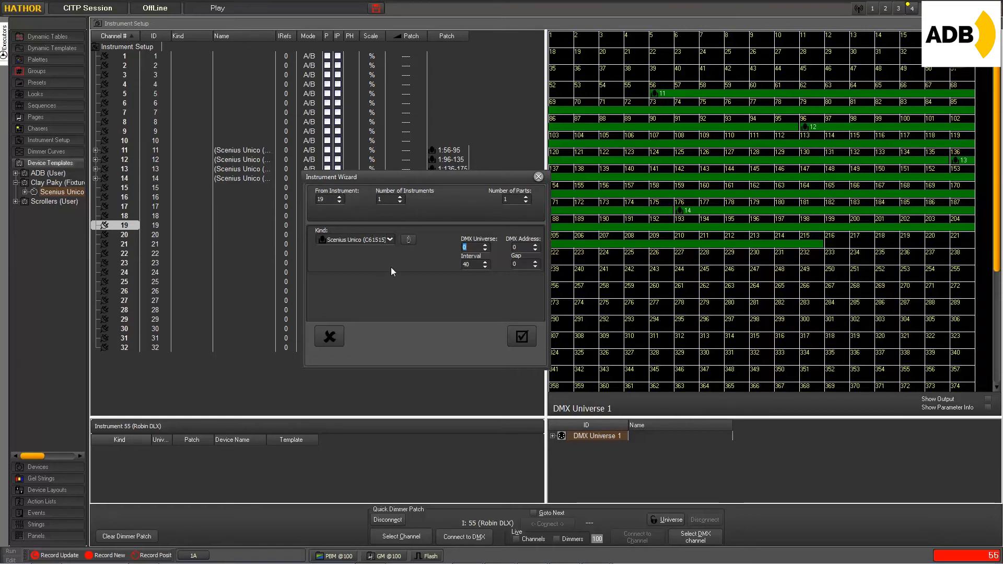
Set the Instrument Wizard to DMX Universe 2 with 4 instruments
click(485, 245)
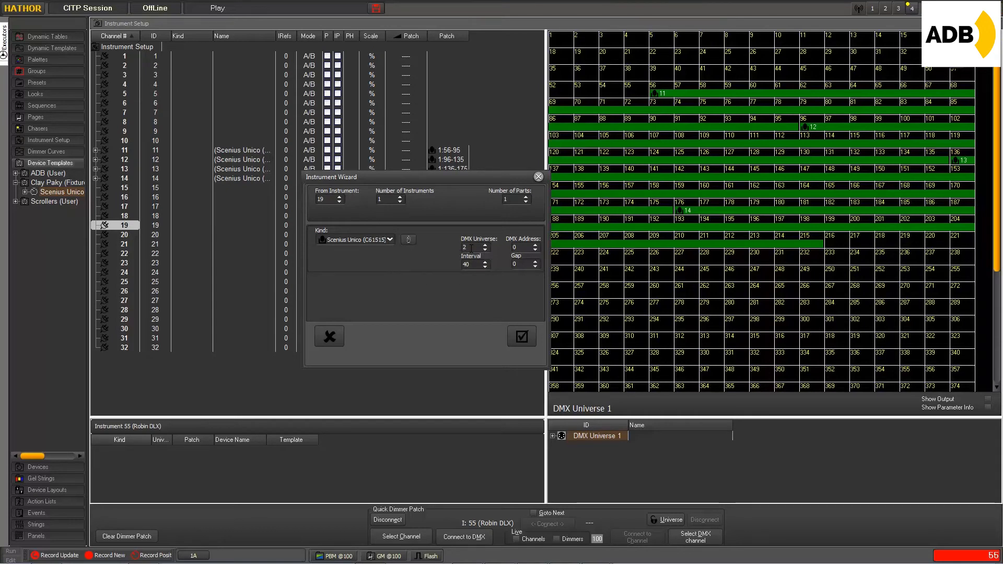
click(384, 199)
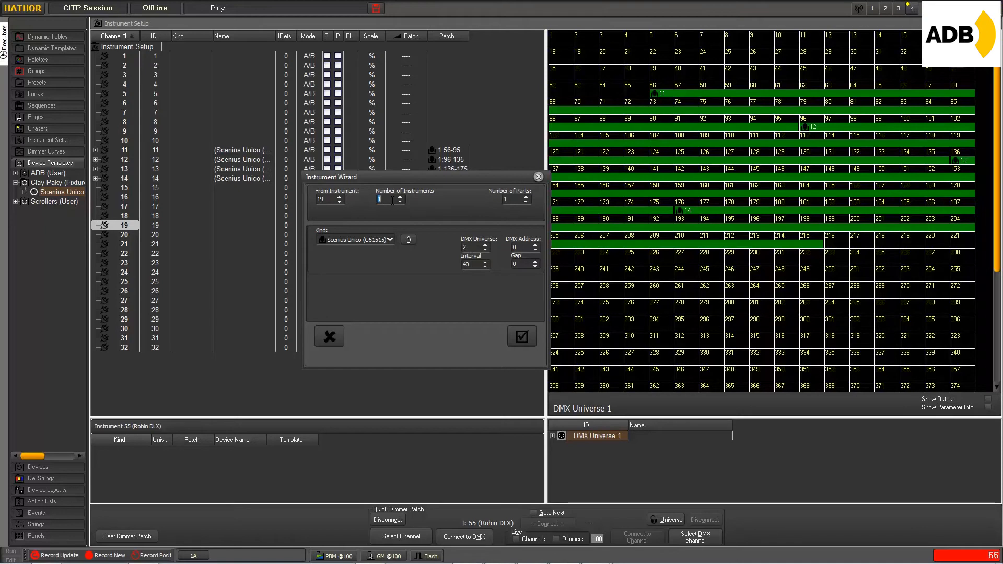
text(4)
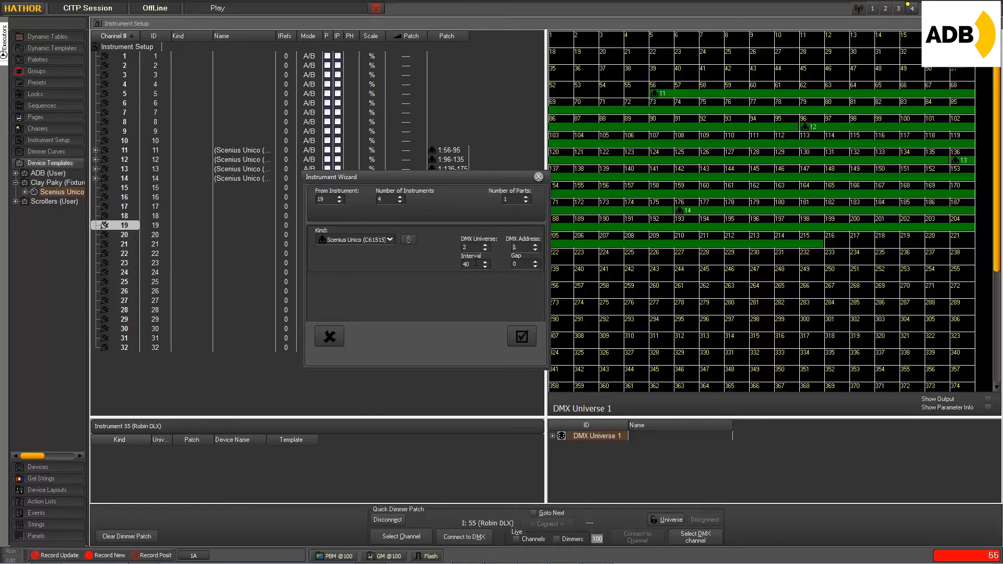
mouse_move(490, 281)
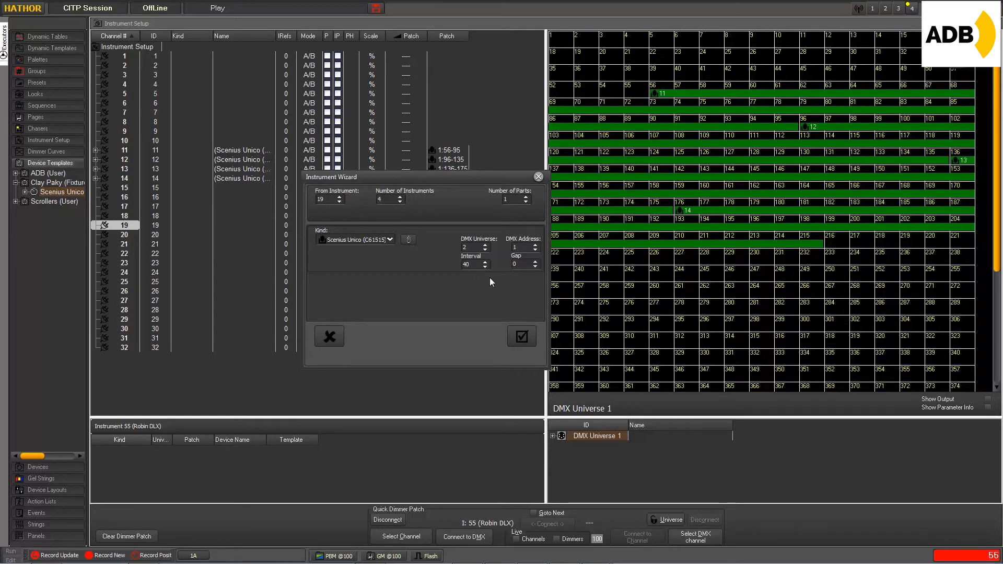
mouse_move(495, 284)
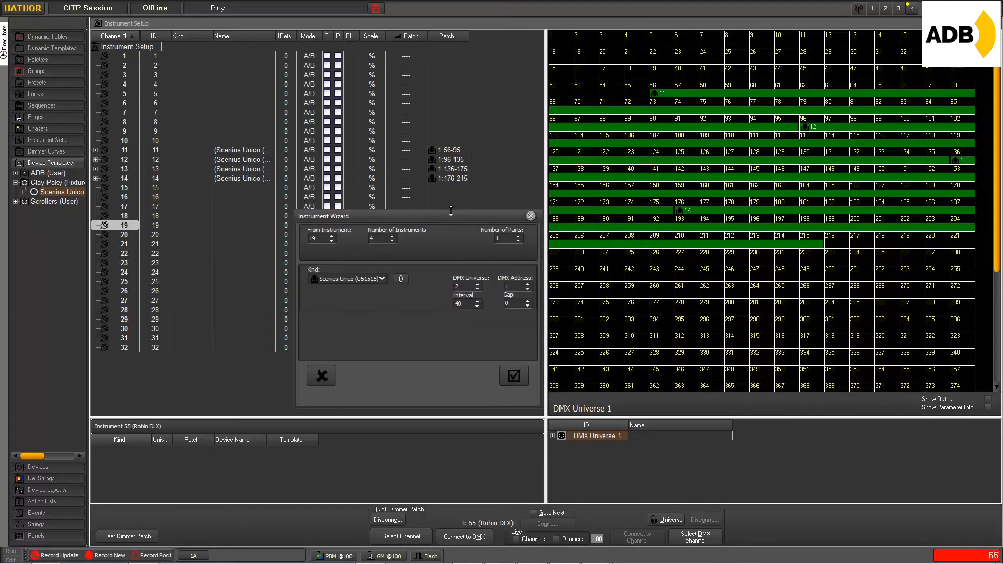
mouse_move(223, 147)
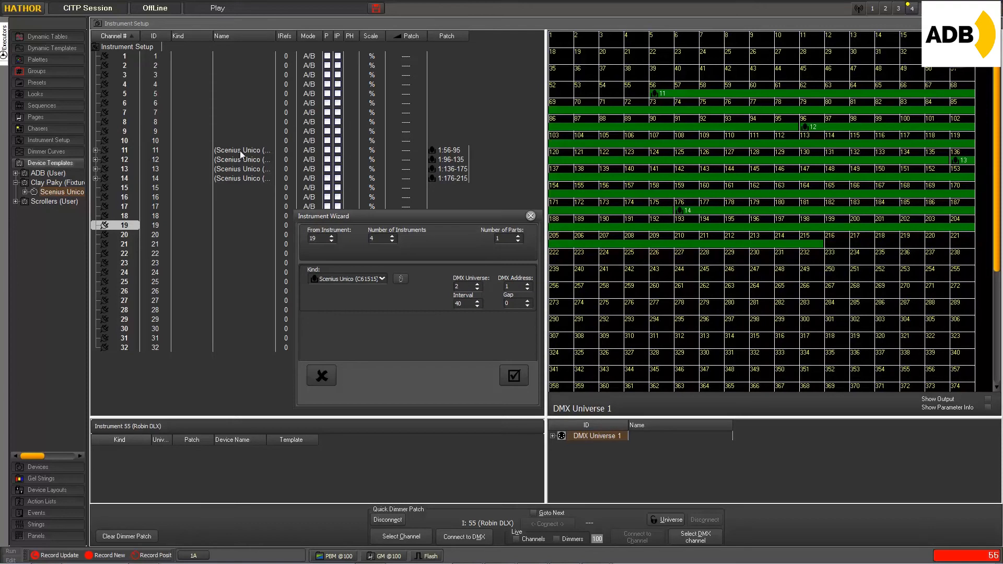
mouse_move(332, 225)
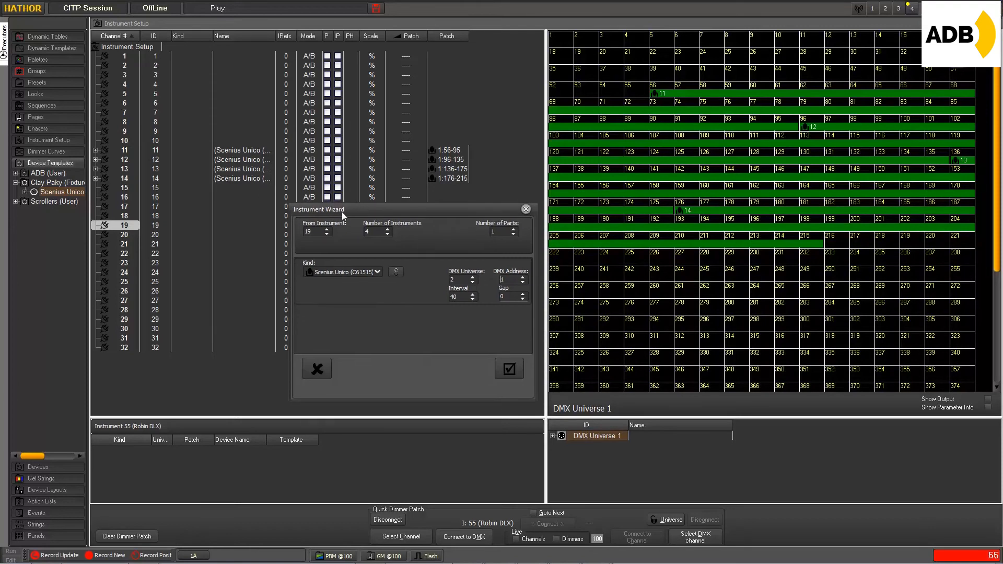
mouse_move(386, 311)
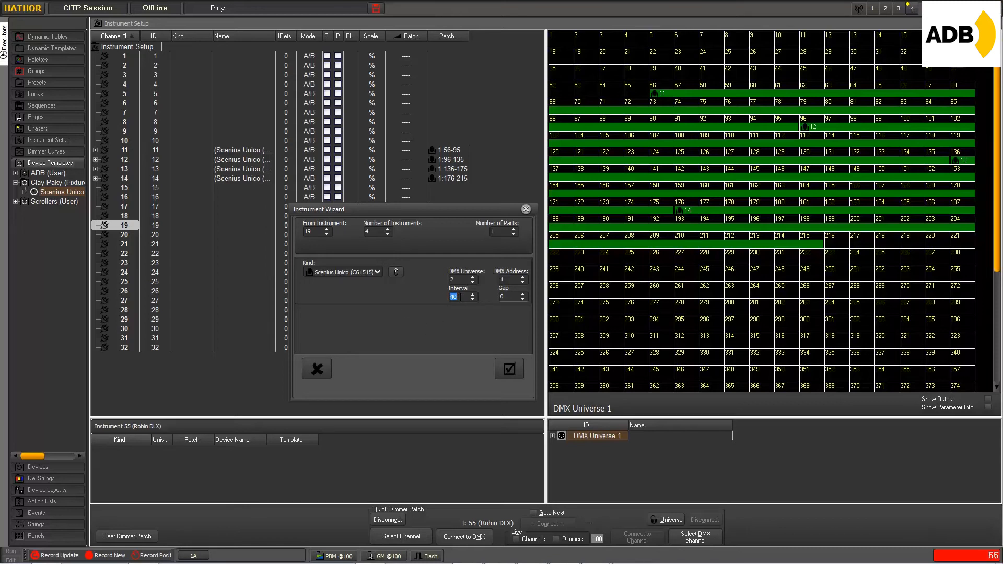
mouse_move(462, 307)
text(50)
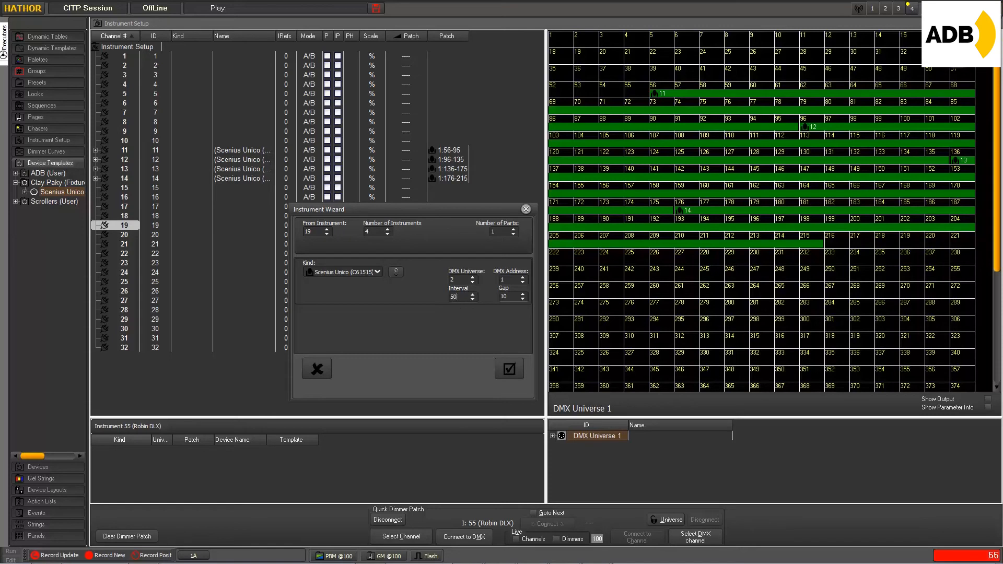
mouse_move(436, 335)
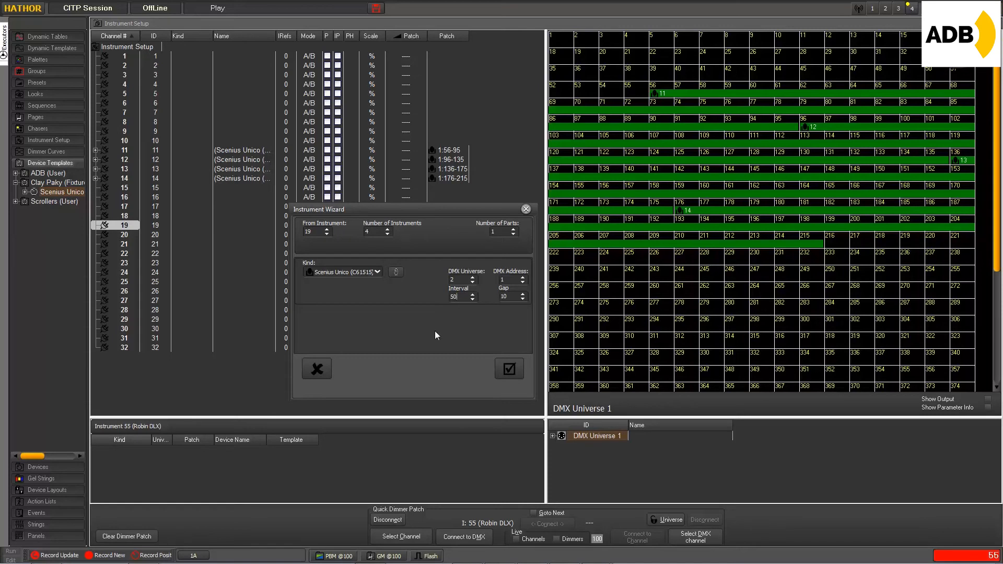
mouse_move(493, 302)
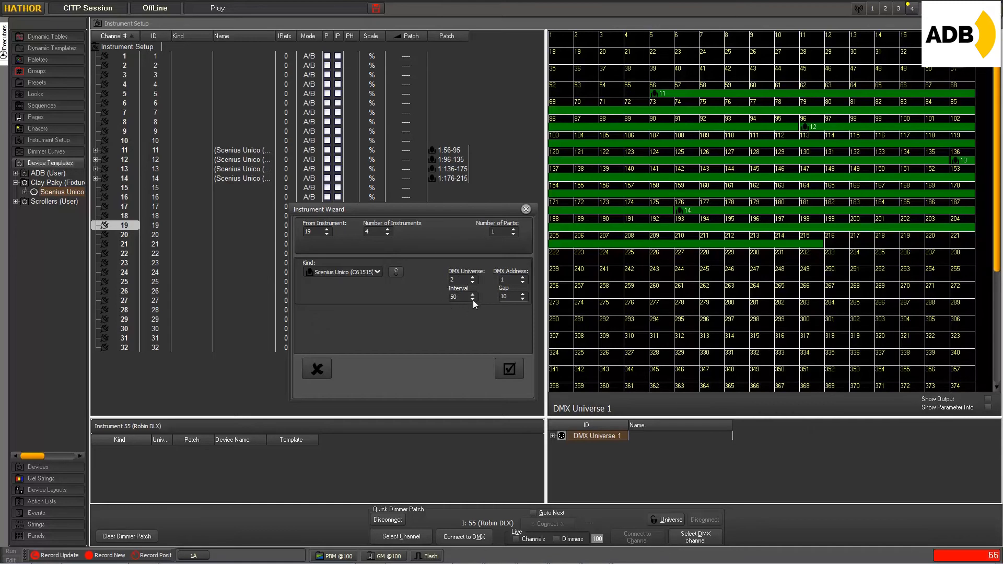
mouse_move(519, 296)
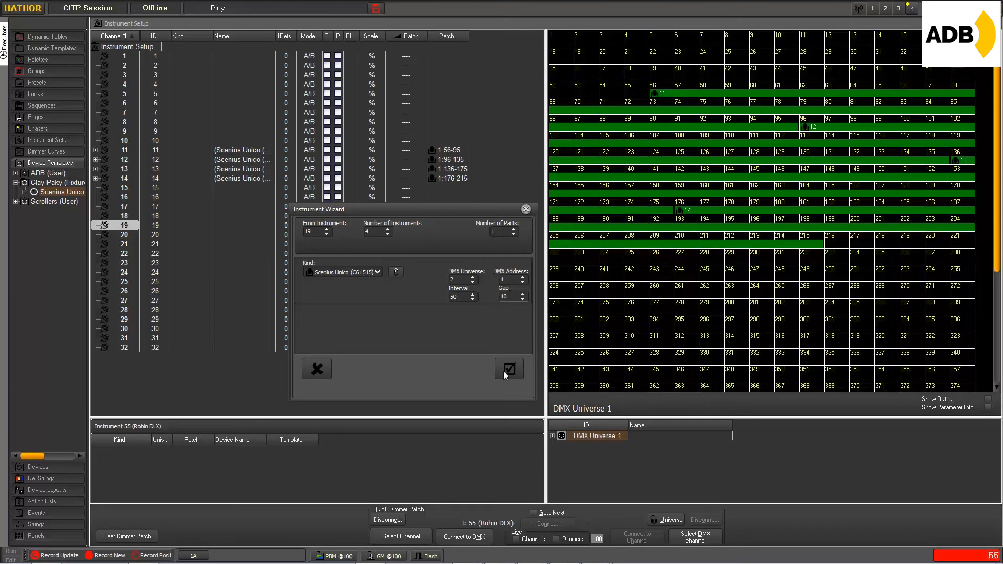
Create instruments 19–22, view DMX Universe 2's patch grid and select instrument 29
click(509, 369)
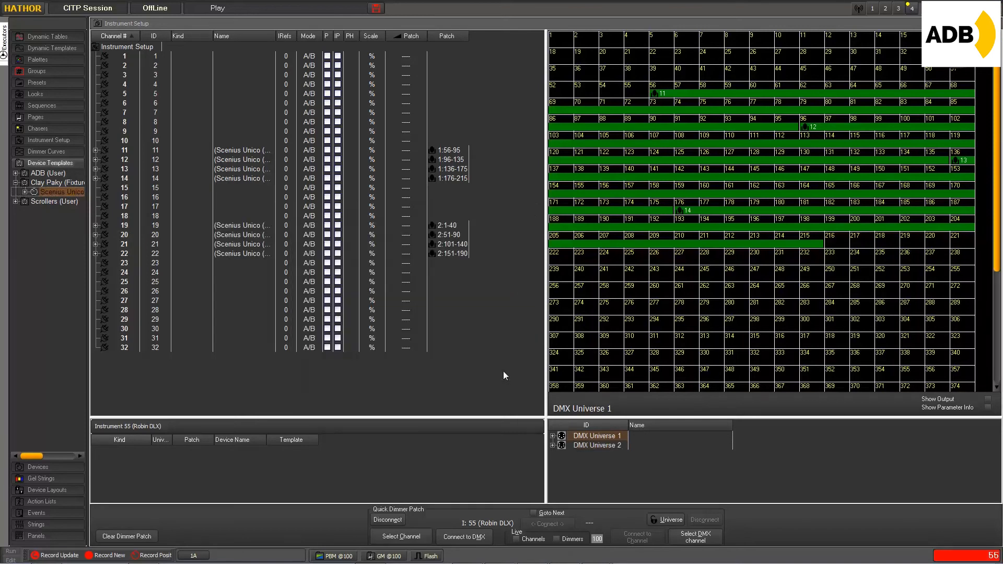
click(598, 444)
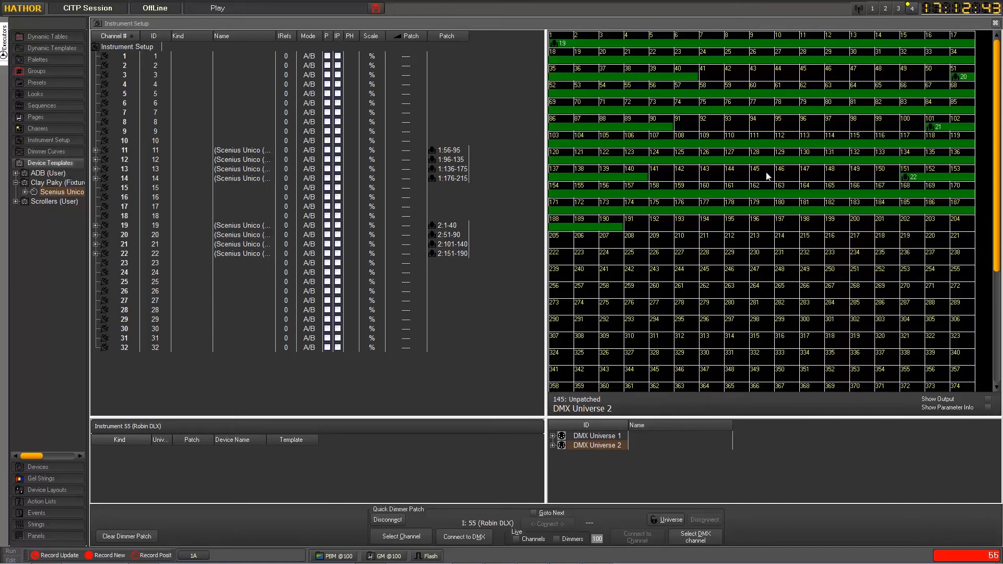
mouse_move(767, 173)
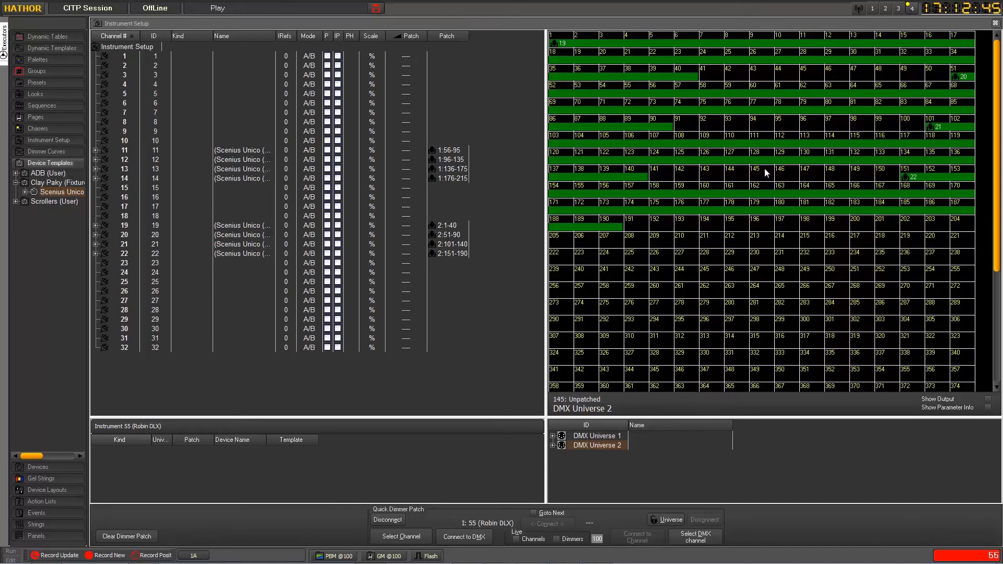
mouse_move(756, 174)
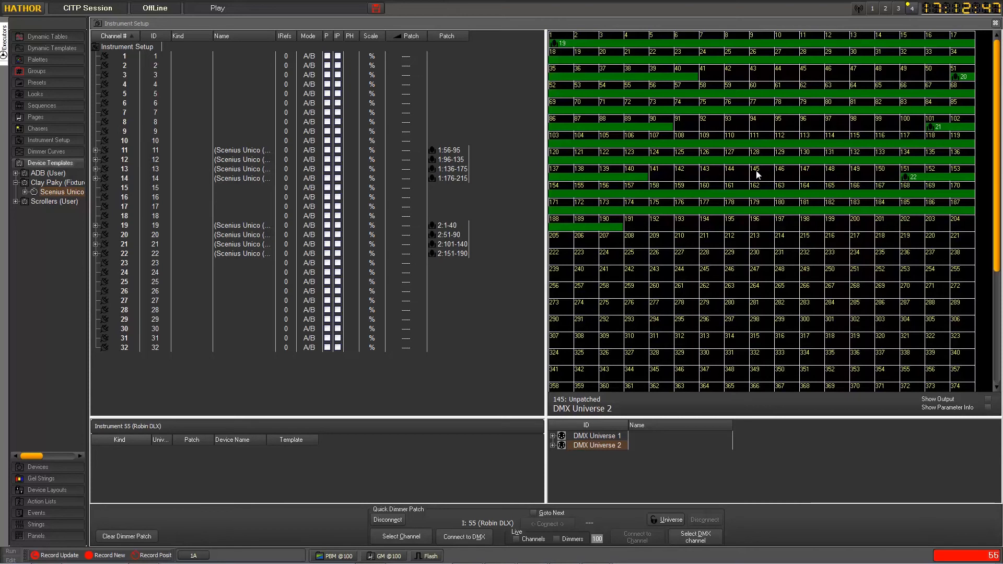
mouse_move(755, 176)
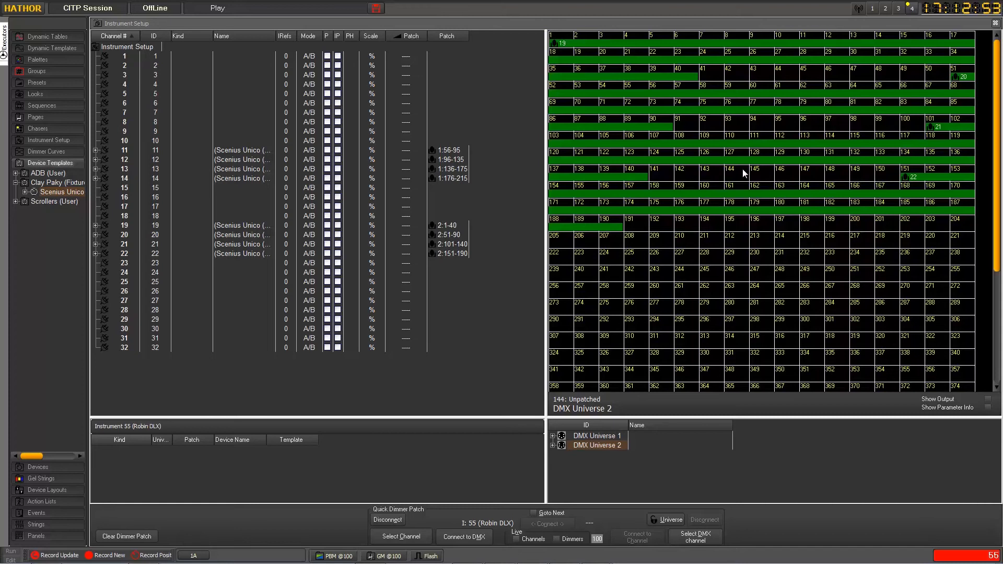
mouse_move(741, 174)
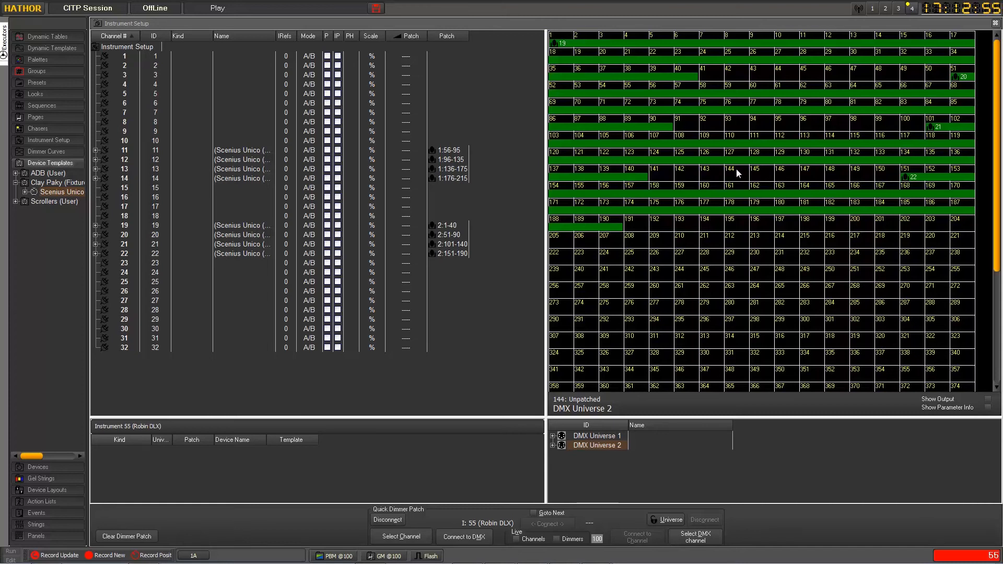
click(123, 318)
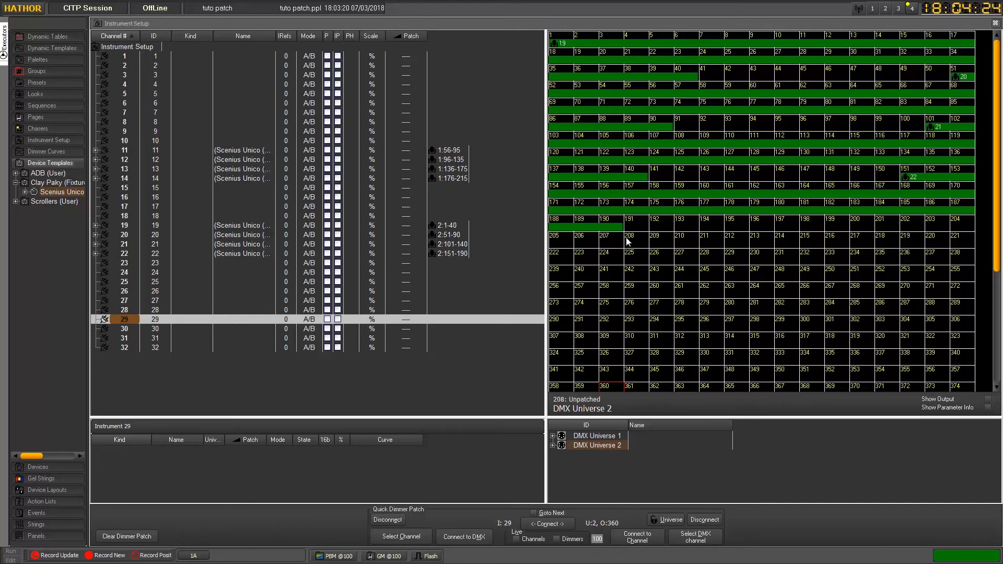
mouse_move(614, 347)
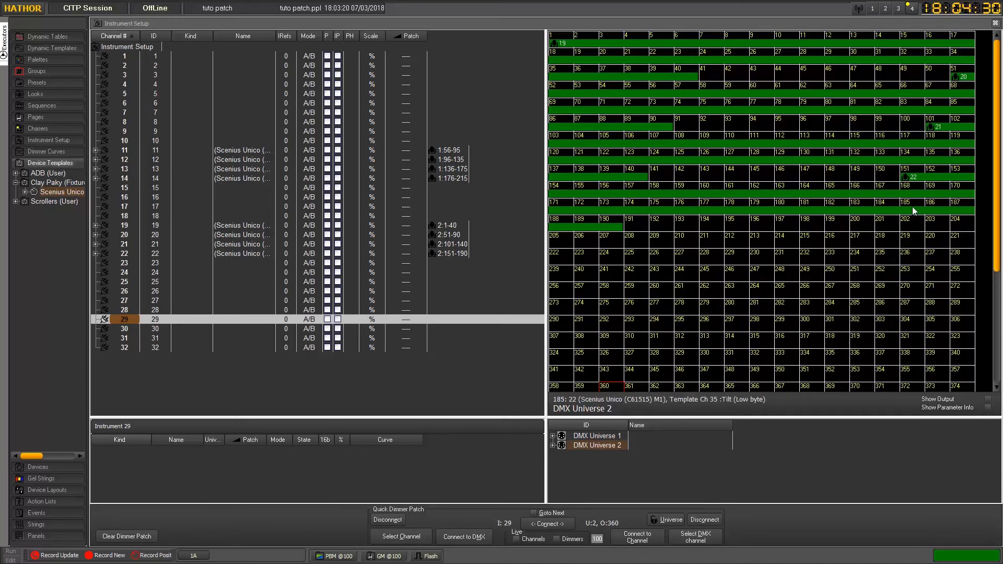
mouse_move(911, 174)
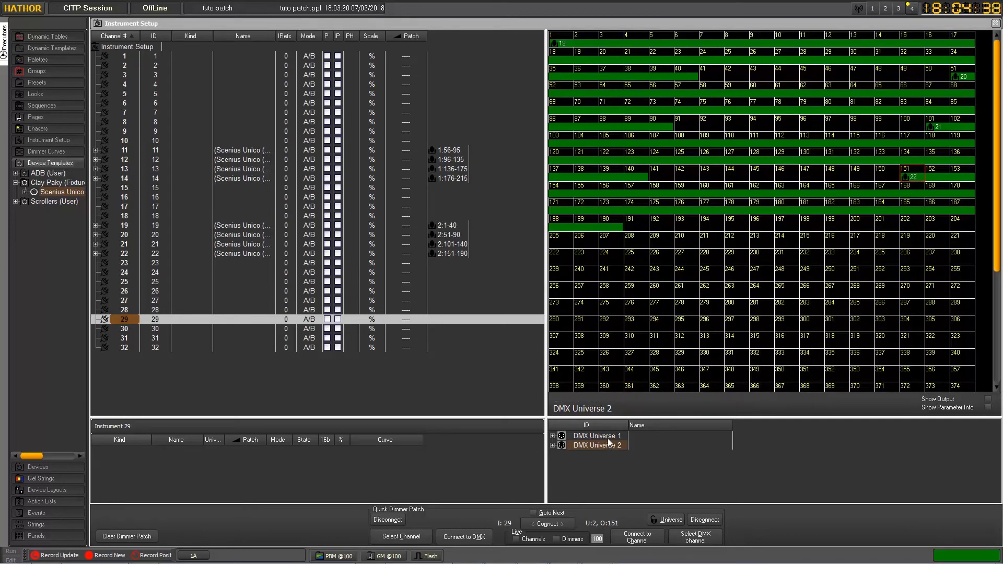
Compare the DMX Universe 1 and 2 address maps, ending on Universe 1
click(595, 435)
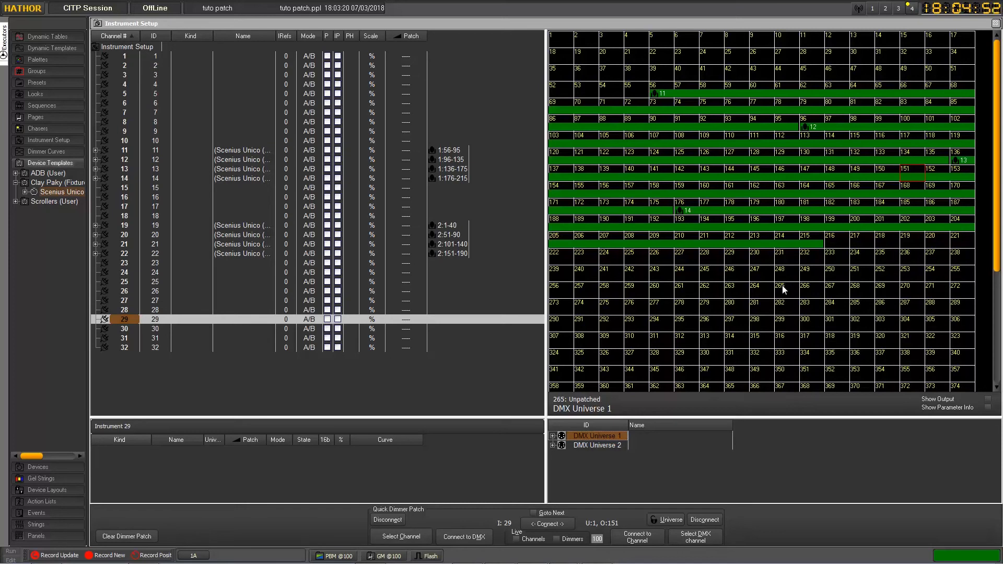
click(595, 445)
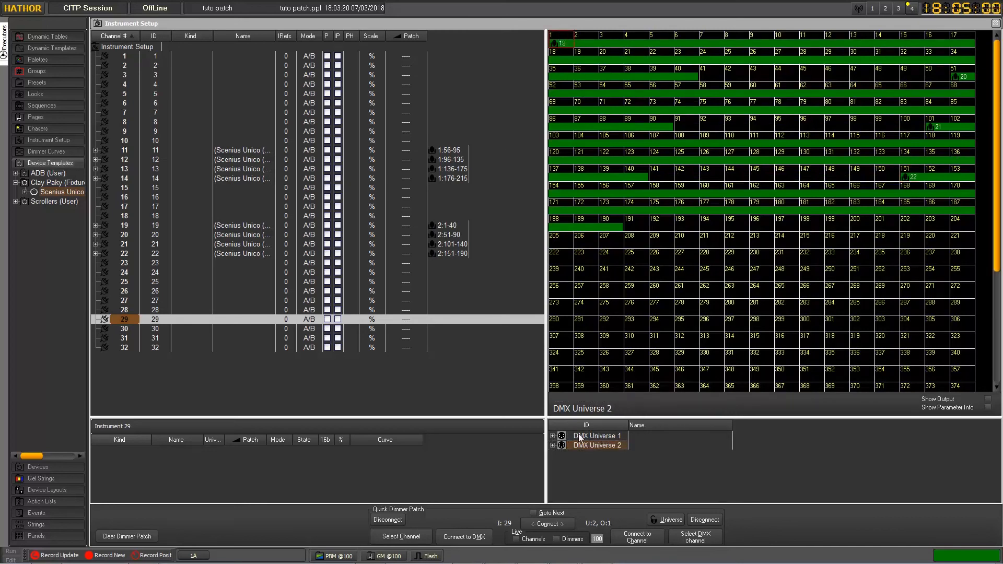
click(597, 436)
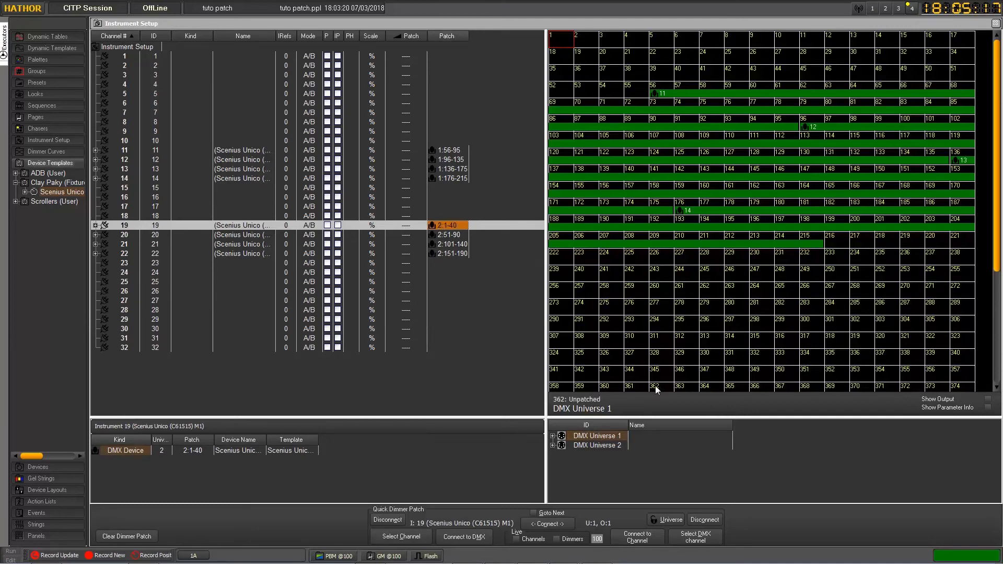
Move instrument 19's Scenius Unico device to DMX Universe 1 and view that map
click(596, 445)
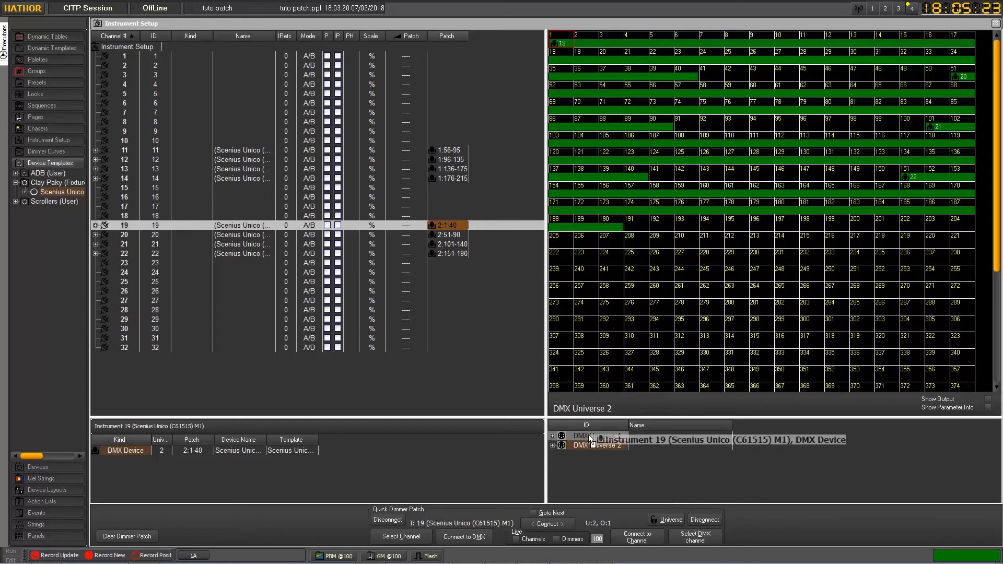
right_click(592, 442)
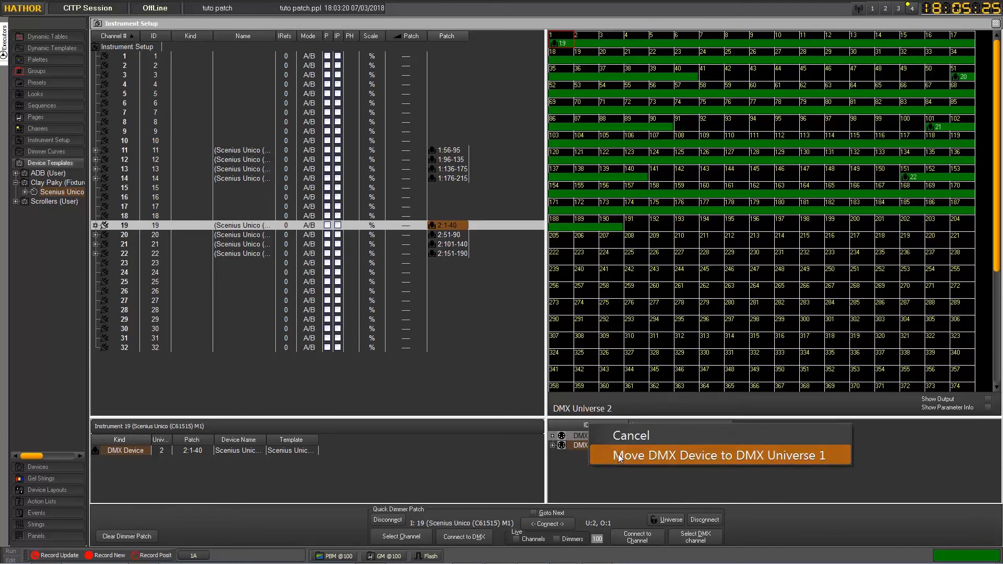
click(719, 455)
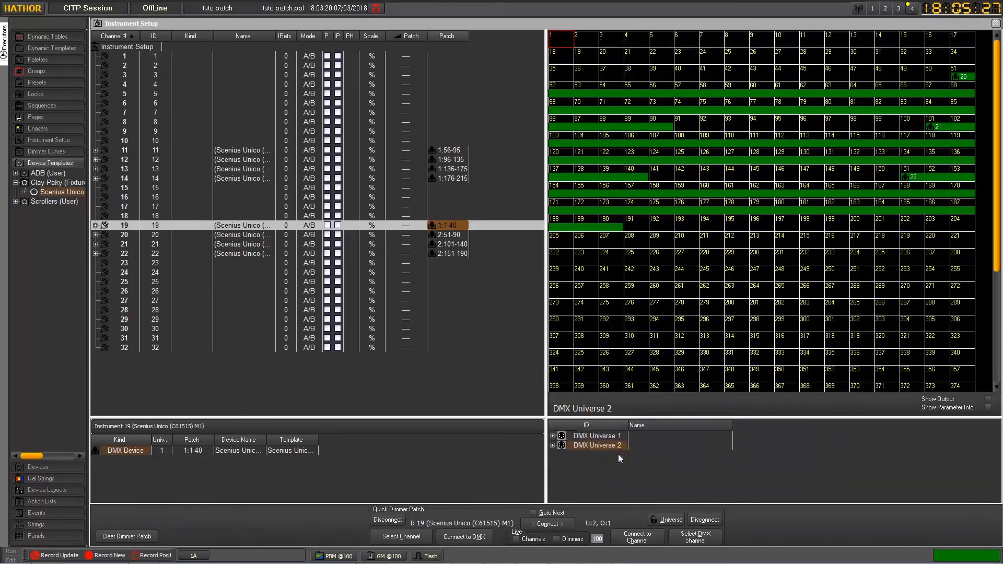
click(597, 435)
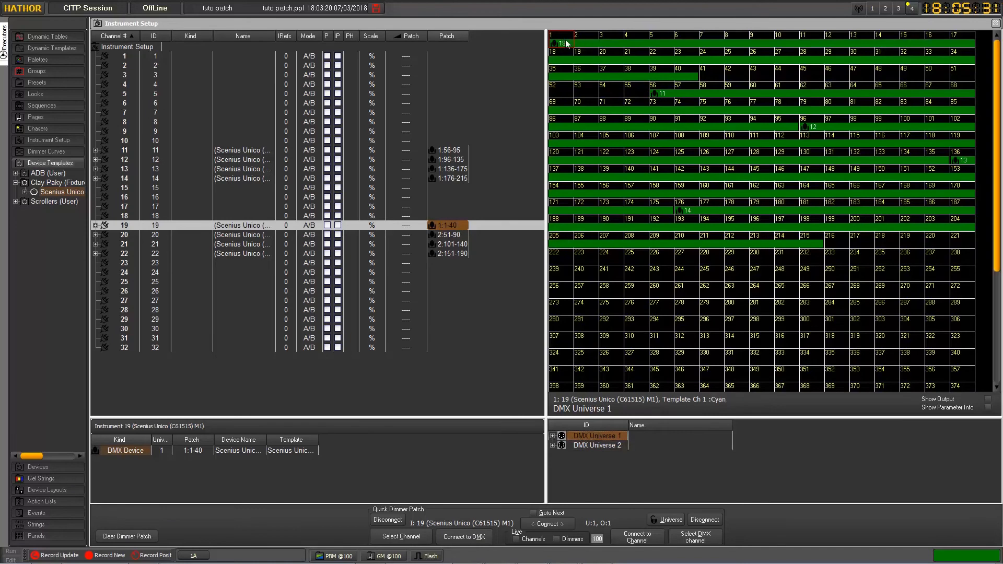
mouse_move(558, 49)
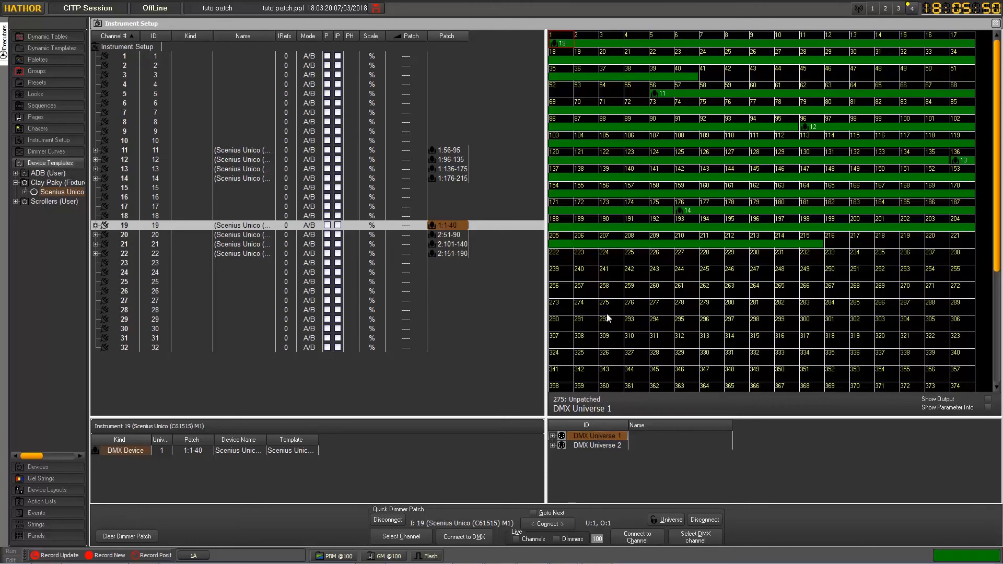
mouse_move(625, 54)
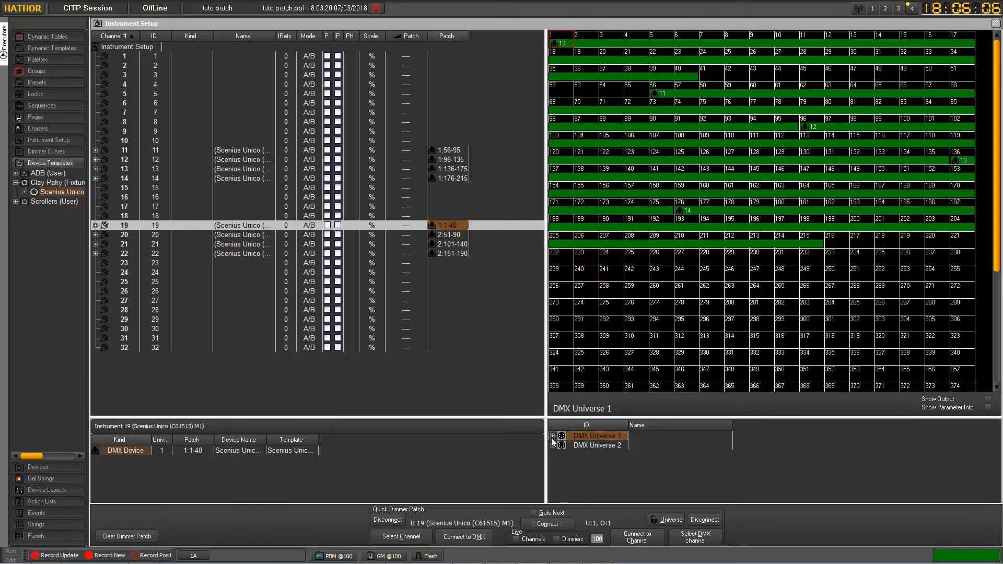
Expand both universes and move instrument 19's device back to DMX Universe 2
click(551, 436)
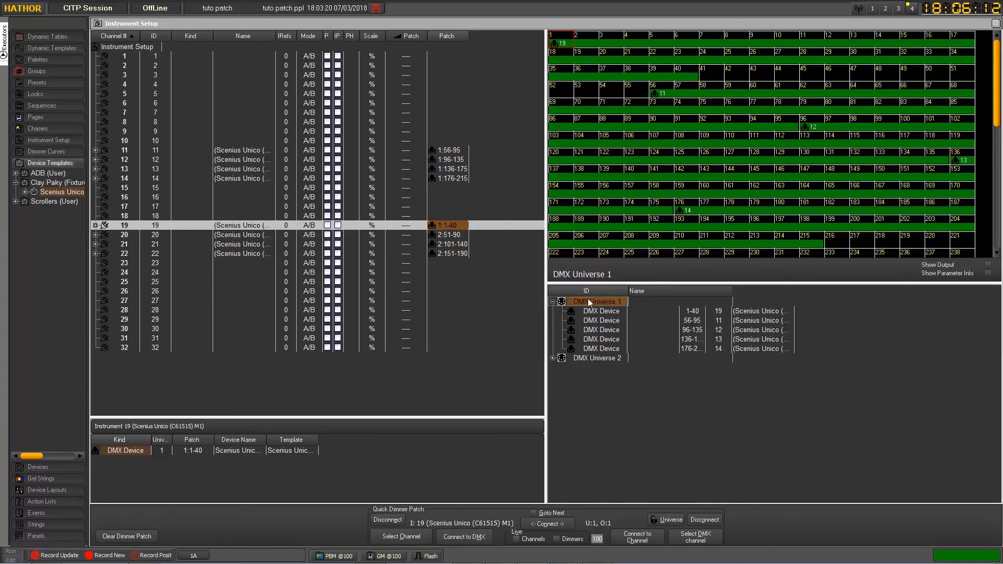
click(552, 357)
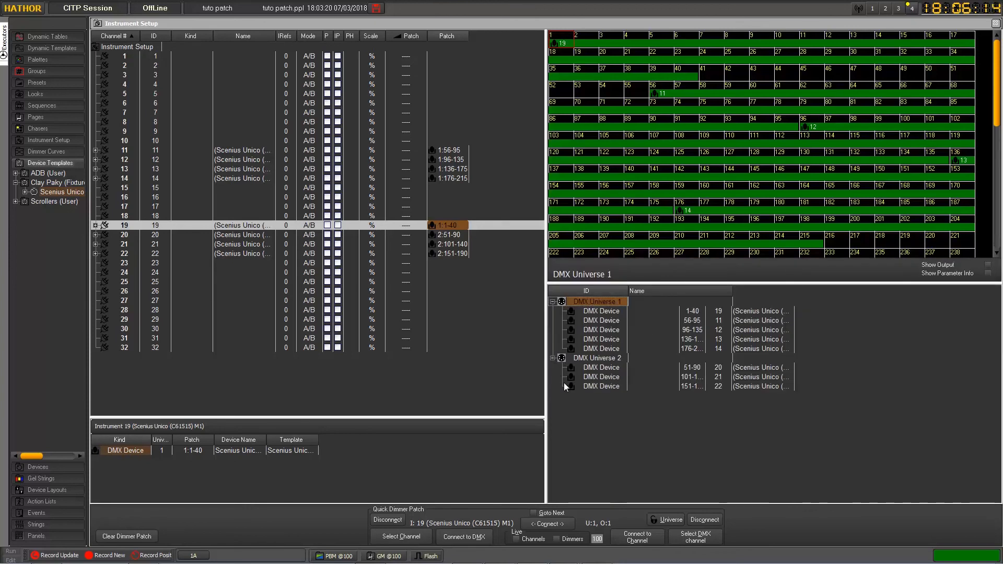
mouse_move(587, 407)
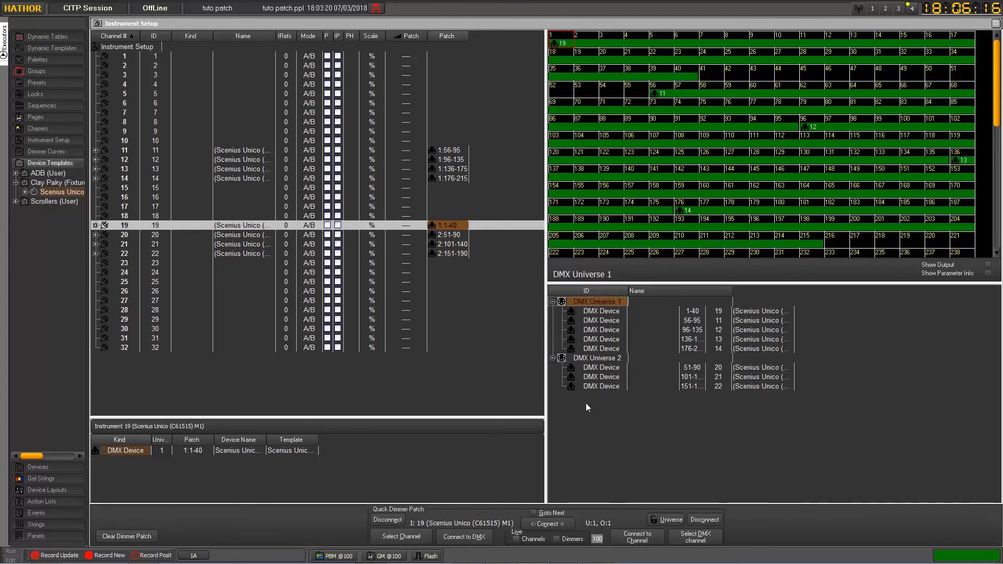
mouse_move(600, 328)
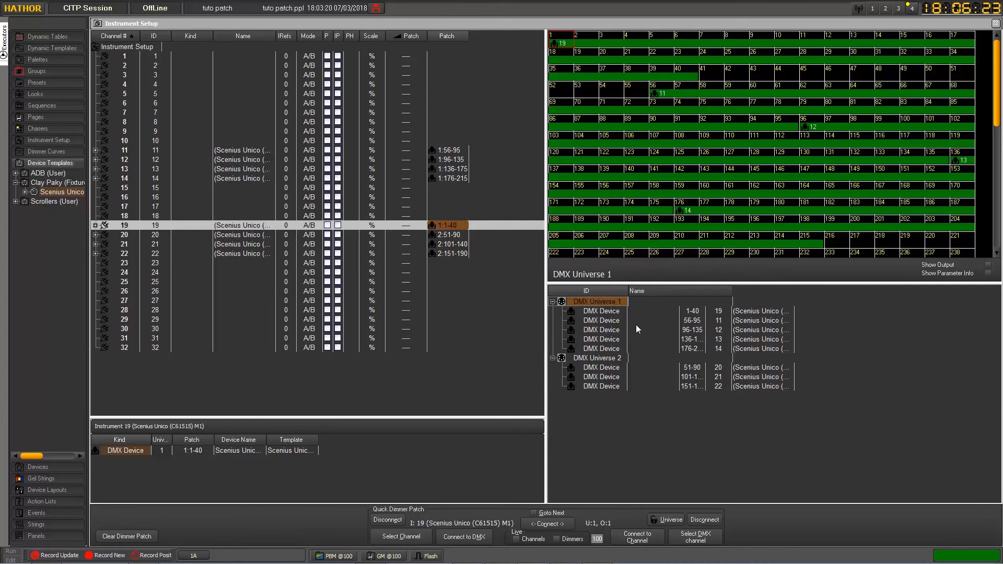
click(600, 310)
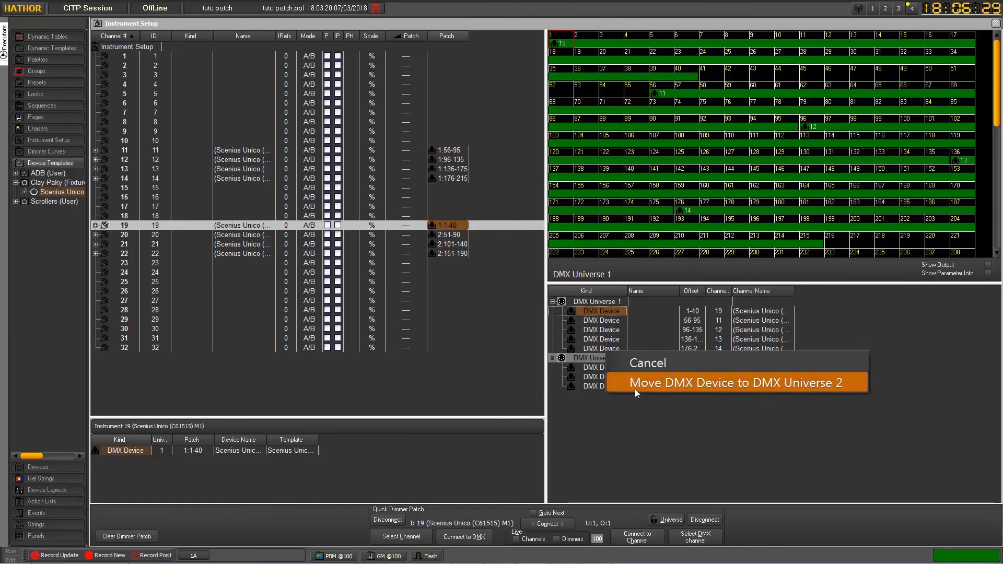
click(734, 382)
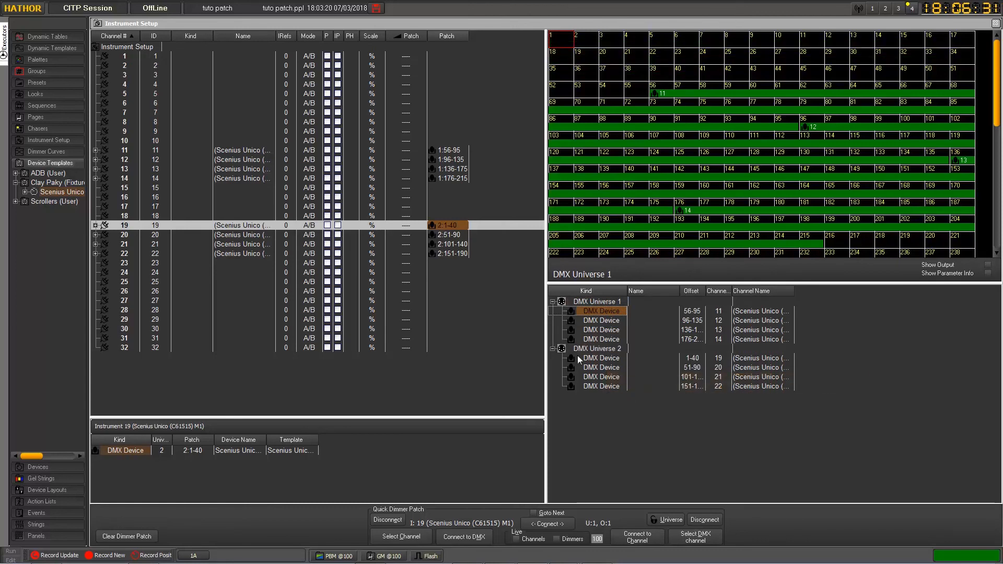
mouse_move(601, 286)
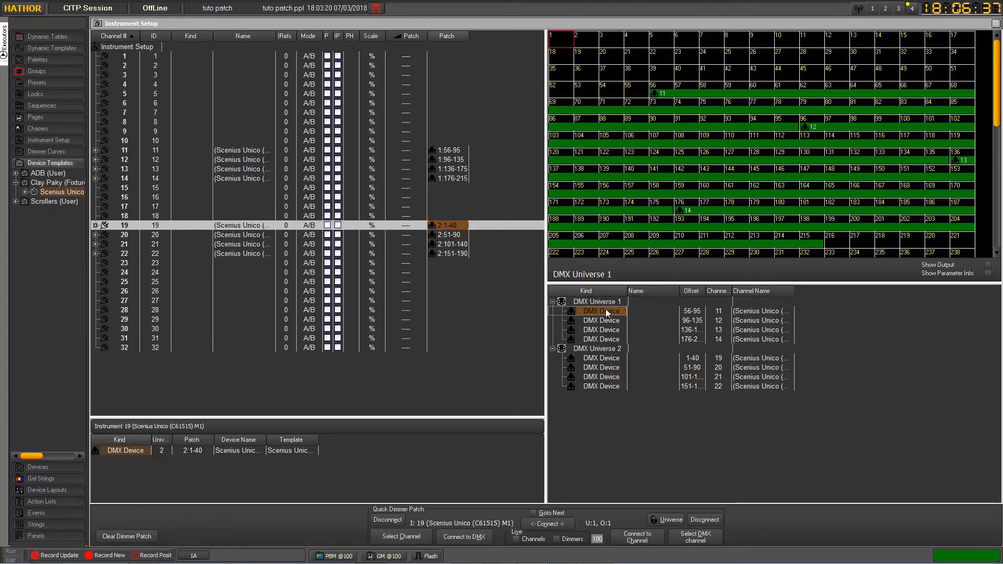
click(597, 348)
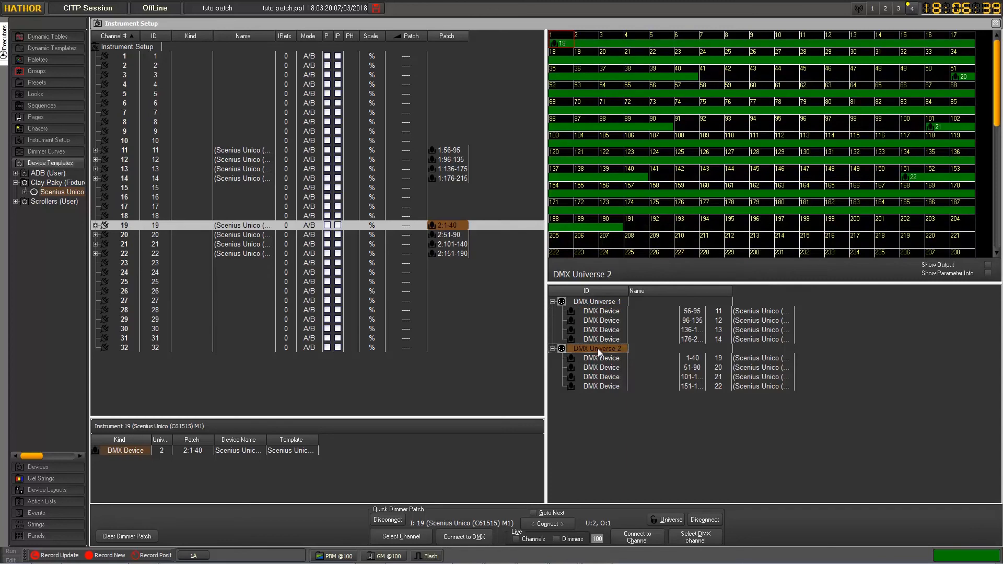
mouse_move(631, 364)
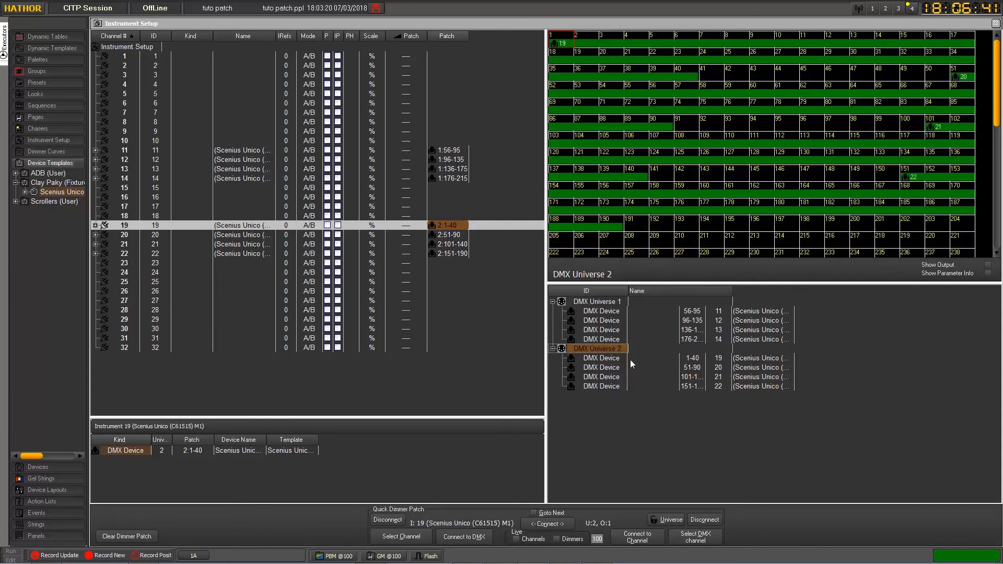
click(601, 311)
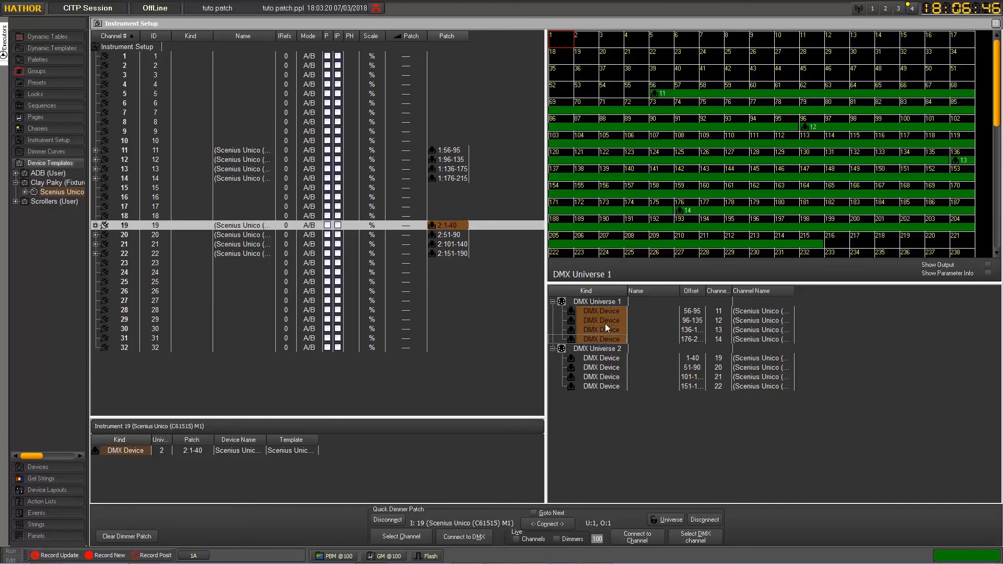
mouse_move(615, 311)
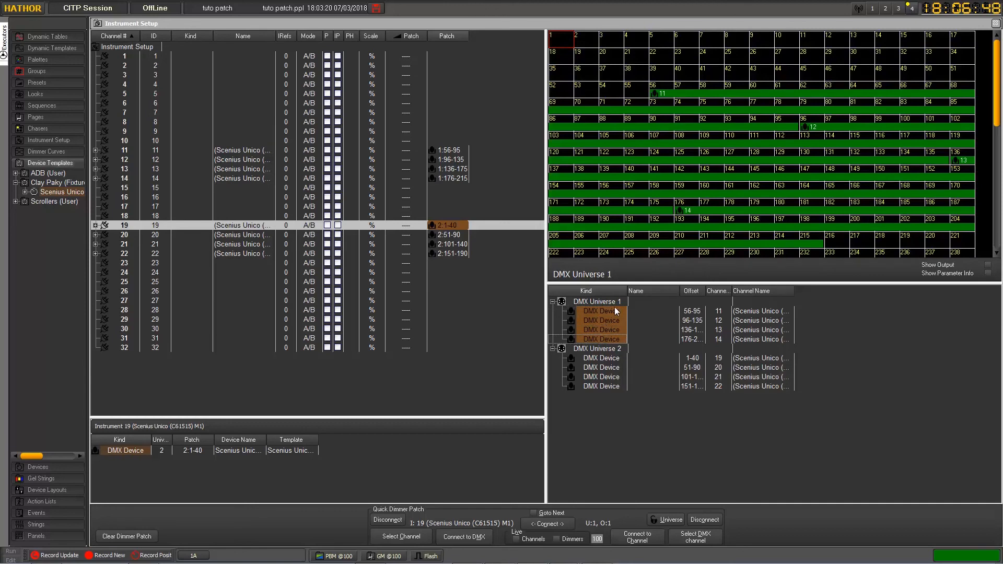
mouse_move(601, 320)
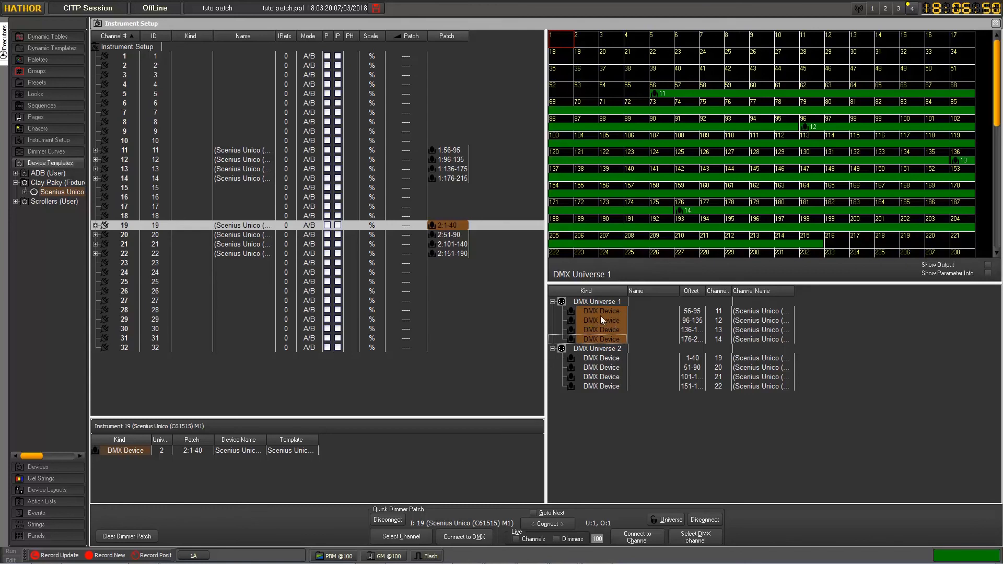
mouse_move(599, 339)
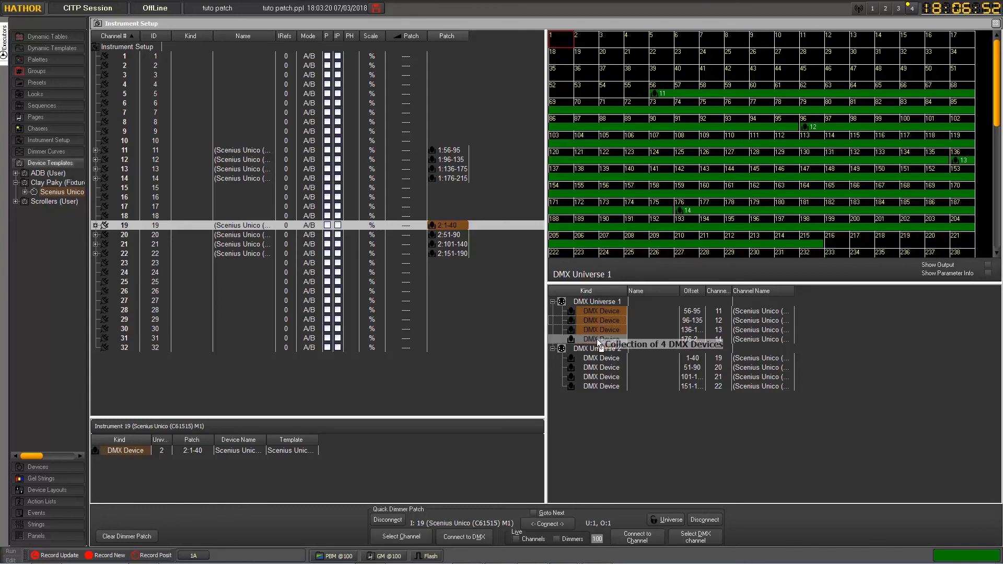
right_click(601, 349)
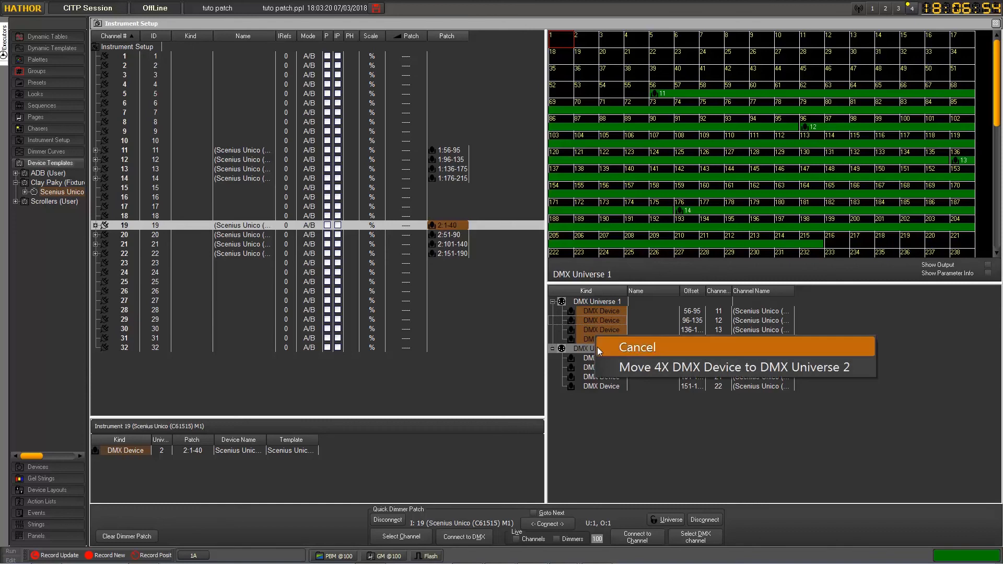
mouse_move(672, 181)
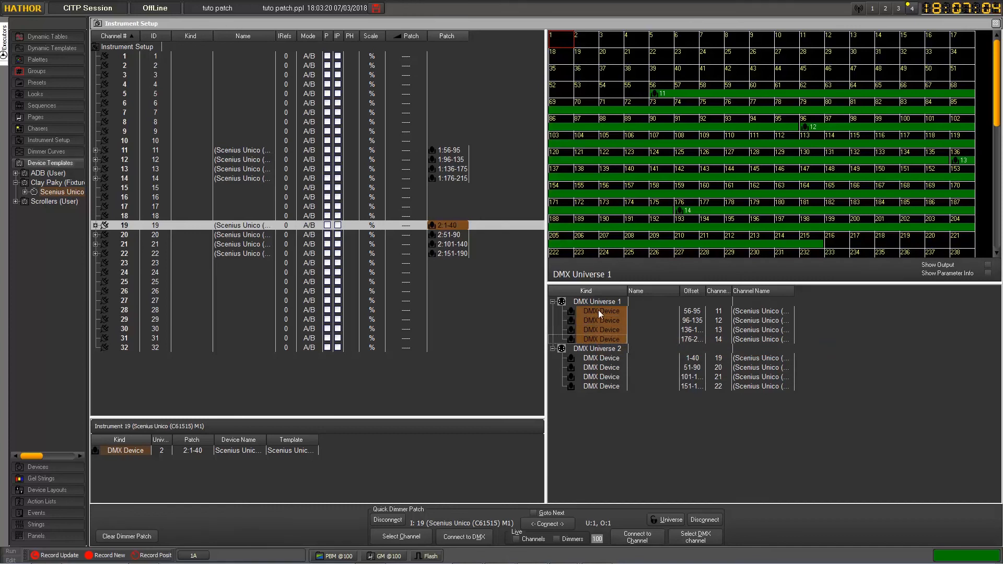
click(598, 301)
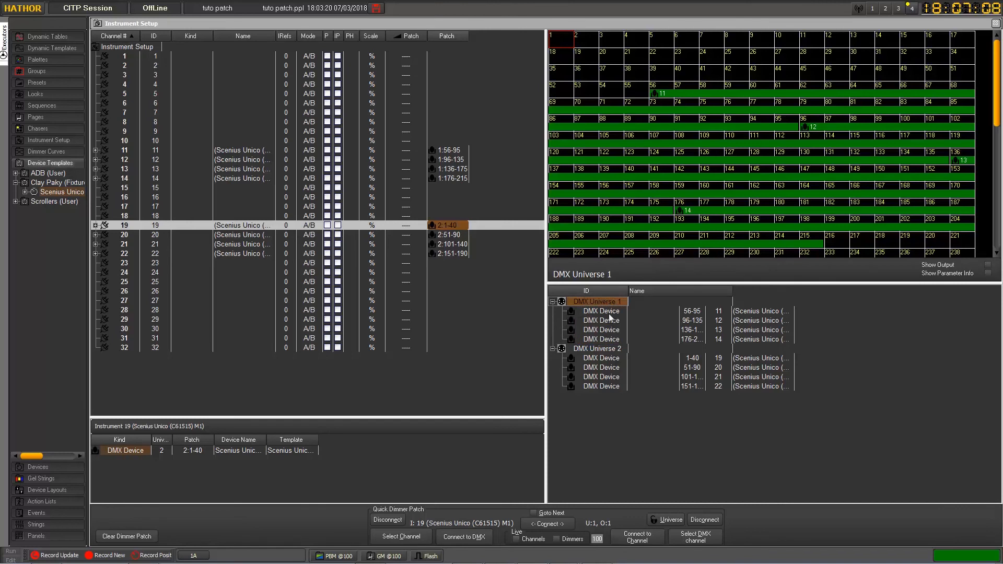
mouse_move(610, 316)
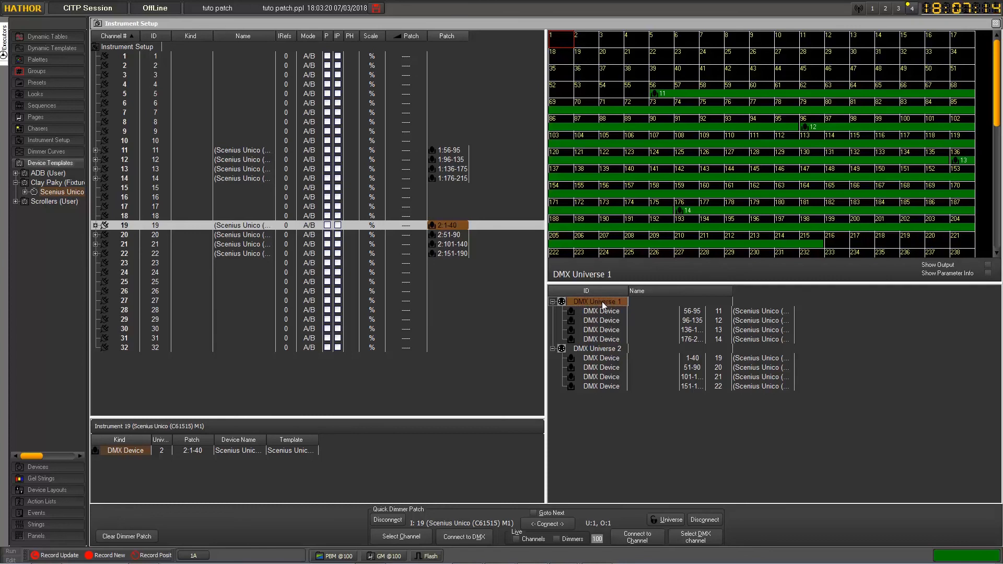
mouse_move(608, 492)
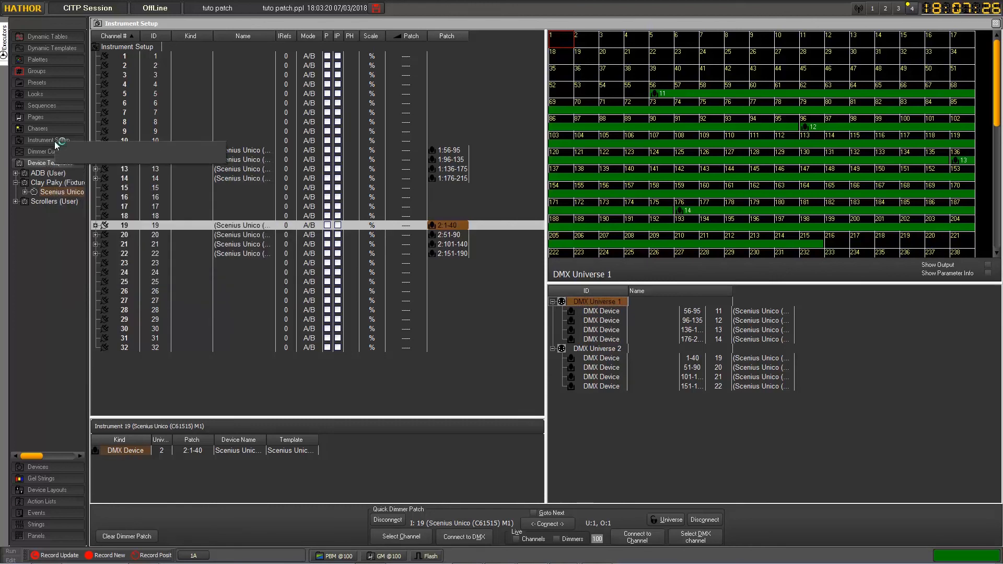
In a second Instrument Setup window, move instrument 19's device to Universe 1 at 1-40
click(41, 140)
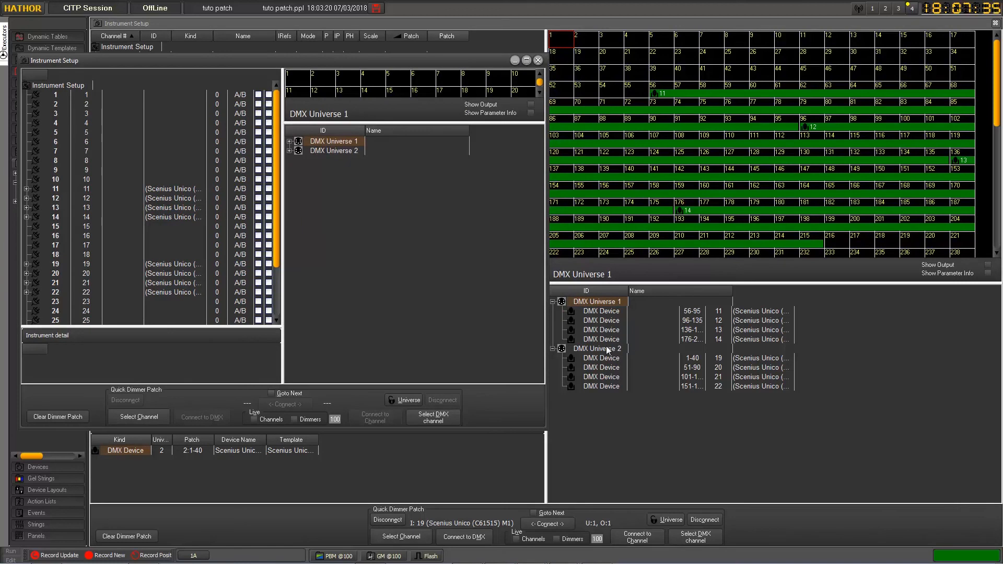
click(600, 320)
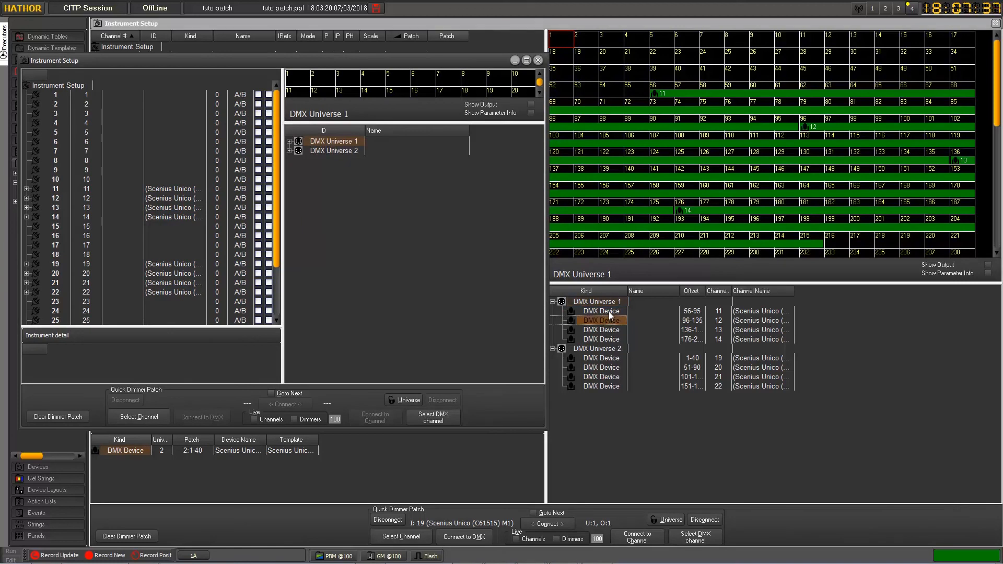
click(600, 357)
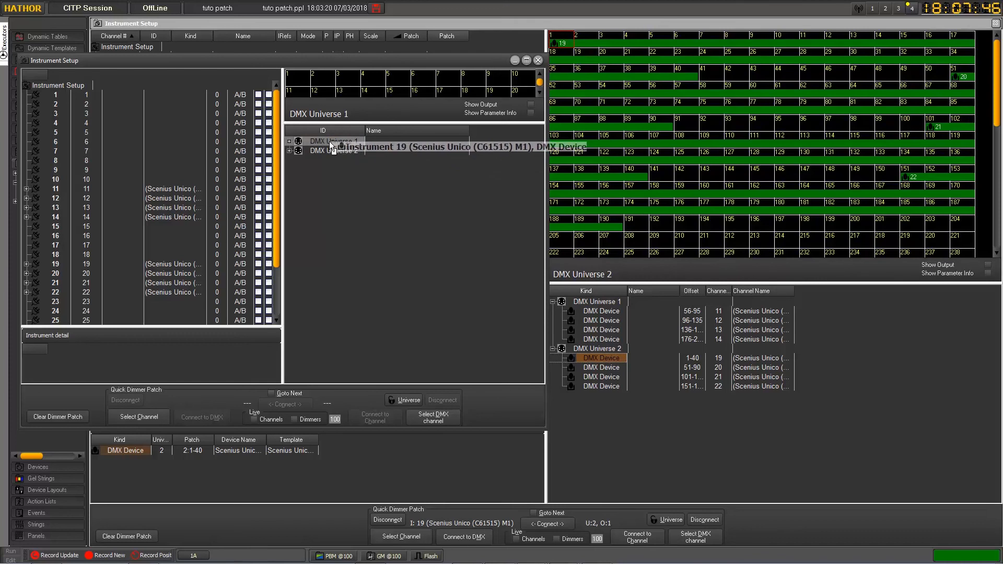
right_click(332, 142)
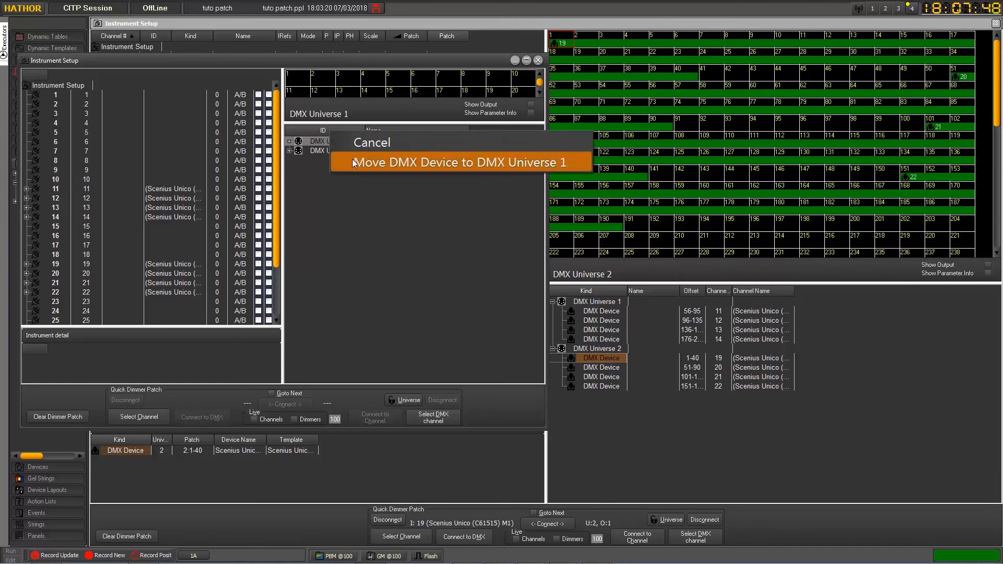
click(456, 162)
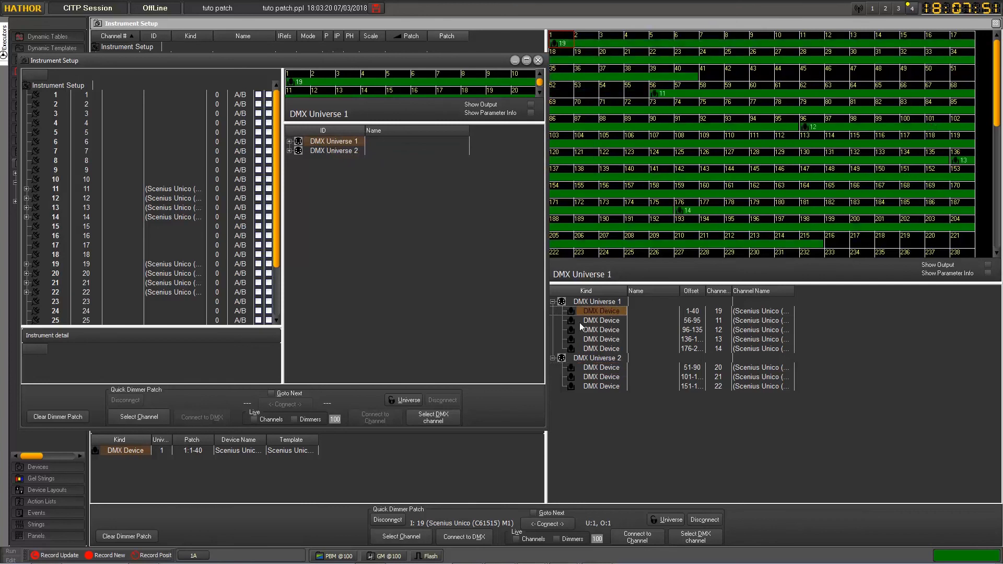
mouse_move(445, 274)
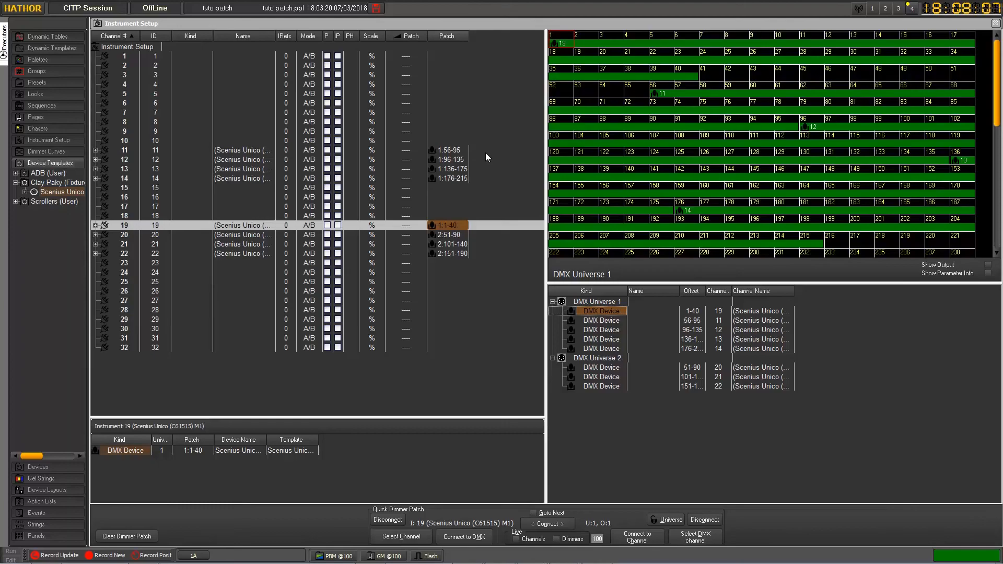
mouse_move(487, 159)
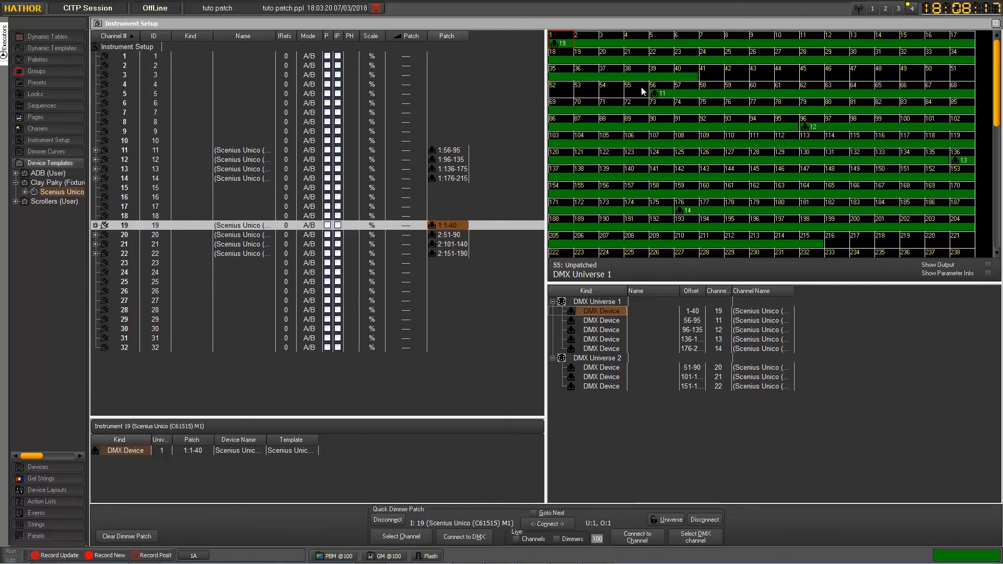
mouse_move(608, 96)
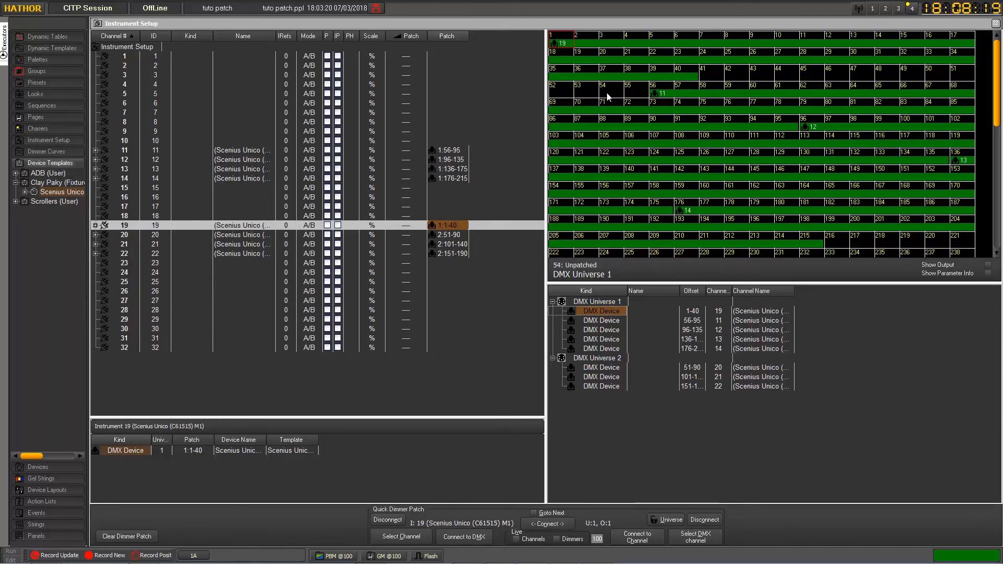
mouse_move(605, 94)
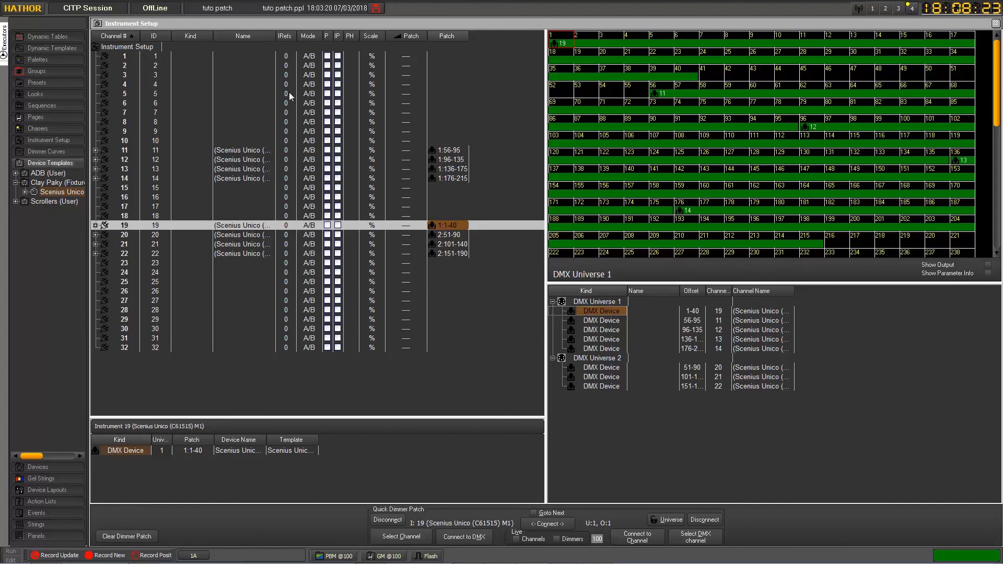
mouse_move(386, 245)
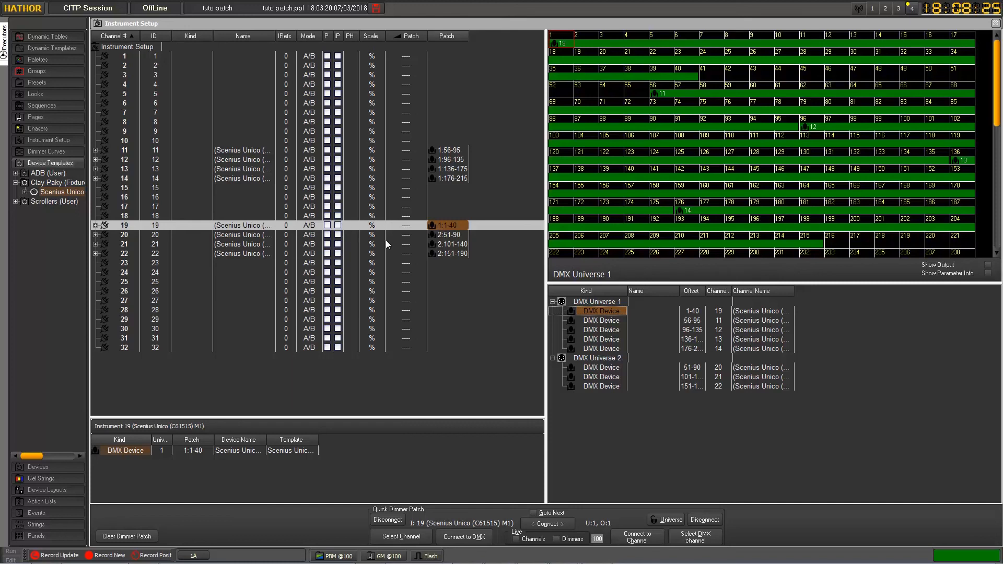
mouse_move(421, 282)
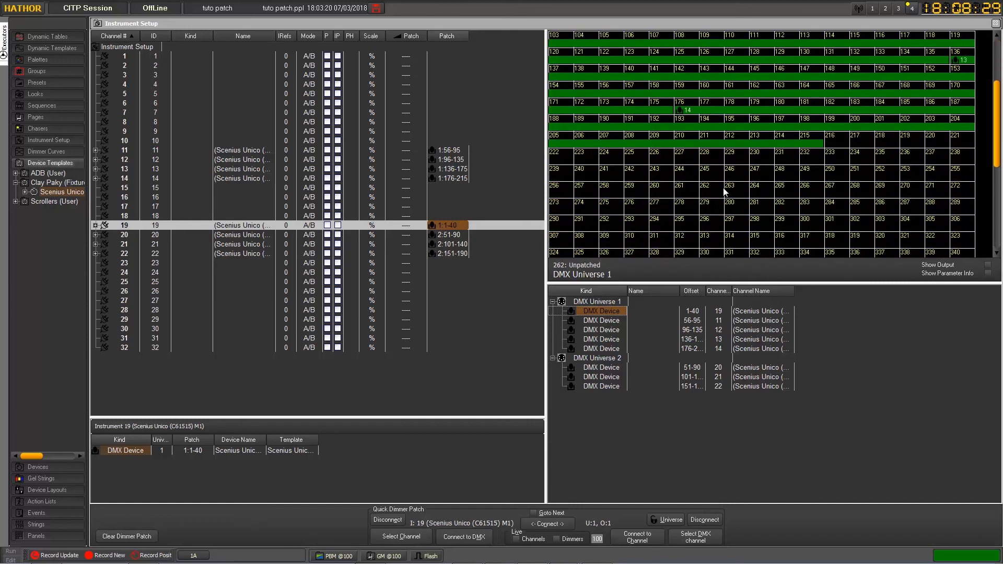
scroll(down, 3)
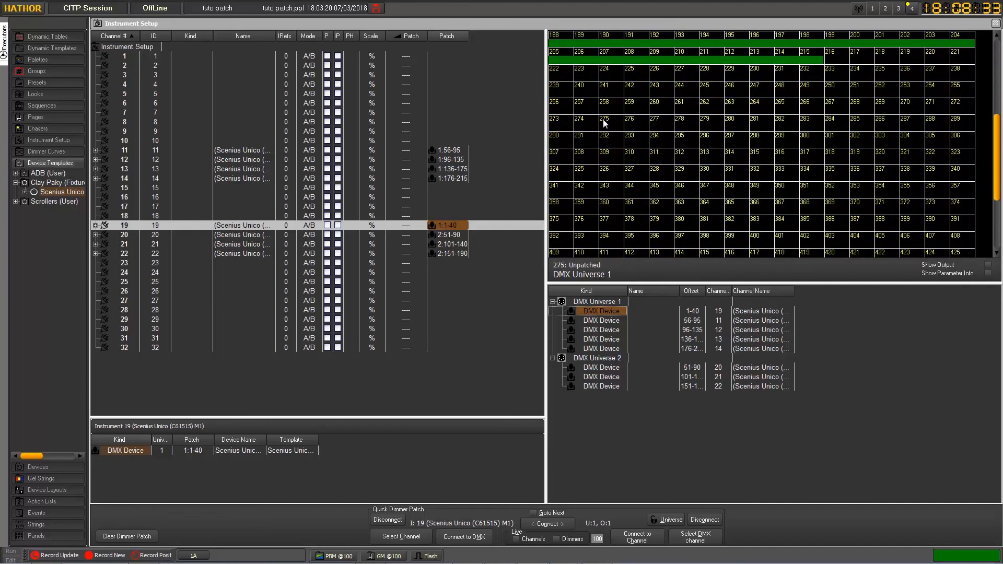
Begin selecting output addresses in the Universe 1 grid
click(559, 102)
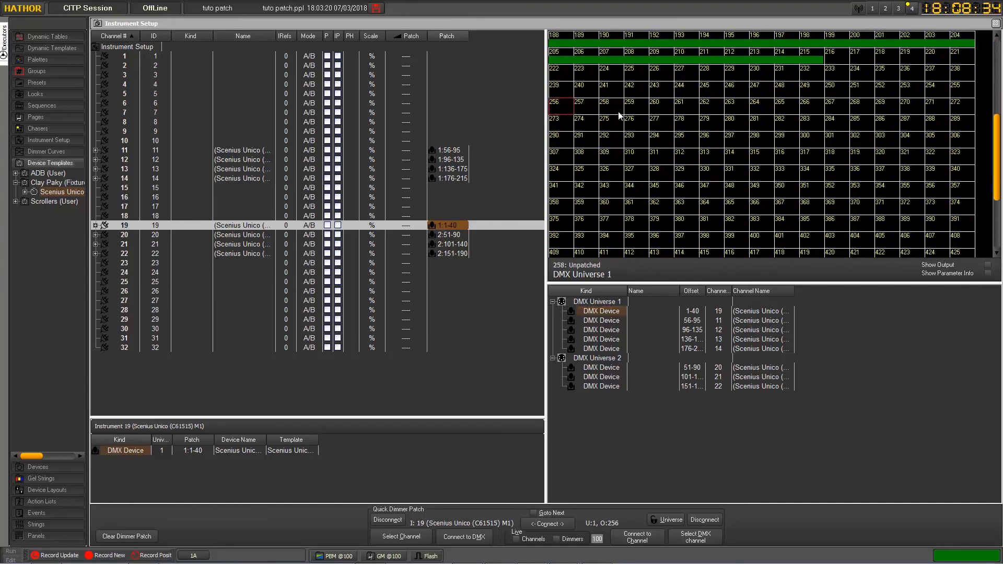
mouse_move(607, 111)
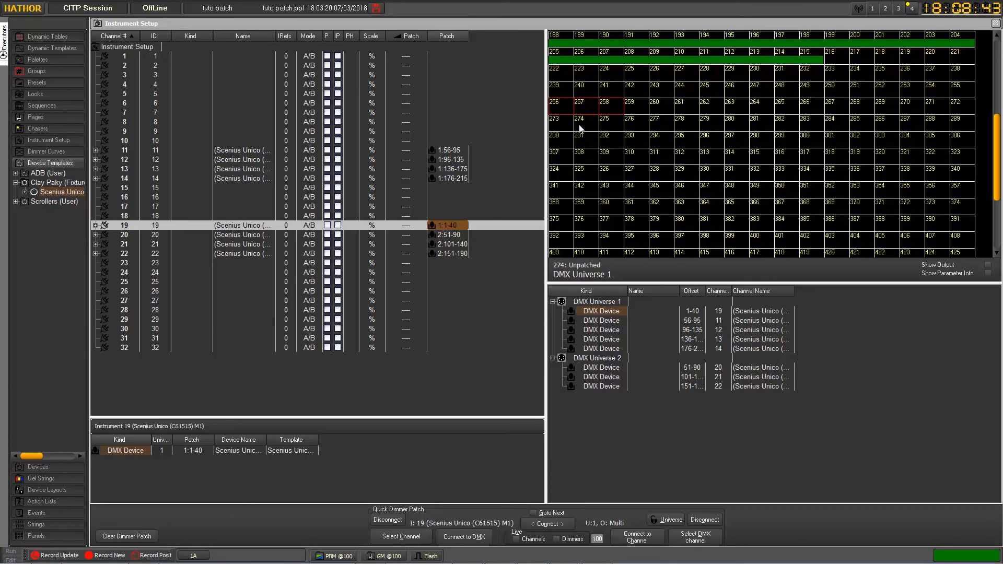
mouse_move(565, 129)
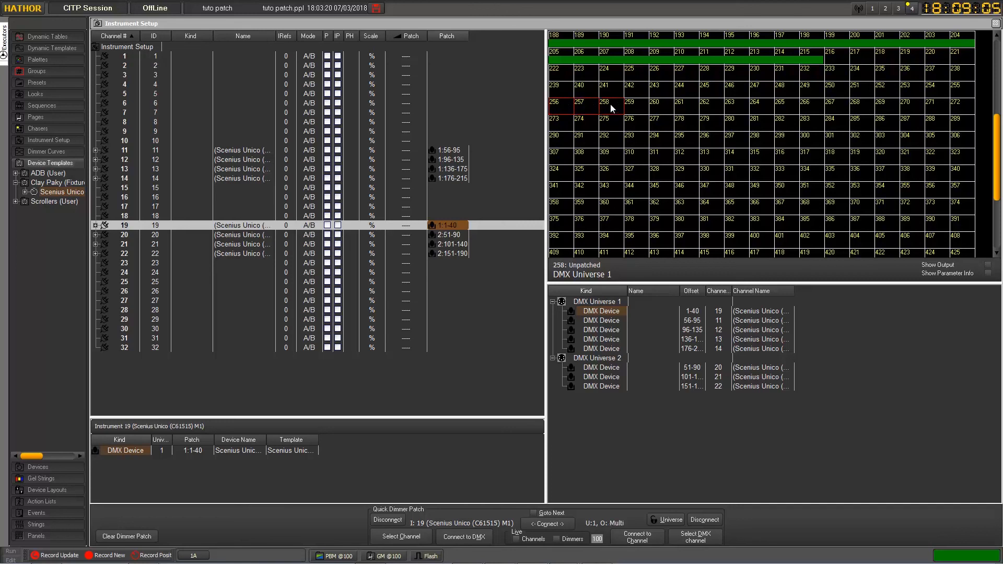
mouse_move(616, 112)
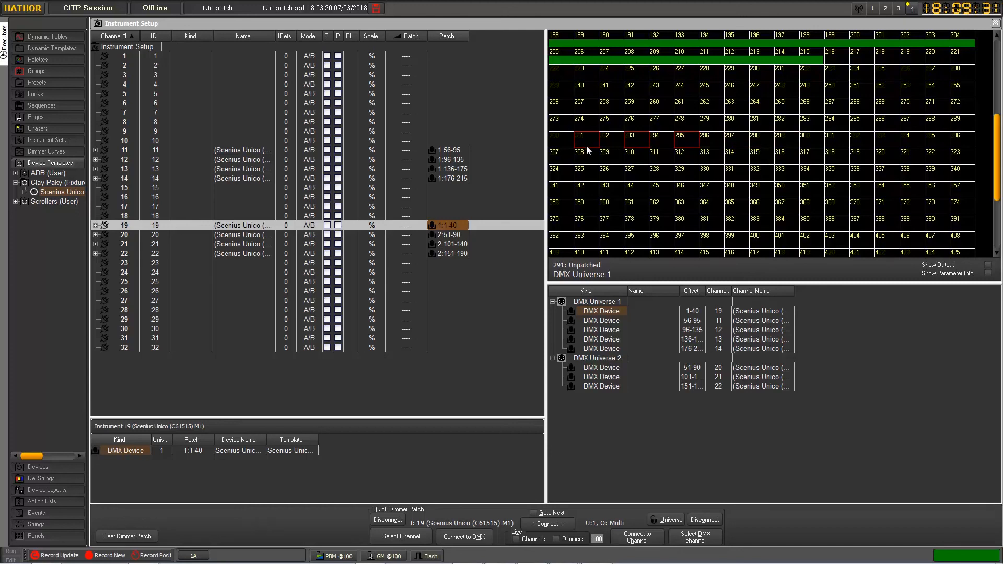
mouse_move(585, 146)
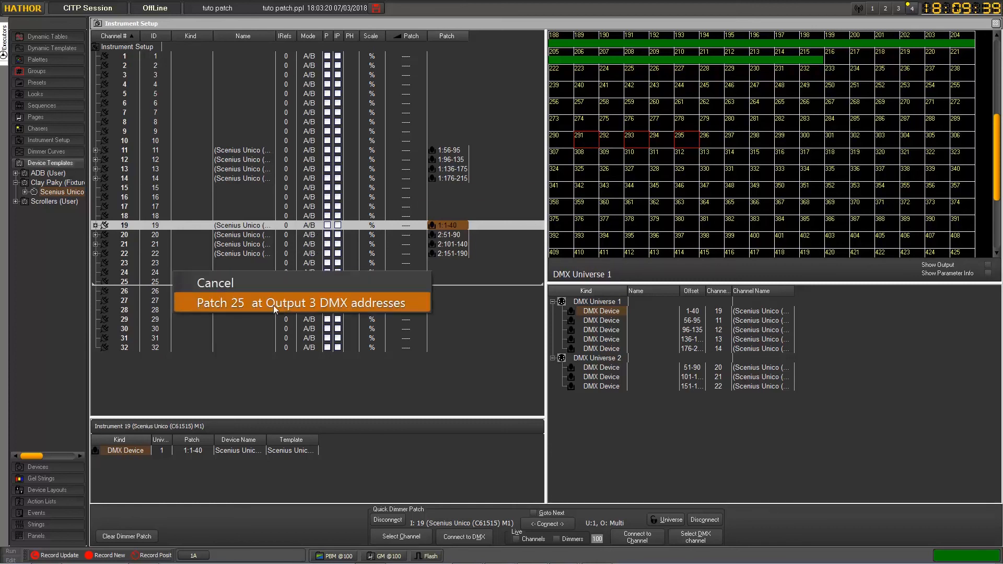
Choose 'Patch 25 at Output 3 DMX addresses' for addresses 291, 293, 295
click(301, 303)
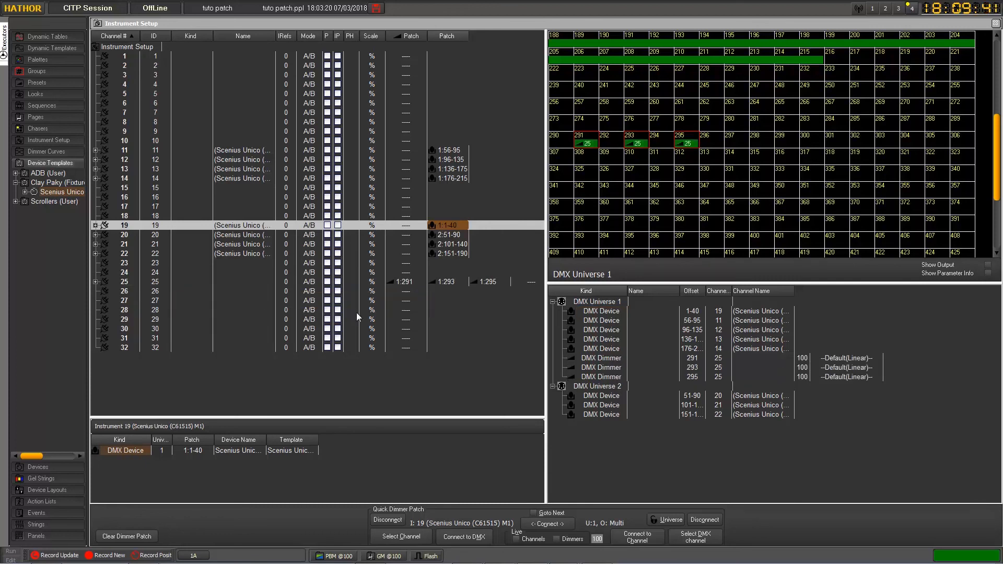
mouse_move(503, 282)
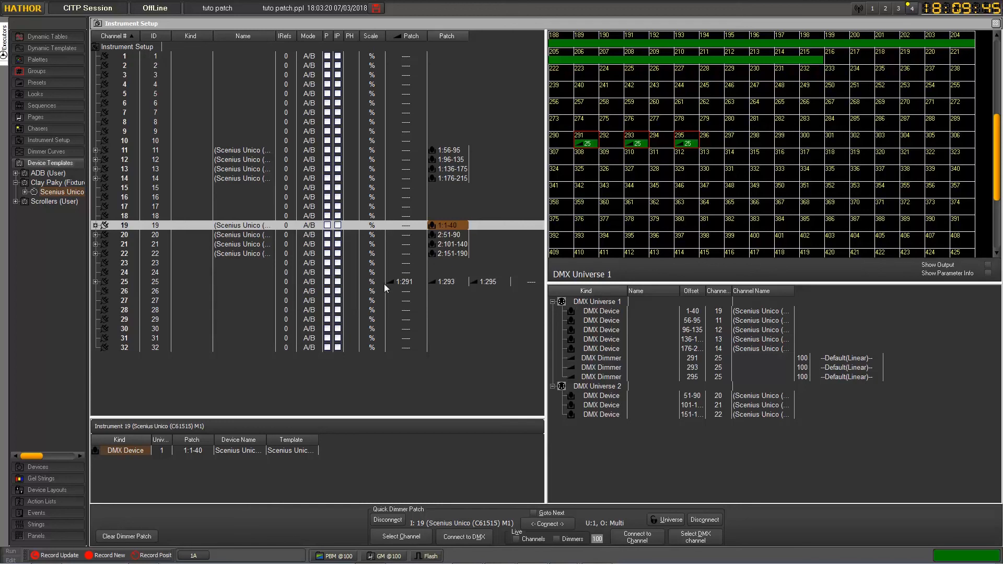
mouse_move(429, 296)
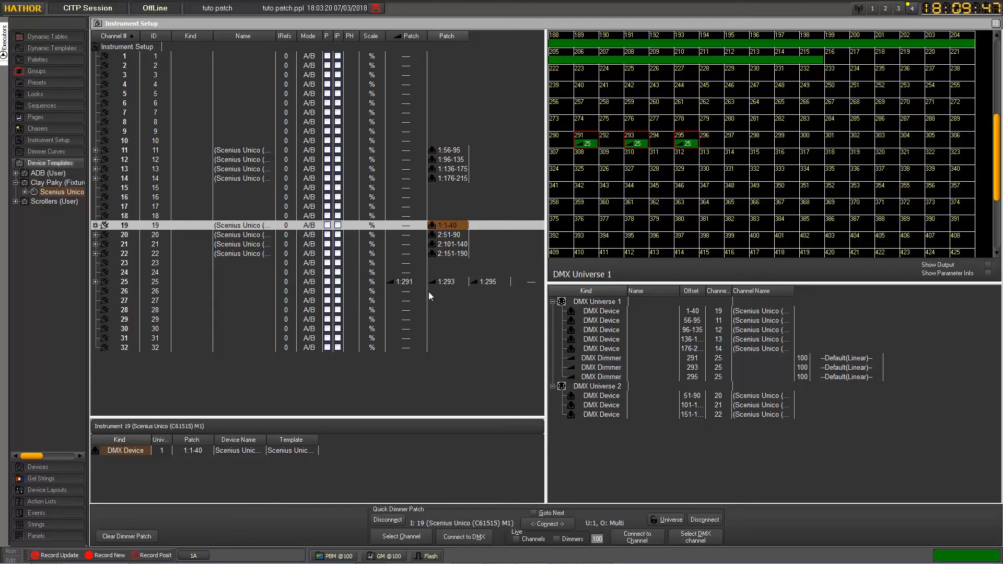
mouse_move(468, 297)
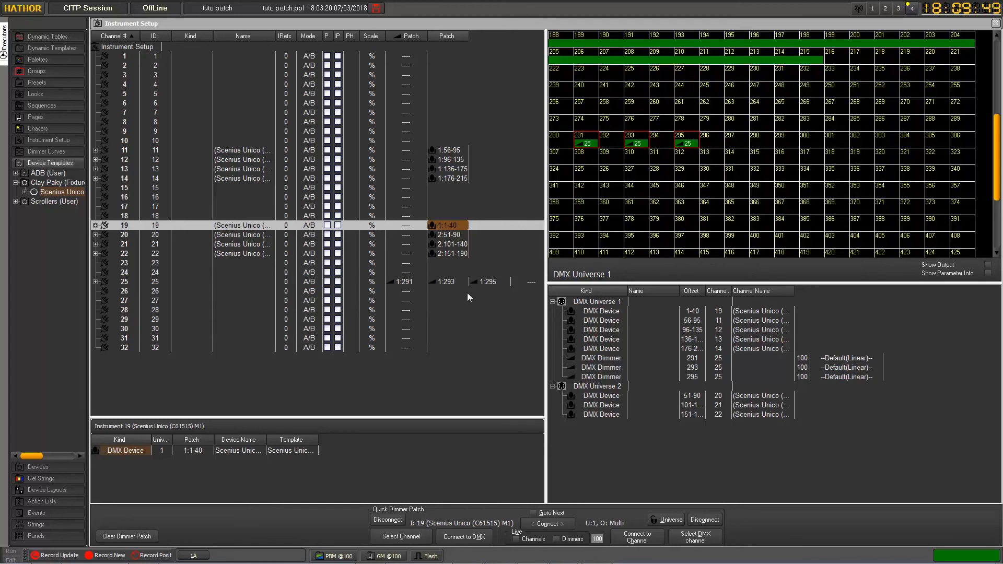